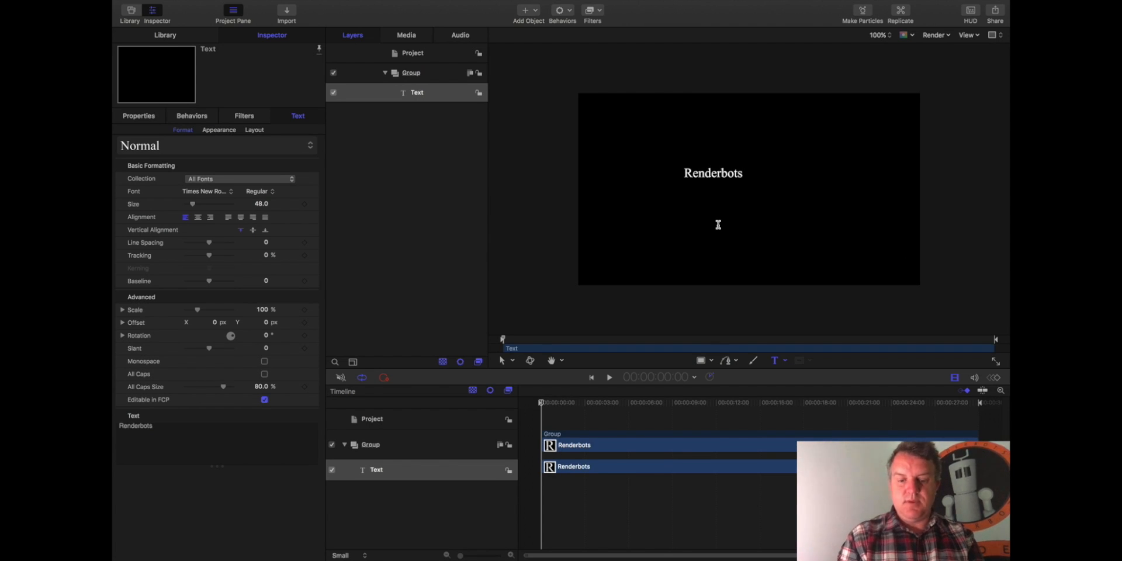
Add YAY after Renderbots so the title reads 'Renderbots YAY'
{"action": "type", "text": "YAY"}
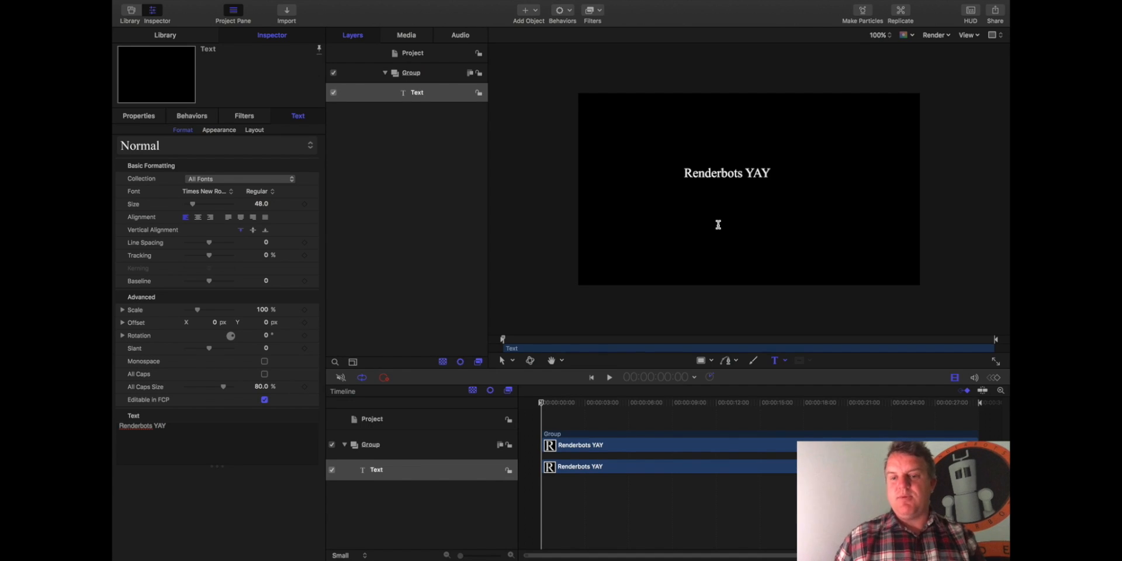
{"action": "left_click", "coordinate": [727, 173]}
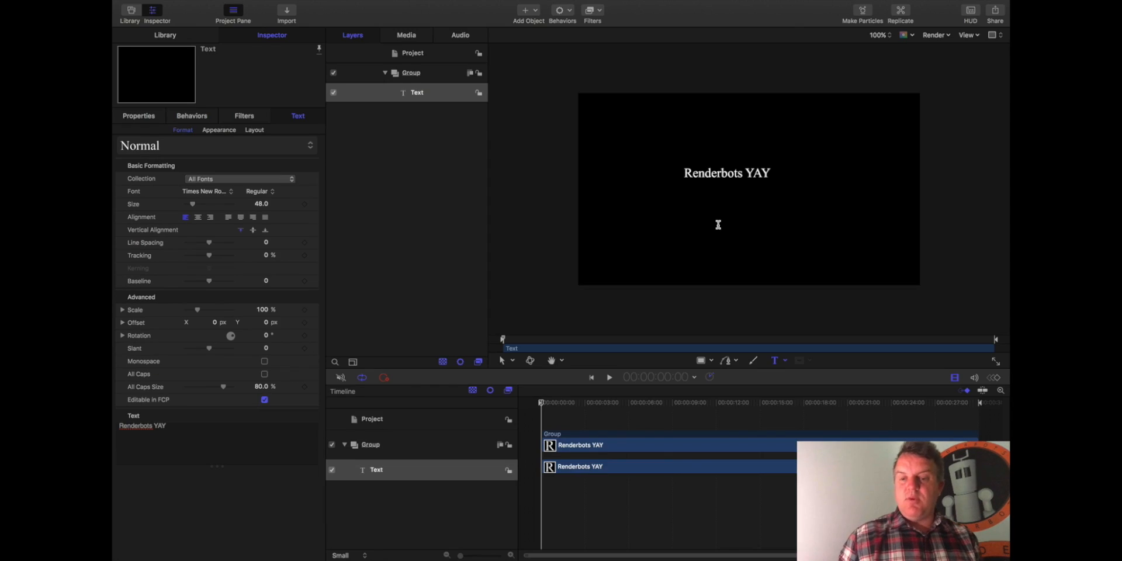
{"action": "mouse_move", "coordinate": [473, 266]}
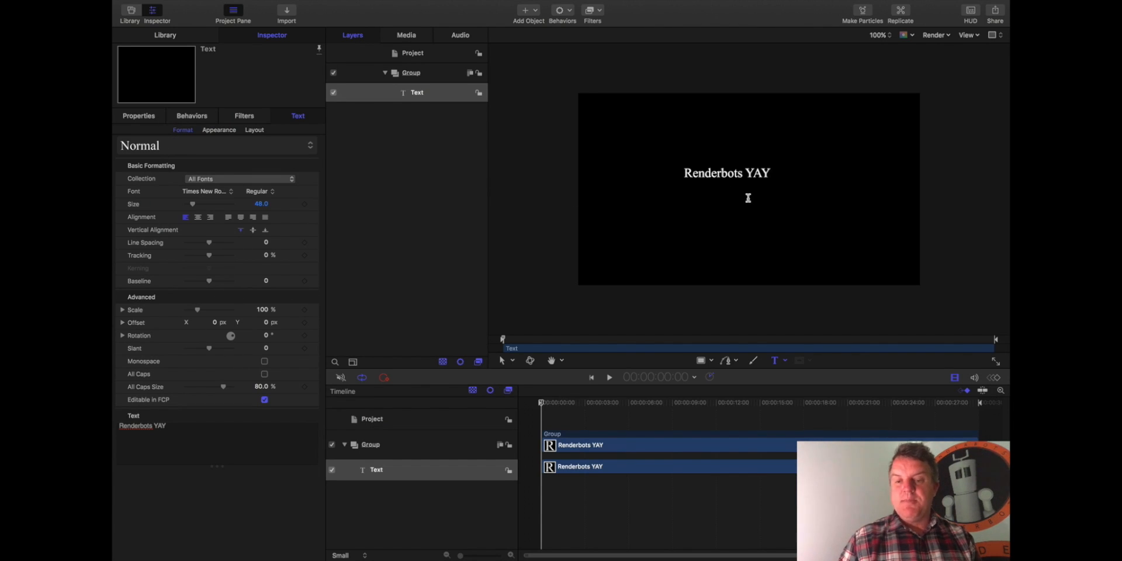
Select the Renderbots YAY title on the canvas to reposition it
{"action": "left_click", "coordinate": [748, 173]}
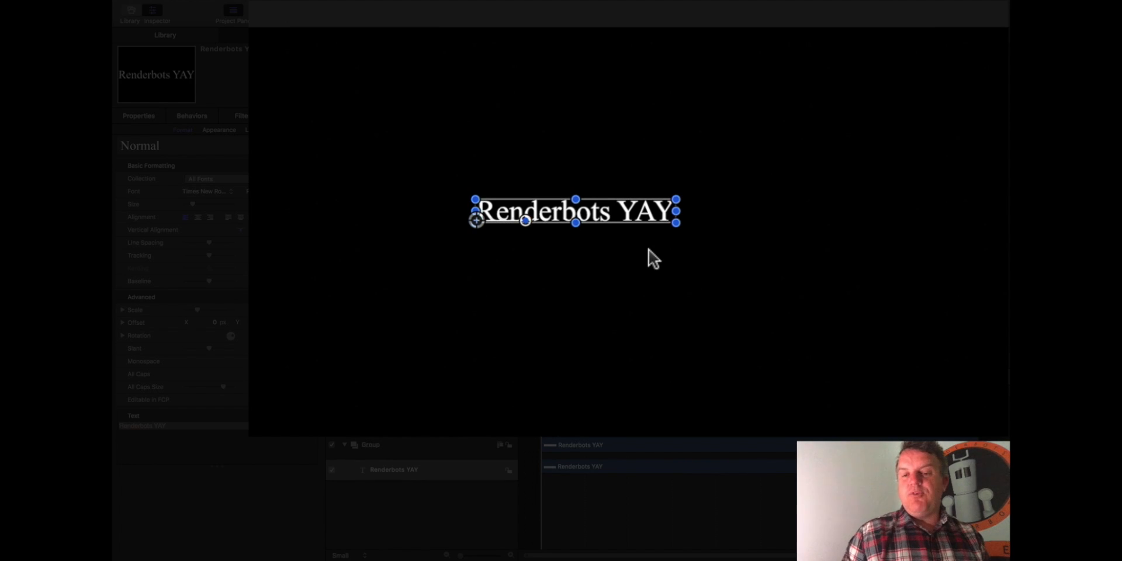
{"action": "mouse_move", "coordinate": [439, 191]}
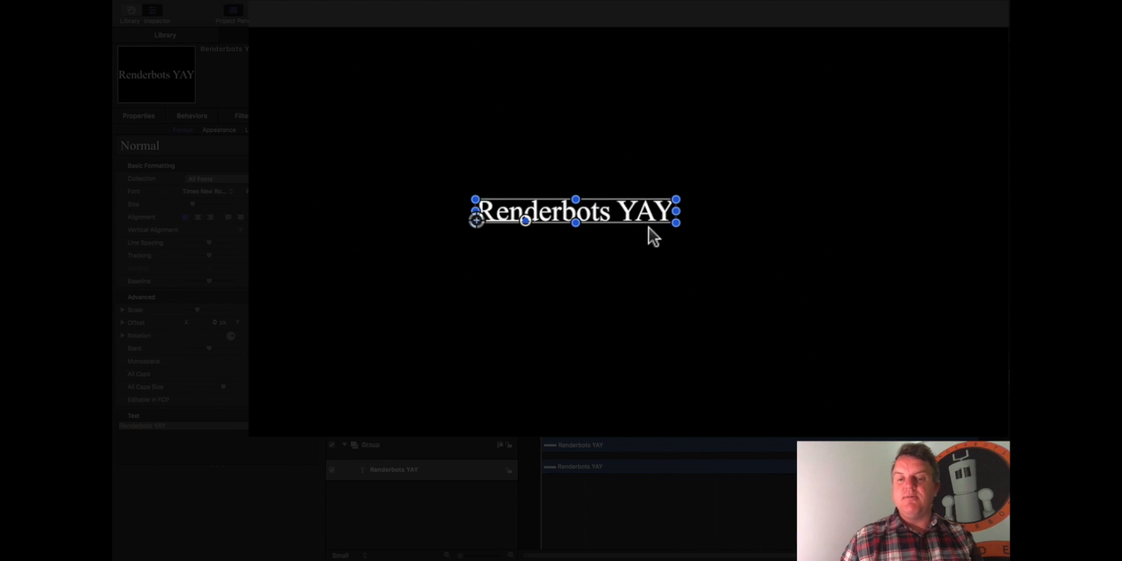
{"action": "mouse_move", "coordinate": [637, 211]}
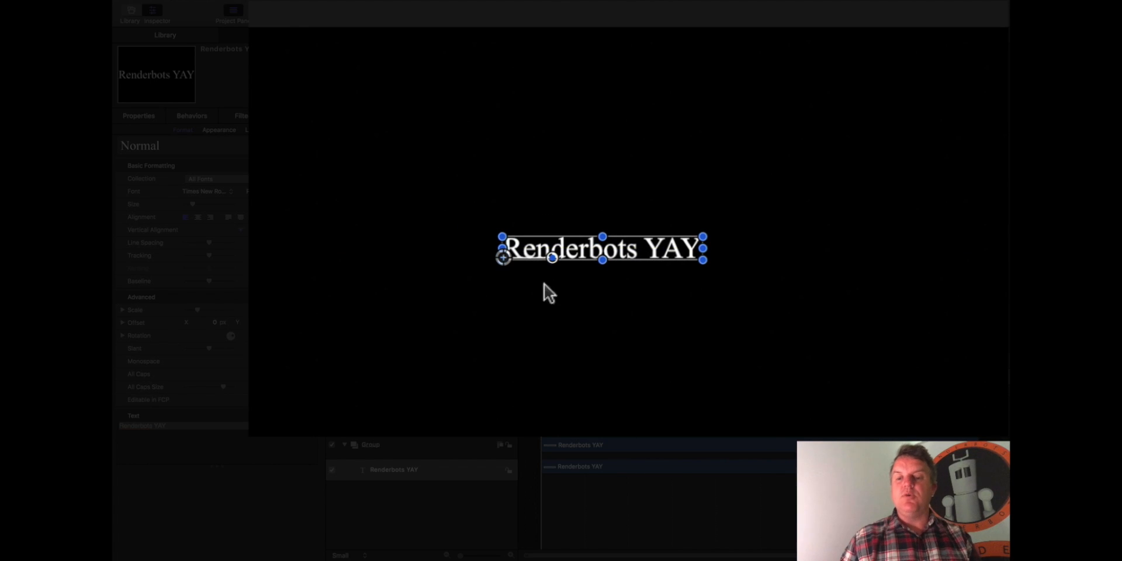
{"action": "mouse_move", "coordinate": [644, 334]}
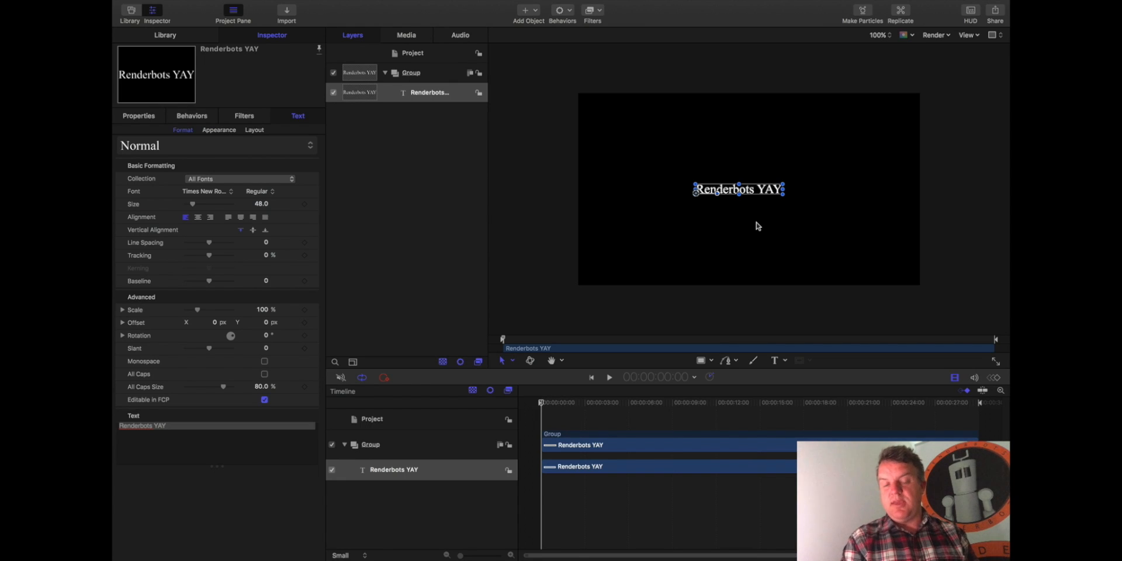
Nudge the title, expand Position and Rotation, and return the X rotation to 0°
{"action": "left_click_drag", "start_coordinate": [738, 190], "coordinate": [727, 177]}
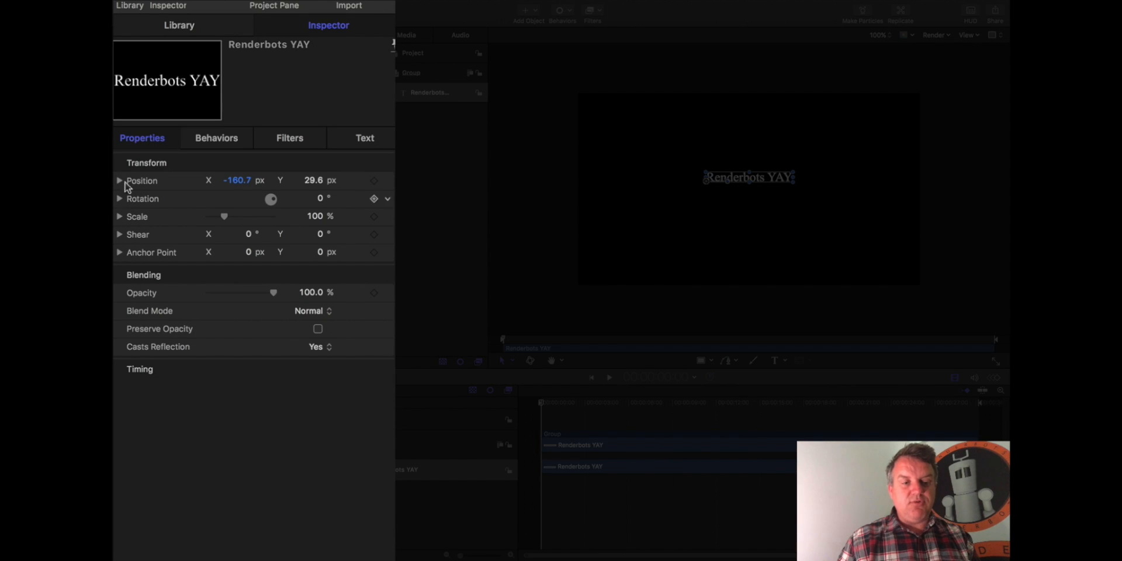
{"action": "left_click", "coordinate": [119, 180]}
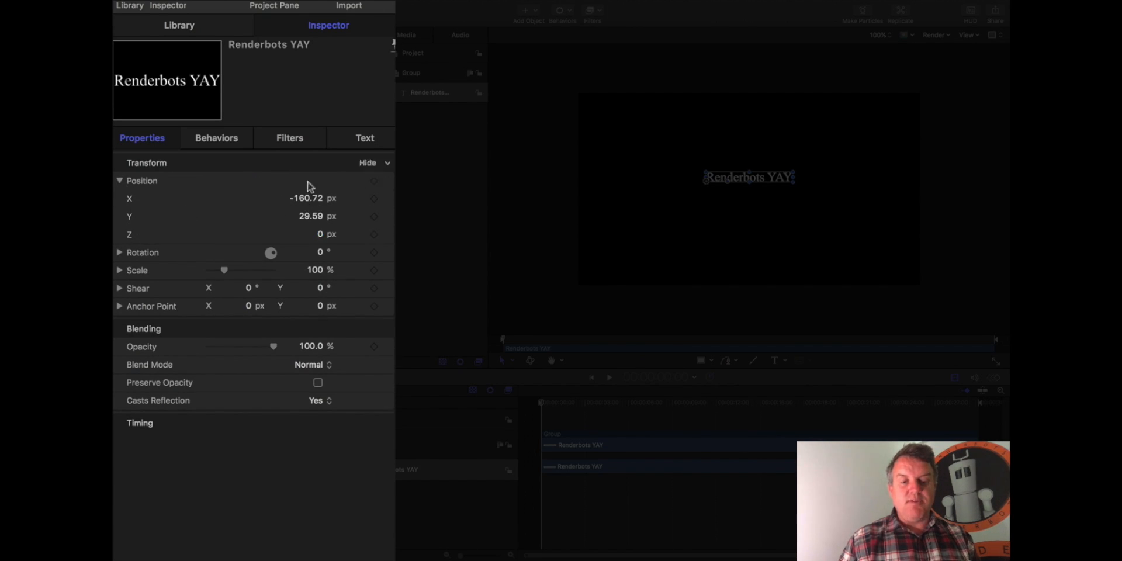
{"action": "left_click", "coordinate": [119, 252]}
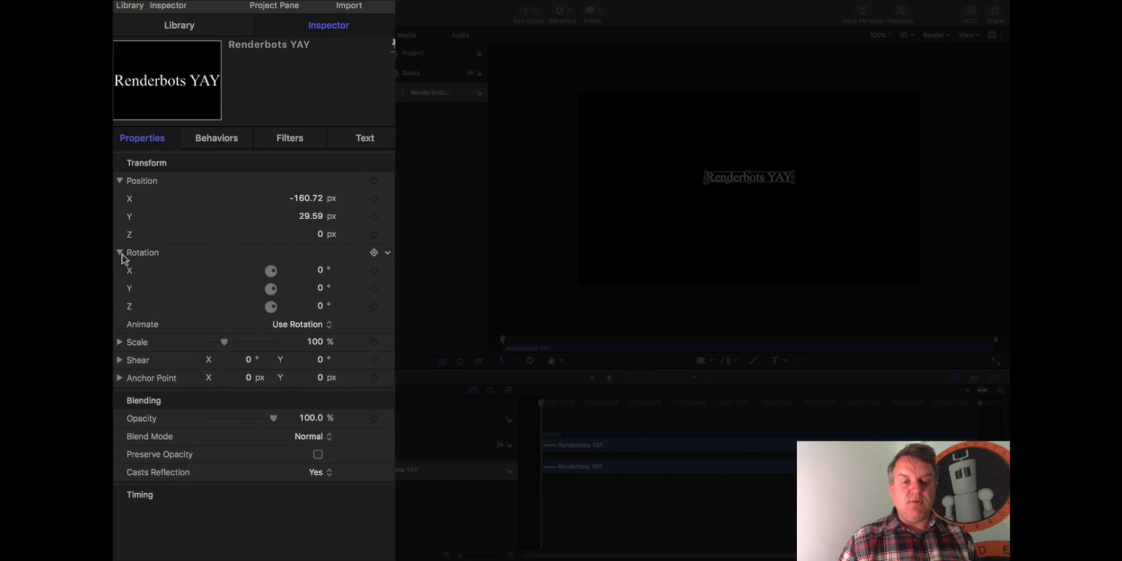
{"action": "left_click_drag", "start_coordinate": [270, 270], "coordinate": [257, 270]}
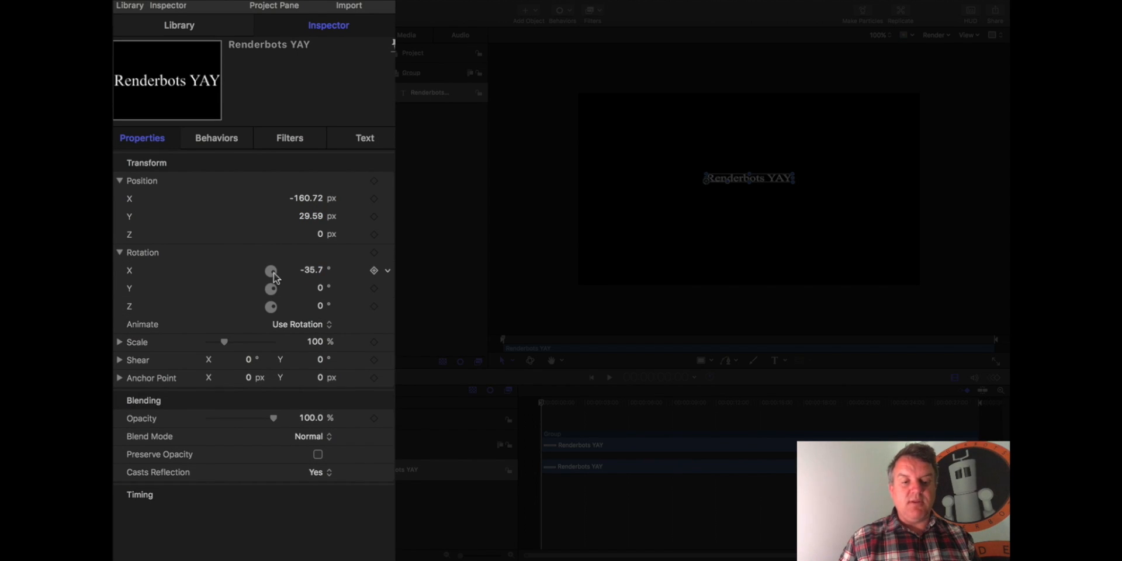
{"action": "left_click_drag", "start_coordinate": [272, 270], "coordinate": [270, 283]}
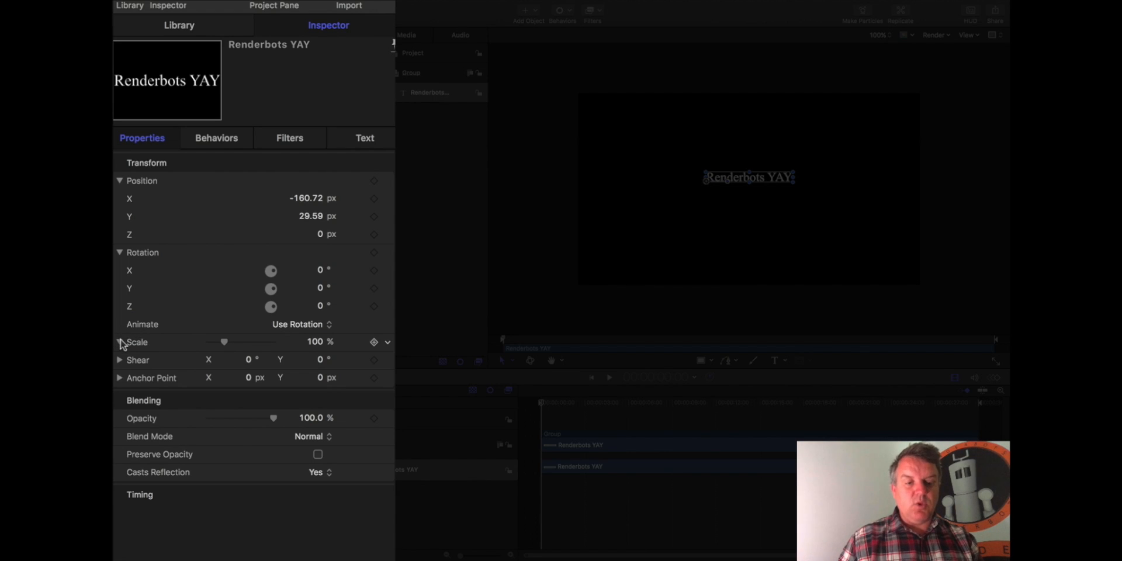
Set the title's Scale to 144% after trying larger and smaller values
{"action": "left_click_drag", "start_coordinate": [224, 343], "coordinate": [247, 343]}
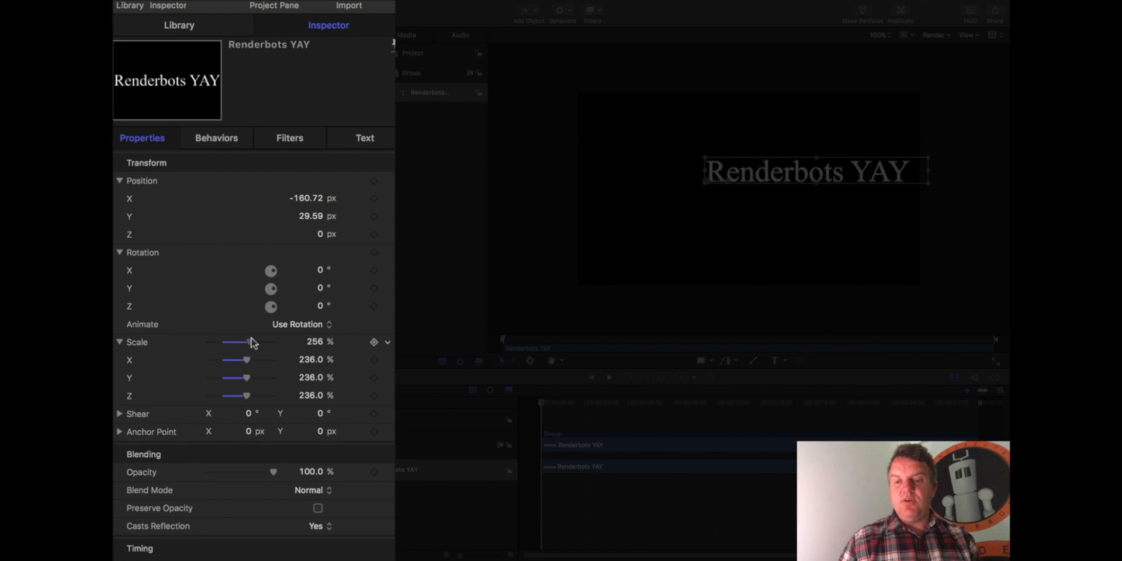
{"action": "left_click_drag", "start_coordinate": [243, 343], "coordinate": [230, 342]}
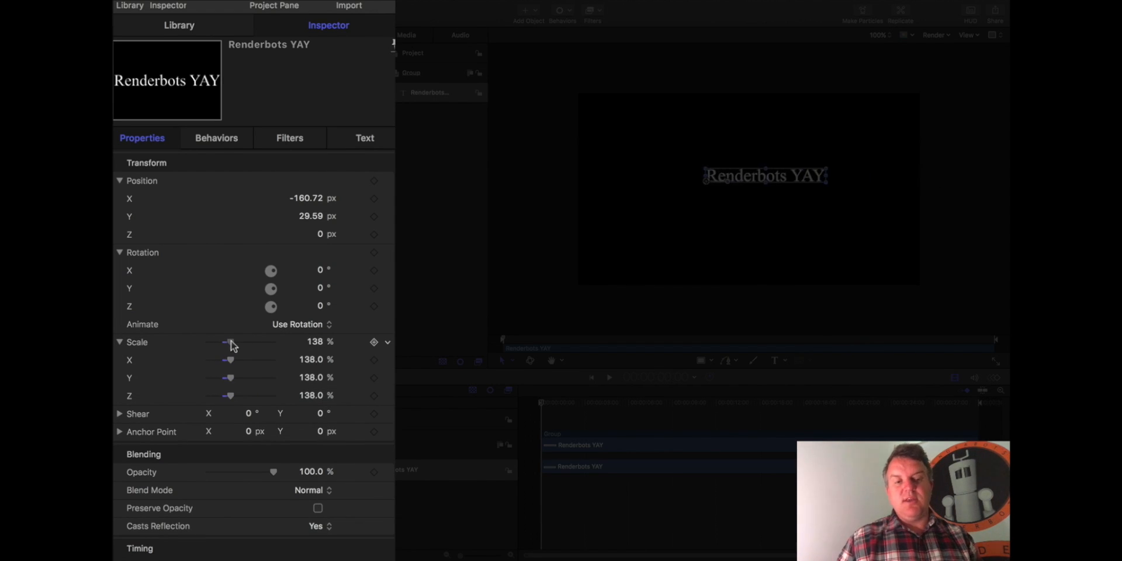
{"action": "left_click_drag", "start_coordinate": [228, 342], "coordinate": [234, 343]}
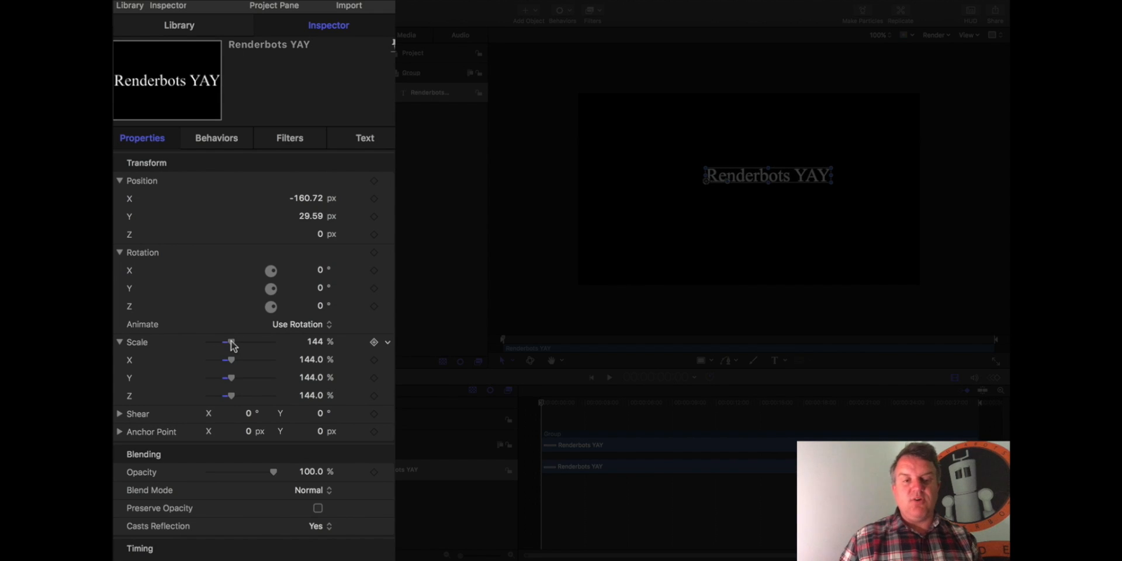
{"action": "left_click_drag", "start_coordinate": [231, 342], "coordinate": [222, 342]}
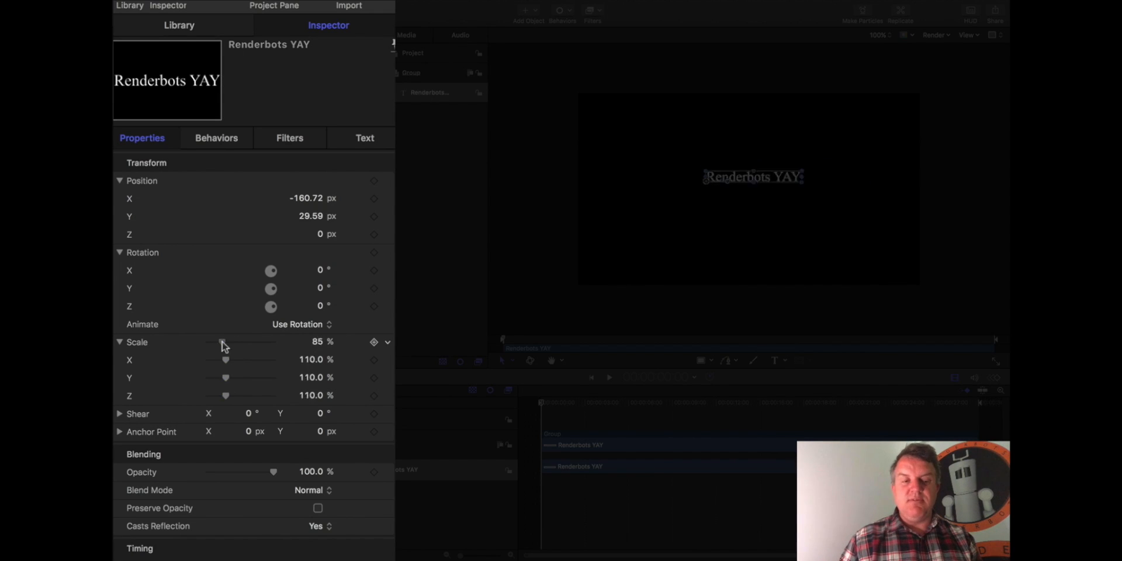
{"action": "left_click_drag", "start_coordinate": [222, 343], "coordinate": [230, 343]}
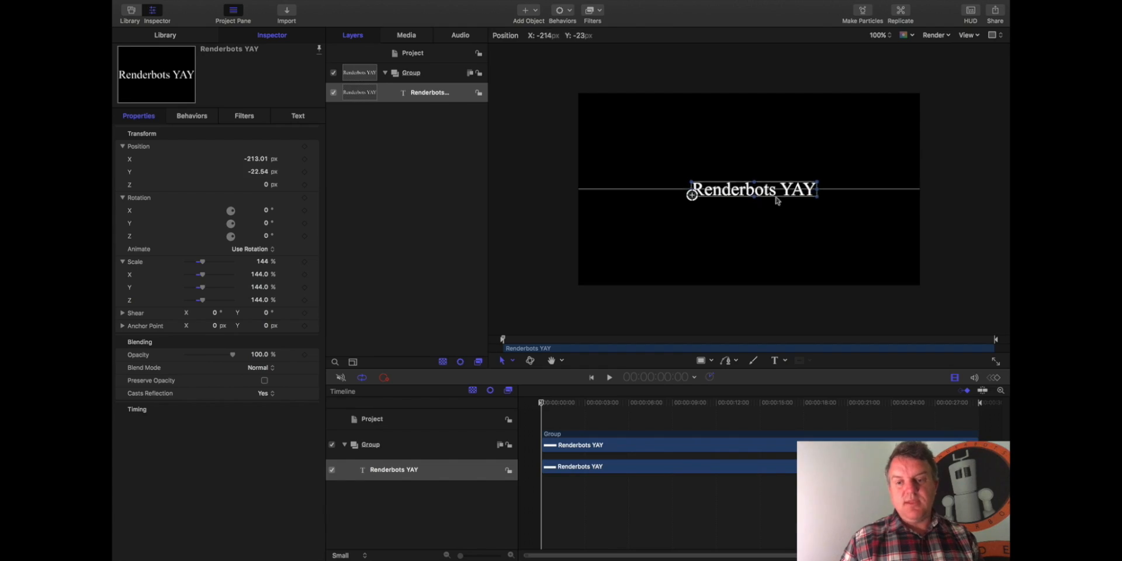
Drag the 144% title until it snaps to the canvas centre guides
{"action": "left_click_drag", "start_coordinate": [752, 189], "coordinate": [752, 197]}
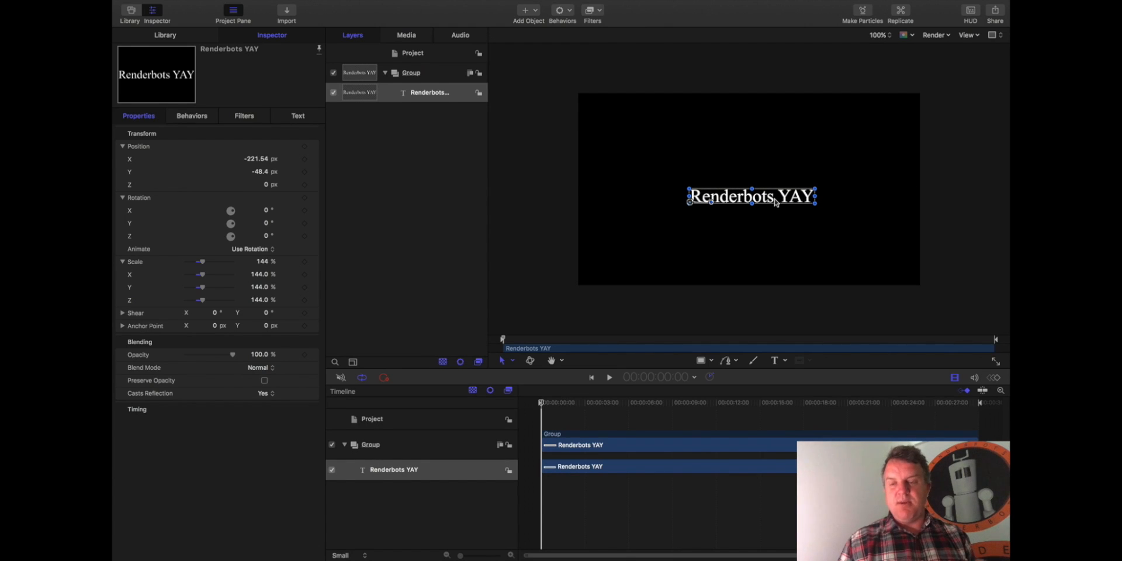
{"action": "left_click_drag", "start_coordinate": [751, 196], "coordinate": [747, 190]}
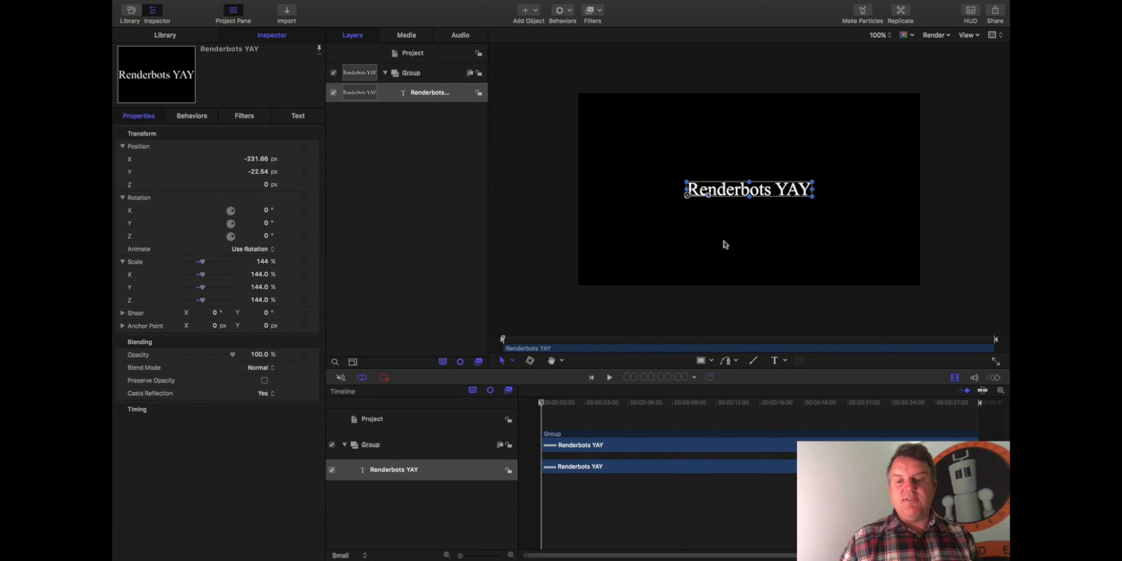
{"action": "mouse_move", "coordinate": [705, 183]}
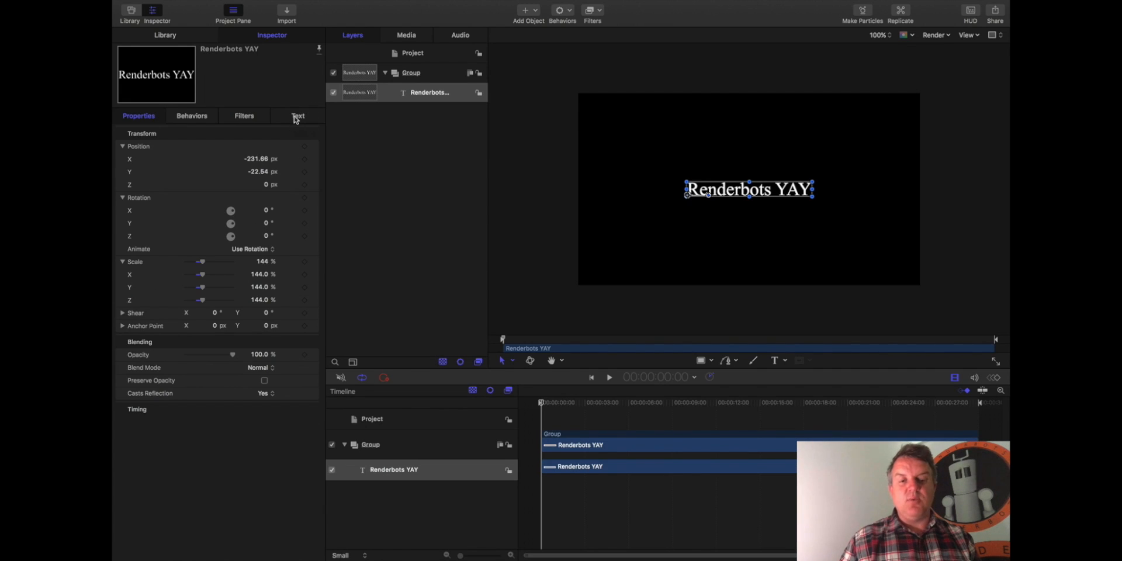
Set the title font to Menlo Bold from the Fixed Width collection at size 44
{"action": "left_click", "coordinate": [299, 115]}
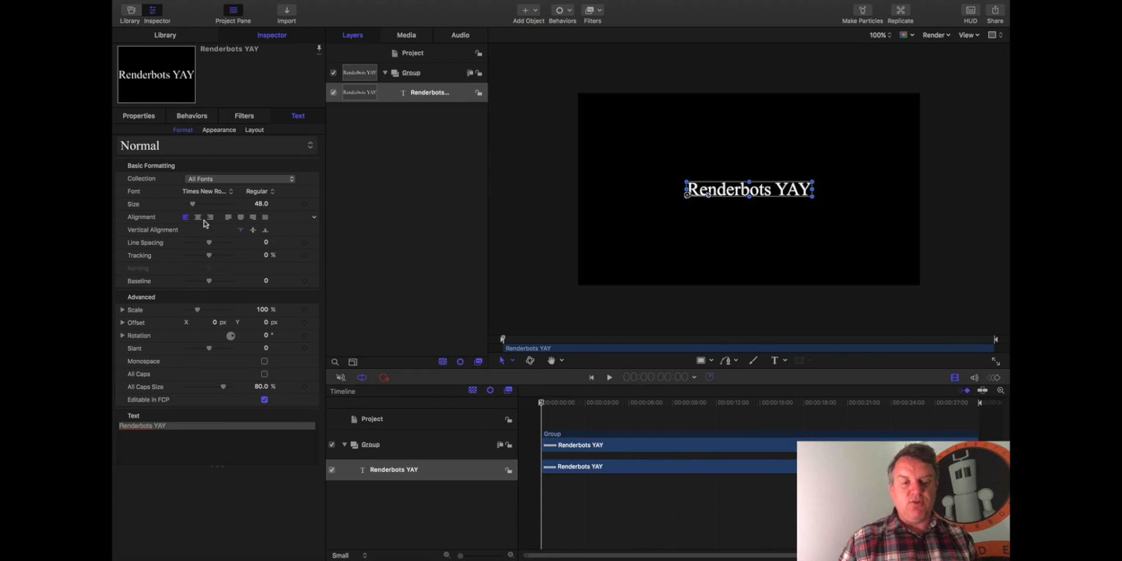
{"action": "left_click", "coordinate": [240, 177]}
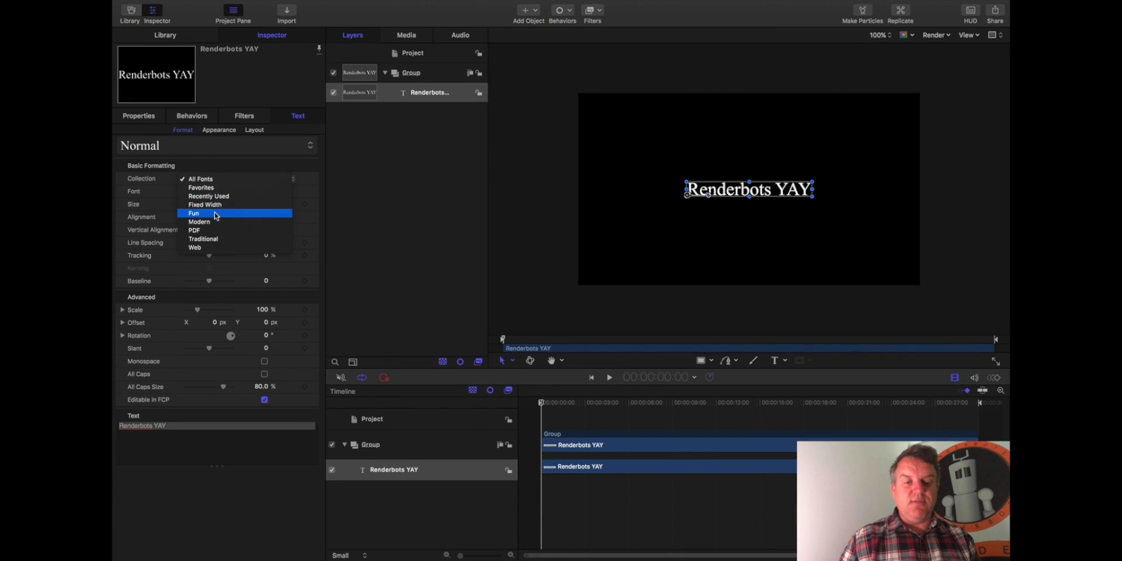
{"action": "left_click", "coordinate": [194, 213]}
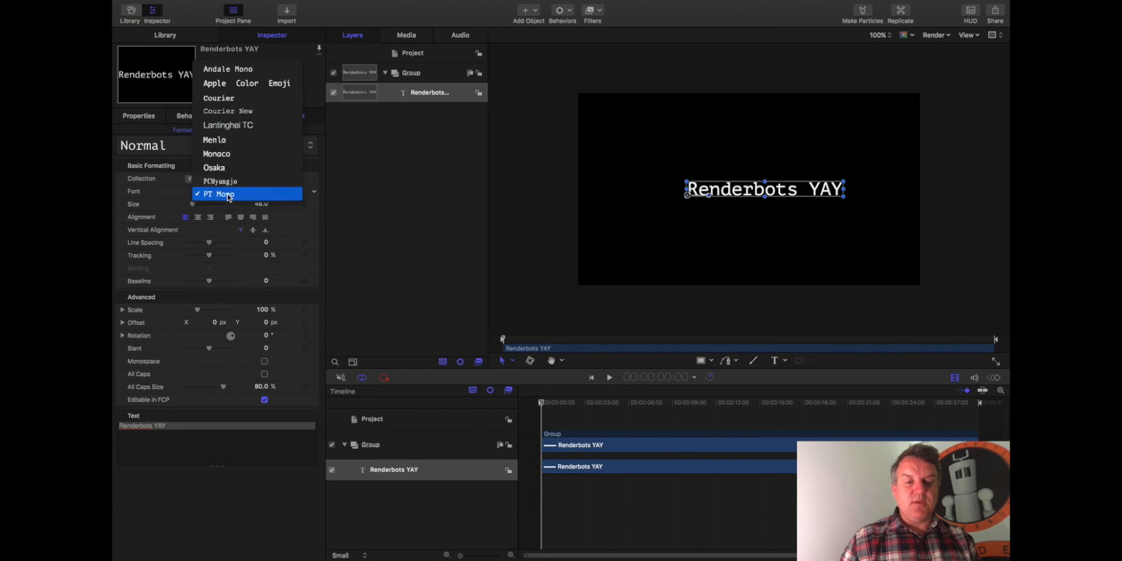
{"action": "mouse_move", "coordinate": [225, 139]}
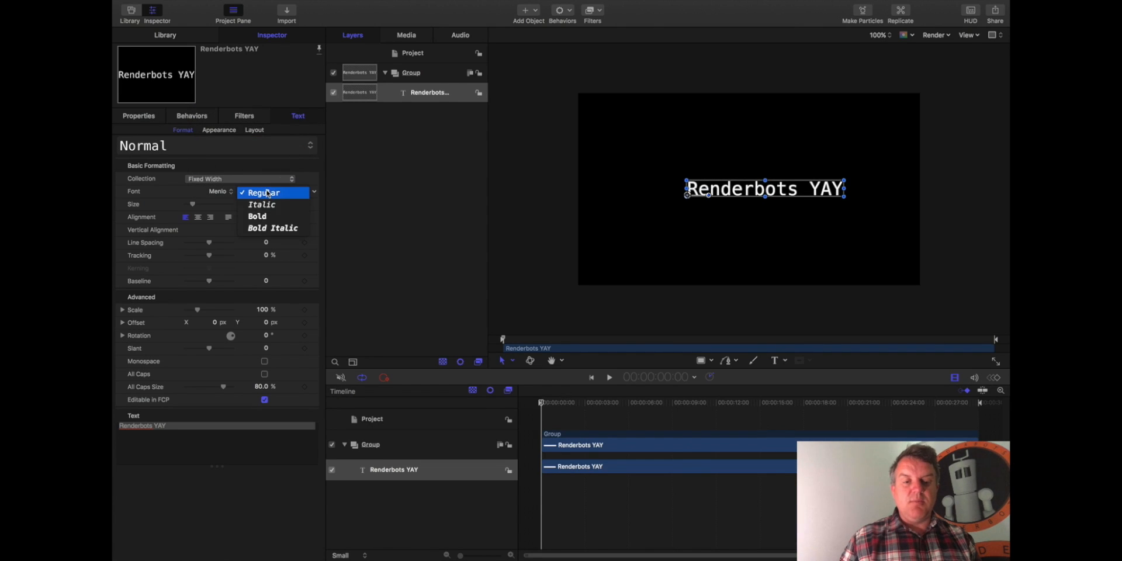
{"action": "left_click", "coordinate": [256, 216]}
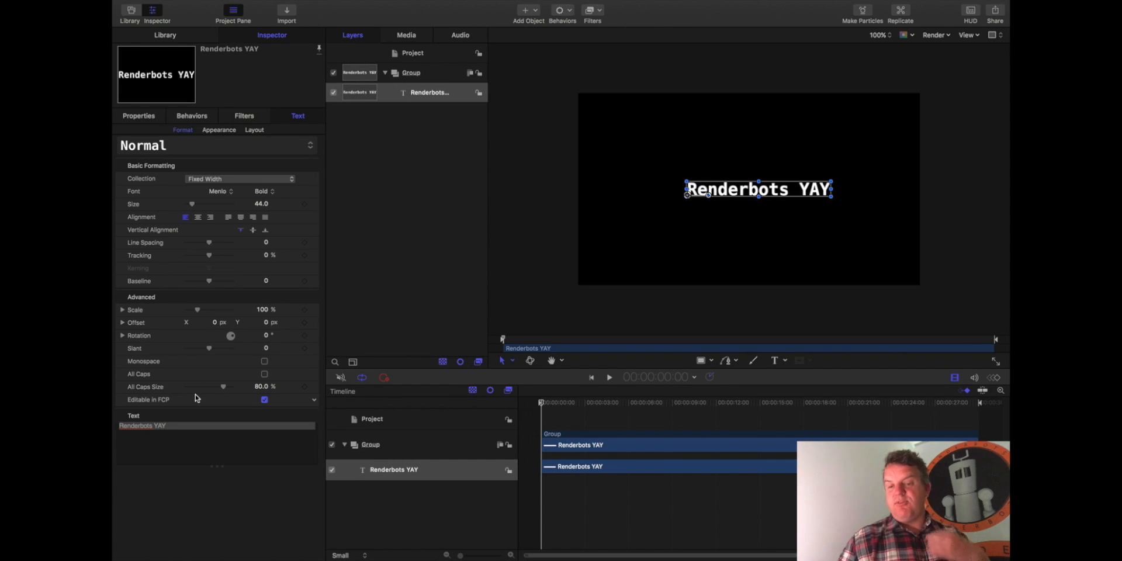
{"action": "mouse_move", "coordinate": [218, 245]}
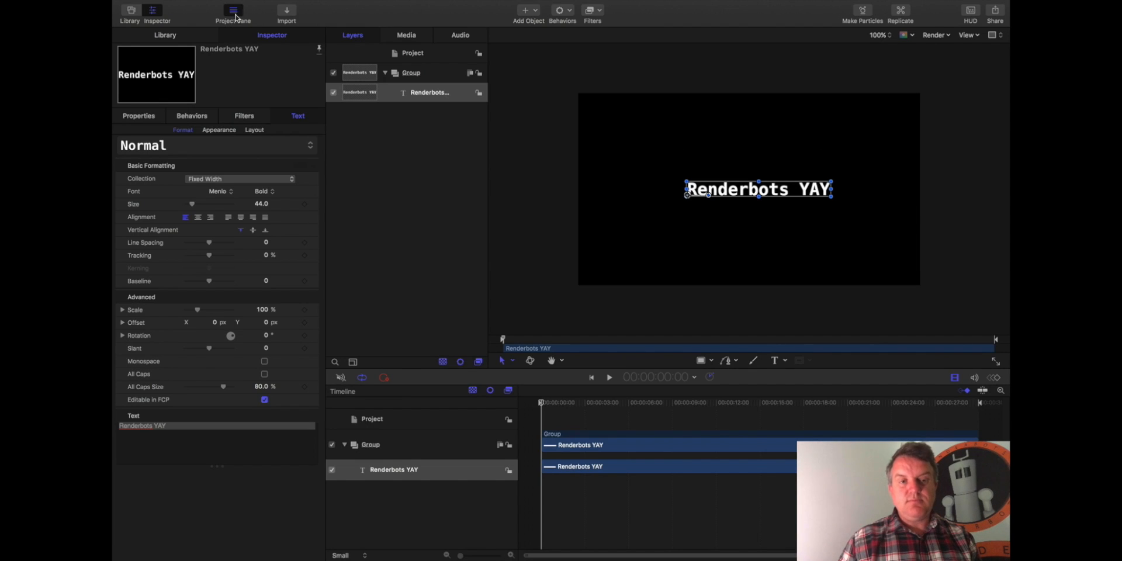
Delete the Renderbots YAY text layer and toggle the Project Pane off and on
{"action": "left_click", "coordinate": [429, 92]}
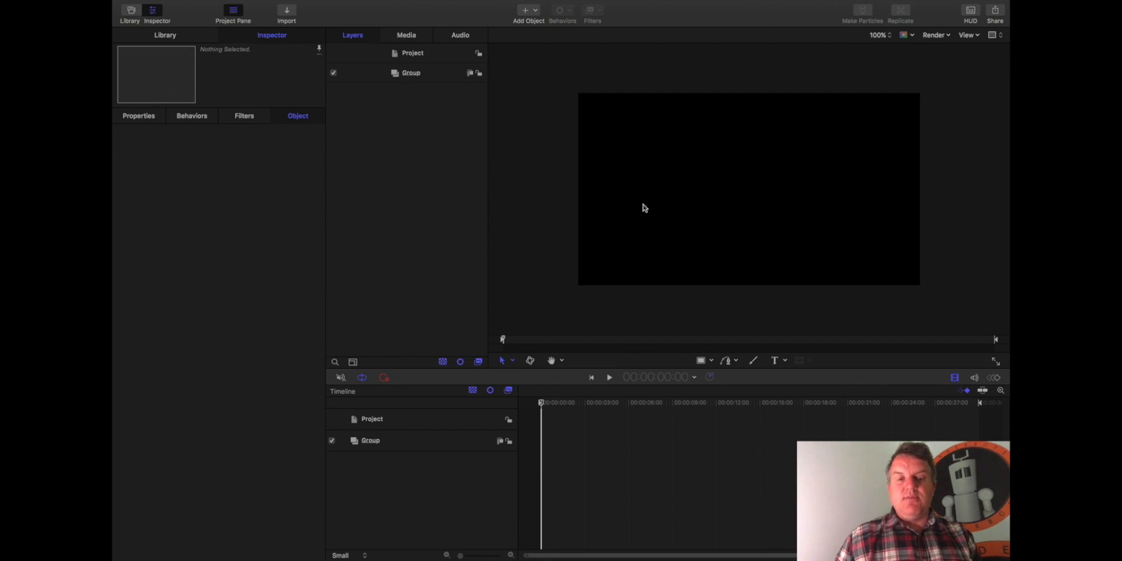
{"action": "left_click", "coordinate": [233, 10]}
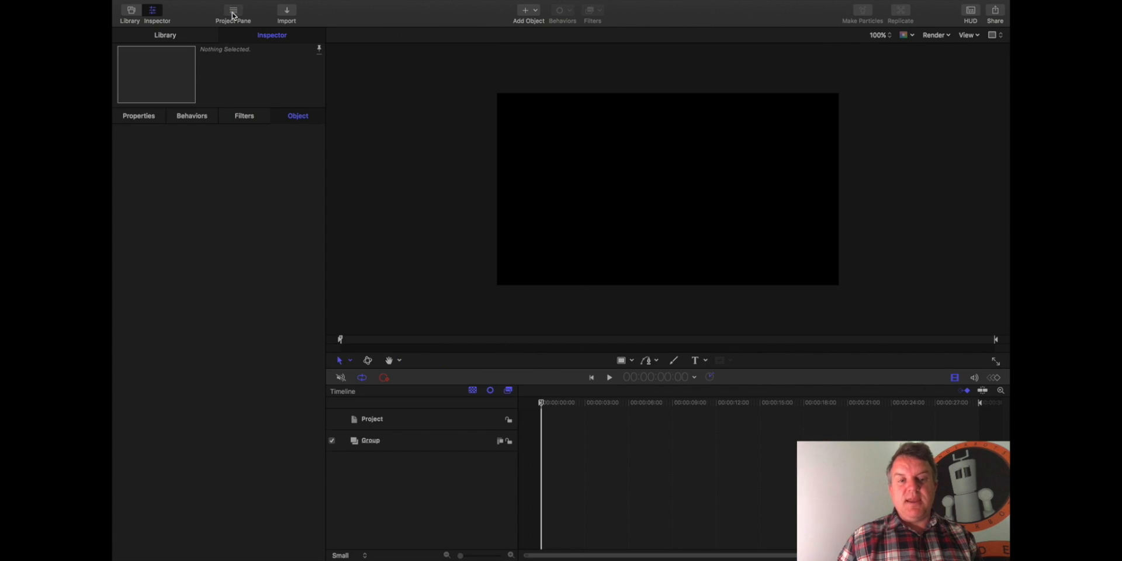
{"action": "left_click", "coordinate": [232, 13]}
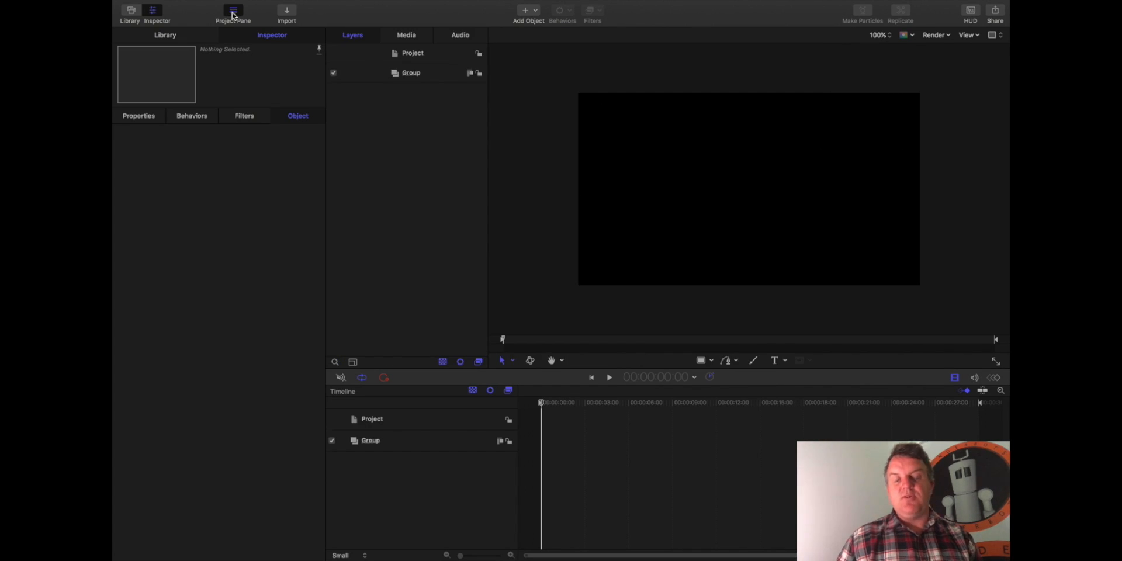
{"action": "mouse_move", "coordinate": [428, 69]}
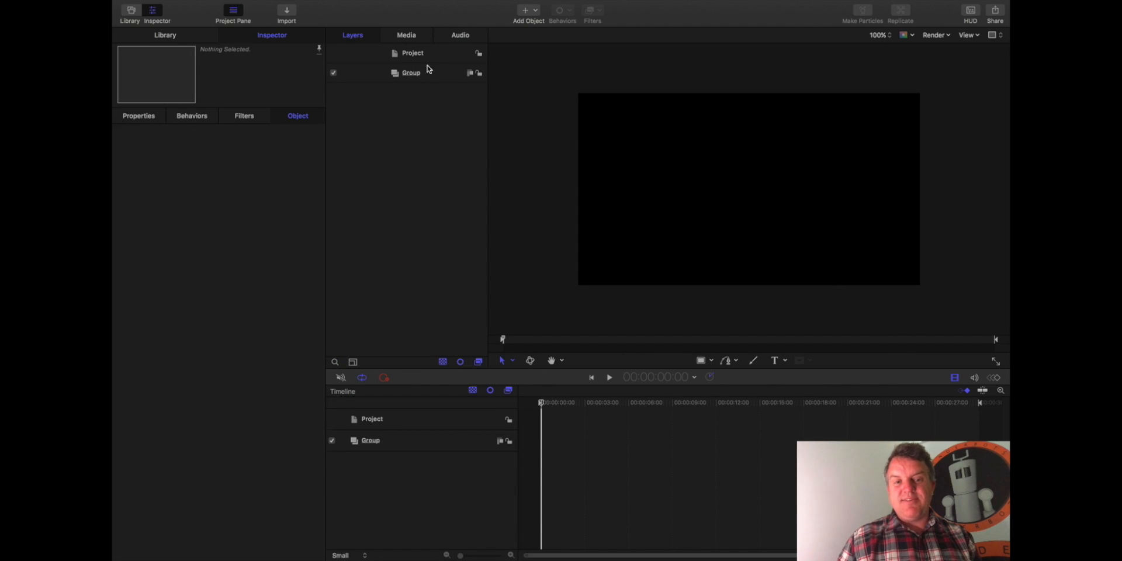
{"action": "mouse_move", "coordinate": [391, 139]}
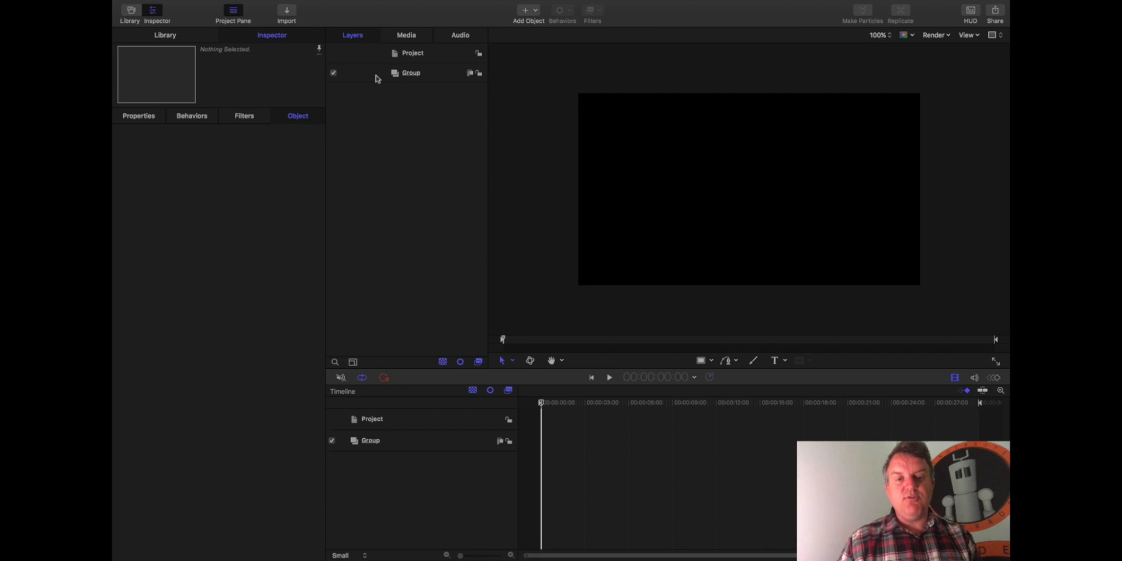
{"action": "mouse_move", "coordinate": [418, 63]}
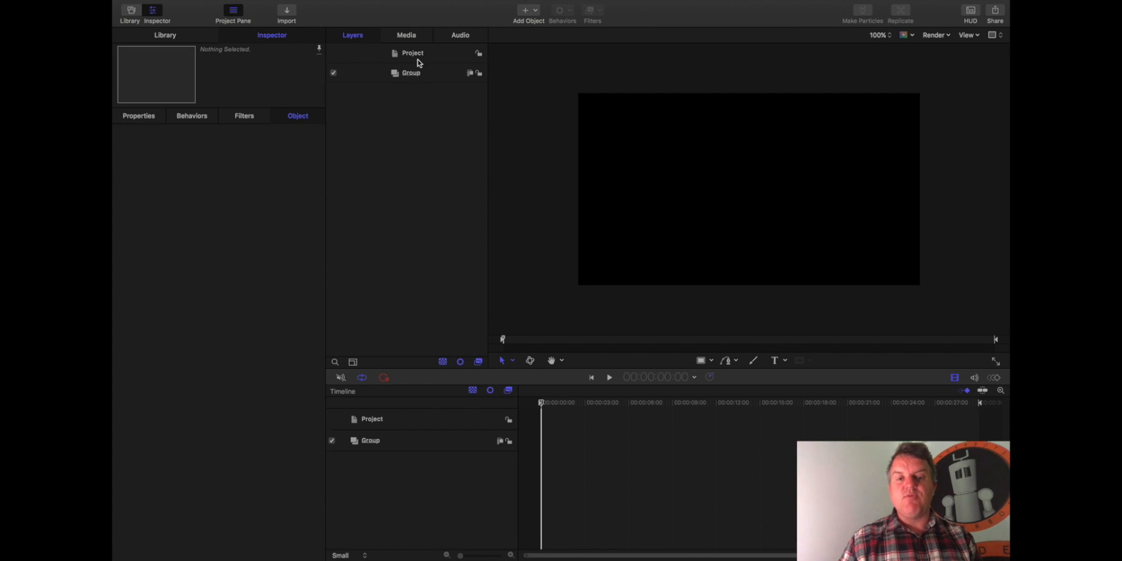
{"action": "mouse_move", "coordinate": [407, 108]}
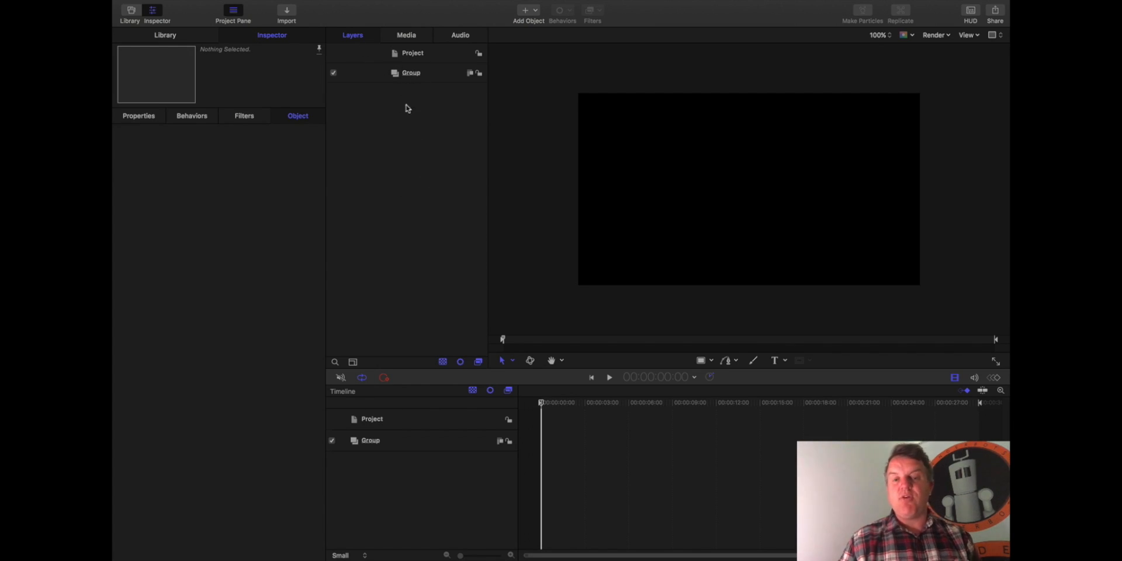
{"action": "mouse_move", "coordinate": [417, 230]}
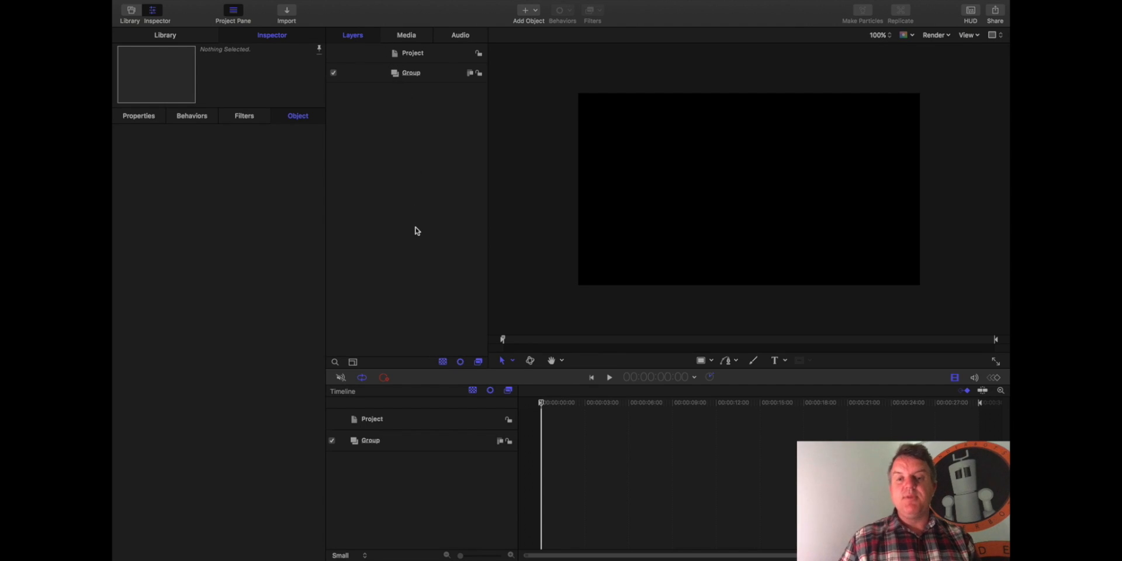
{"action": "mouse_move", "coordinate": [690, 300]}
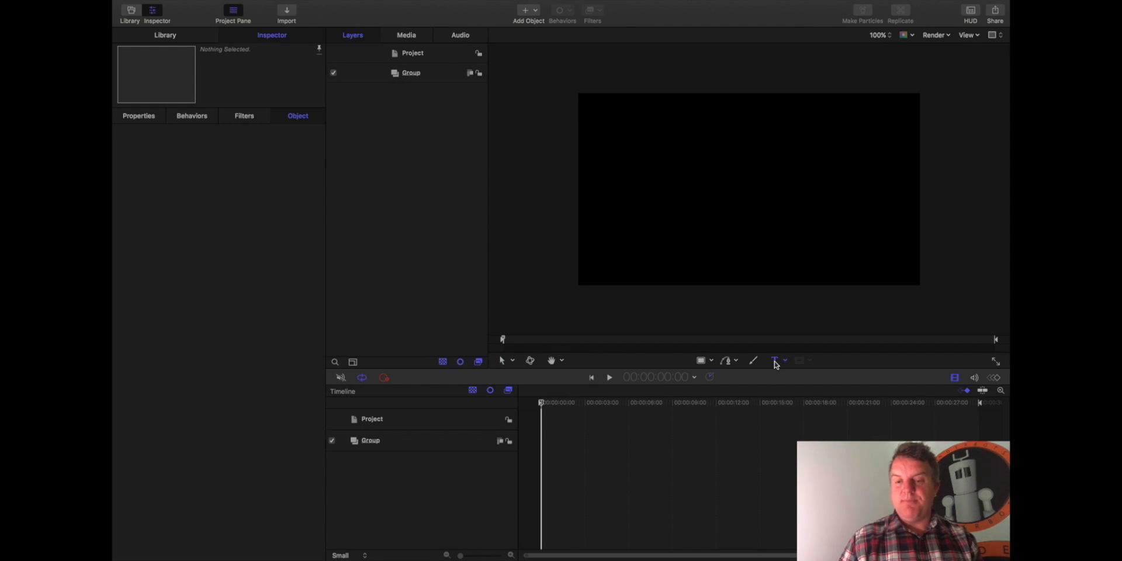
Create a new RENDERBOTS text layer and move it slightly below the canvas top
{"action": "left_click", "coordinate": [774, 360]}
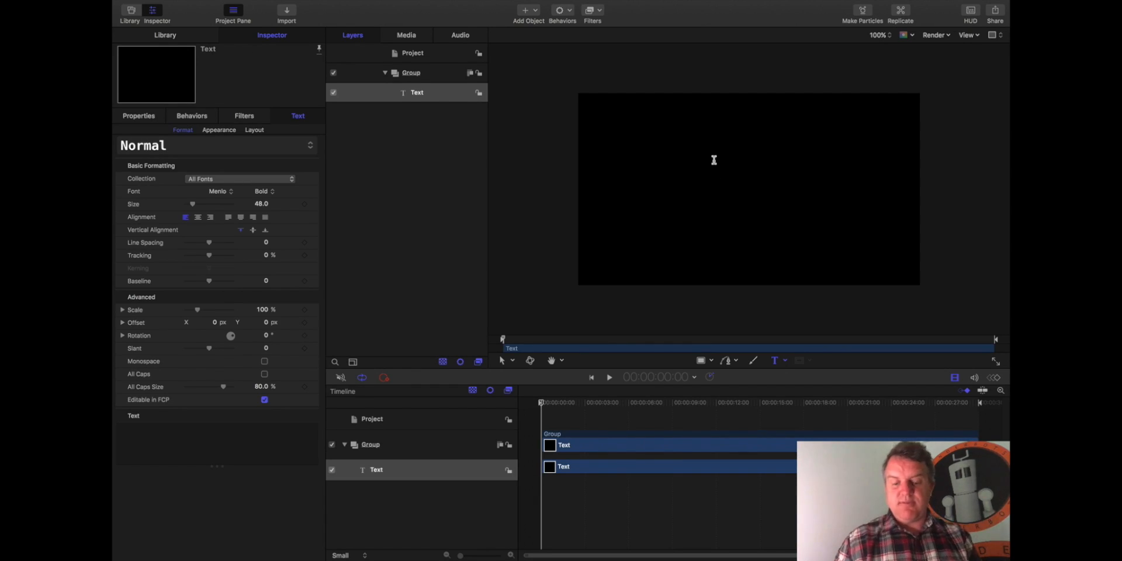
{"action": "type", "text": "RENDERBOTS"}
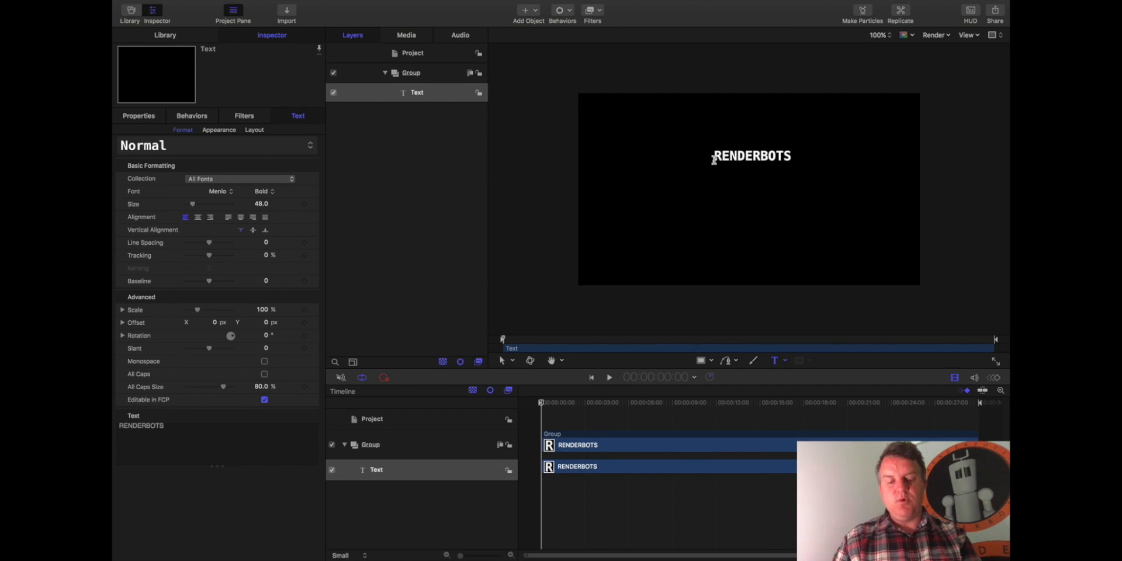
{"action": "left_click", "coordinate": [751, 155]}
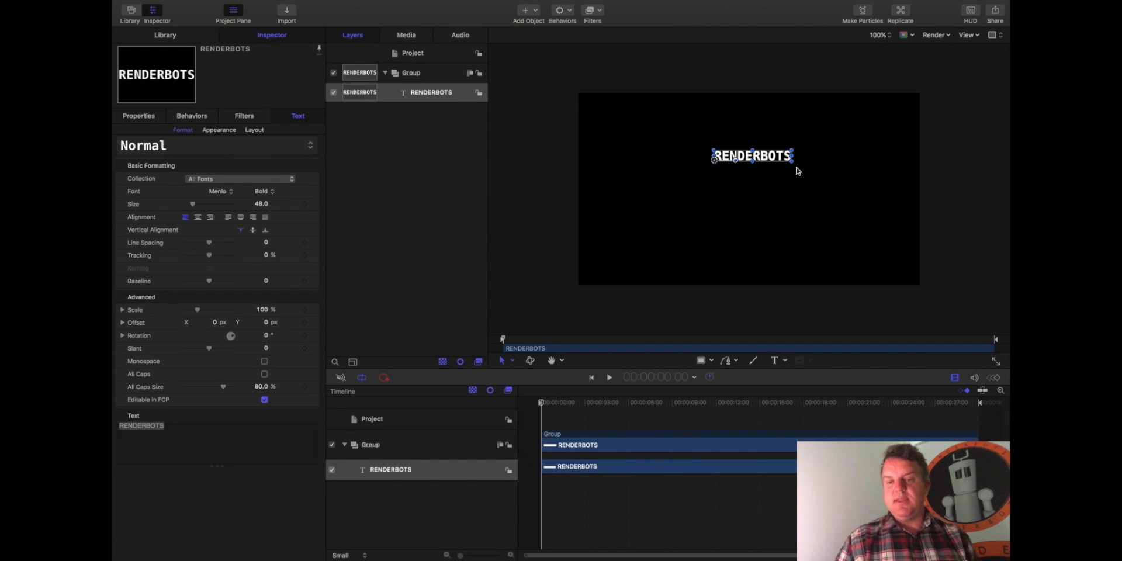
{"action": "left_click_drag", "start_coordinate": [751, 155], "coordinate": [742, 170]}
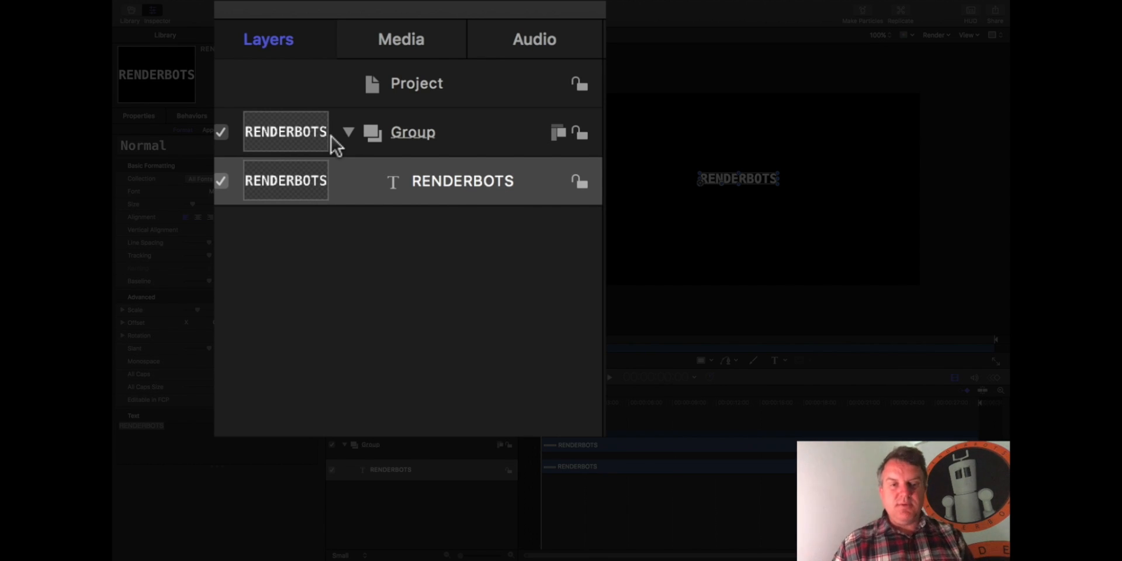
{"action": "mouse_move", "coordinate": [299, 162]}
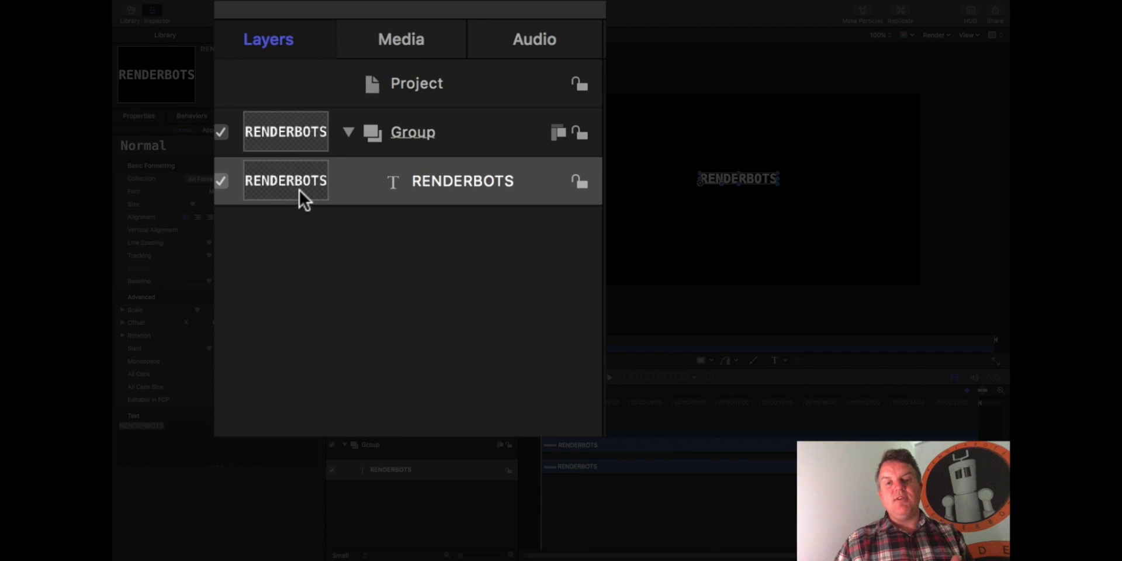
{"action": "mouse_move", "coordinate": [457, 148]}
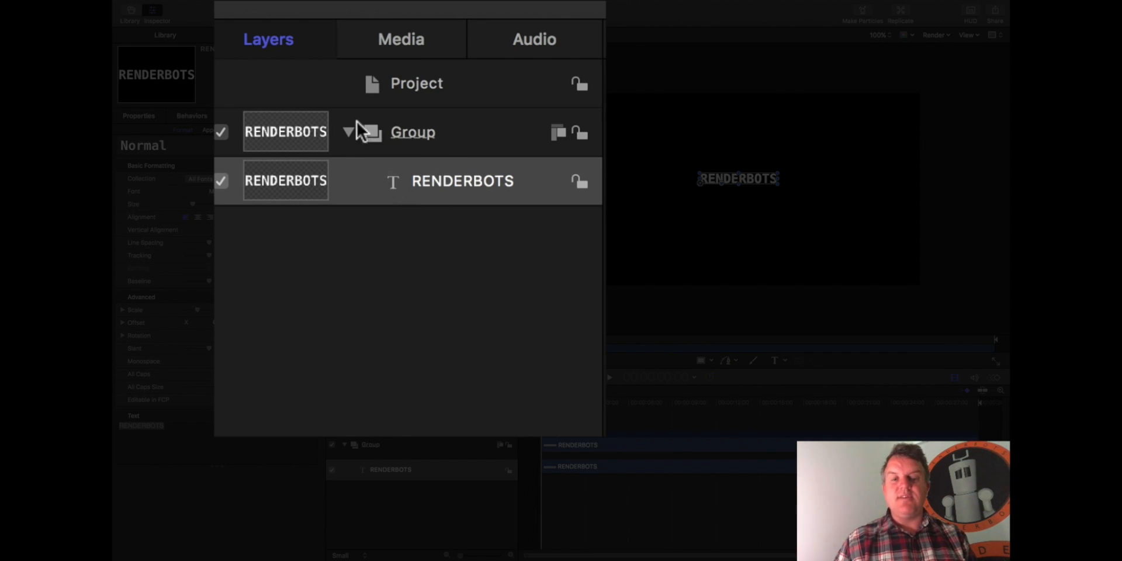
Collapse the Group, drag it to centre RENDERBOTS, then select the text layer
{"action": "left_click", "coordinate": [347, 132]}
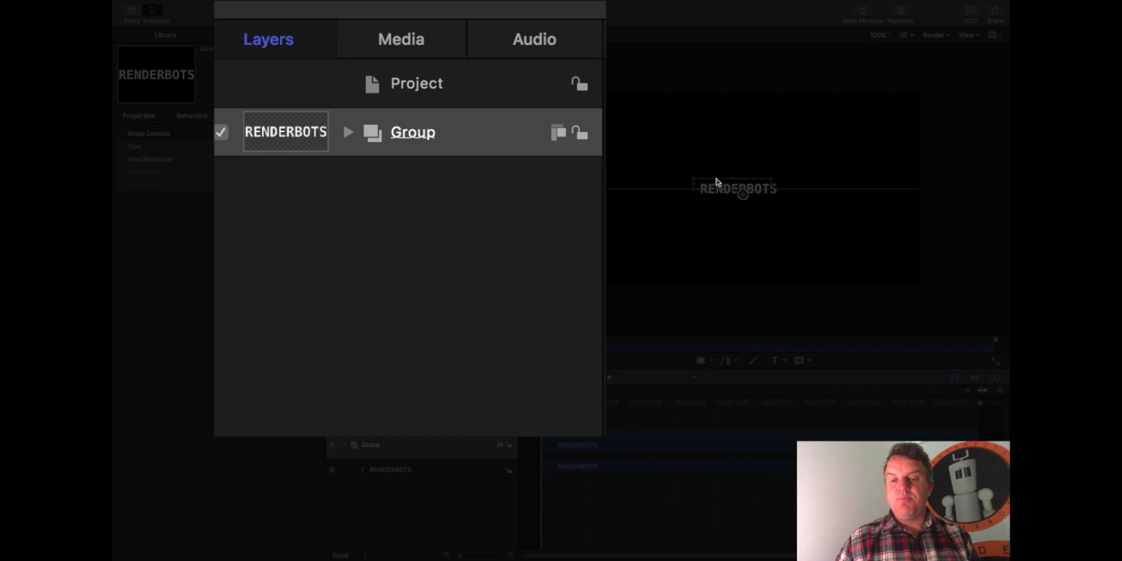
{"action": "left_click_drag", "start_coordinate": [738, 188], "coordinate": [749, 184]}
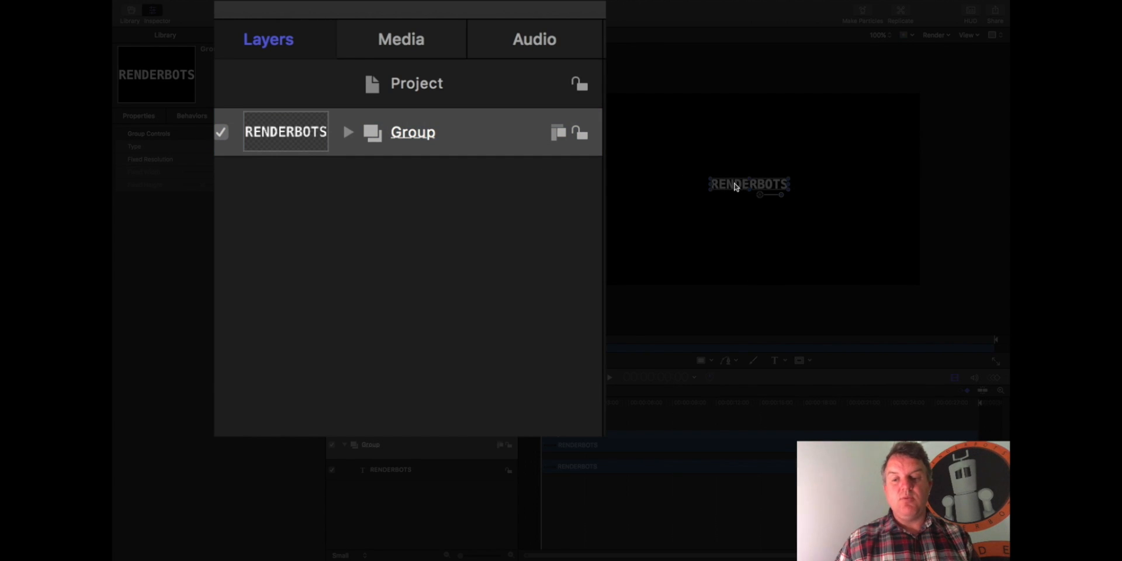
{"action": "left_click", "coordinate": [349, 133]}
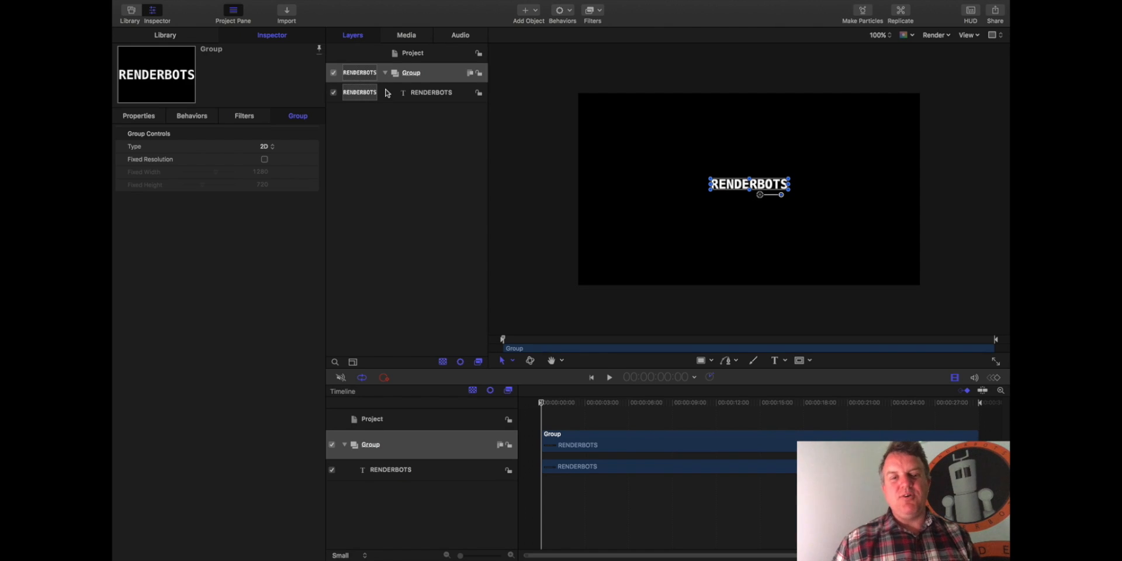
{"action": "left_click", "coordinate": [430, 91]}
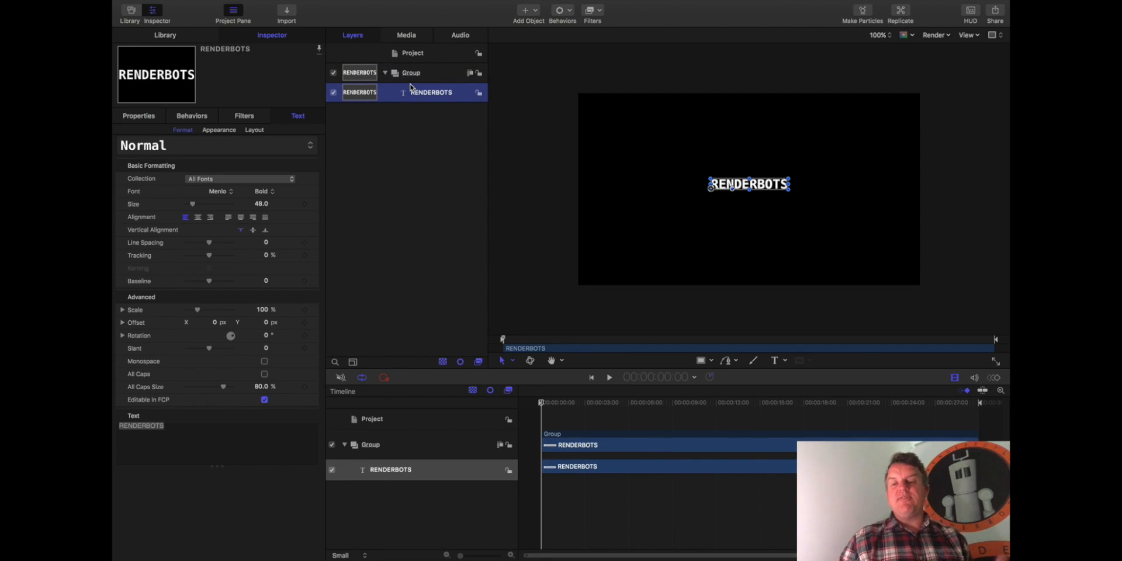
{"action": "mouse_move", "coordinate": [607, 256]}
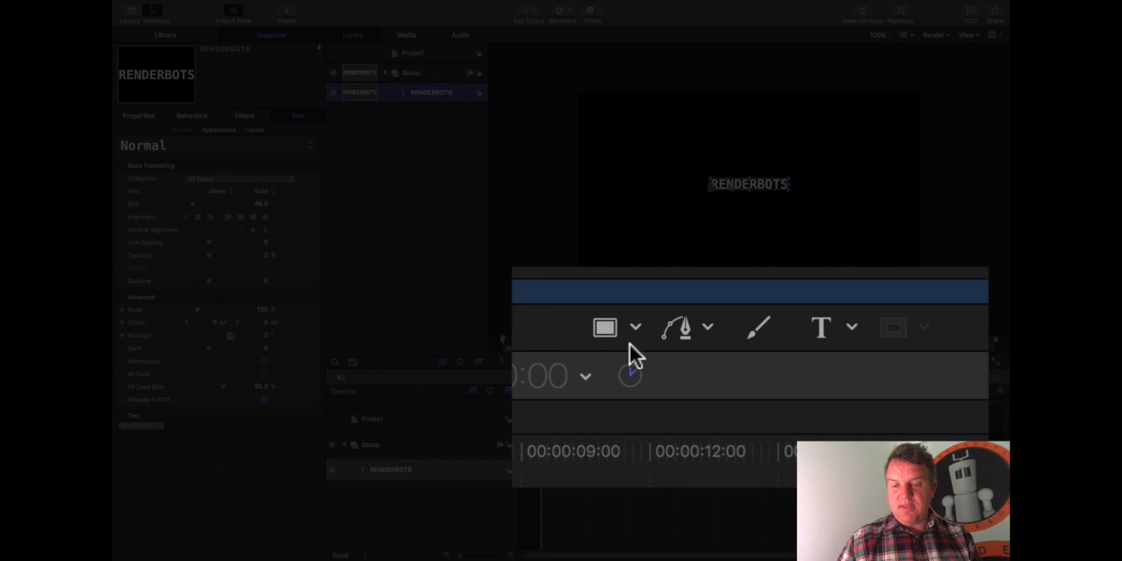
Choose Circle from the shape tool pop-up
{"action": "left_click", "coordinate": [635, 327]}
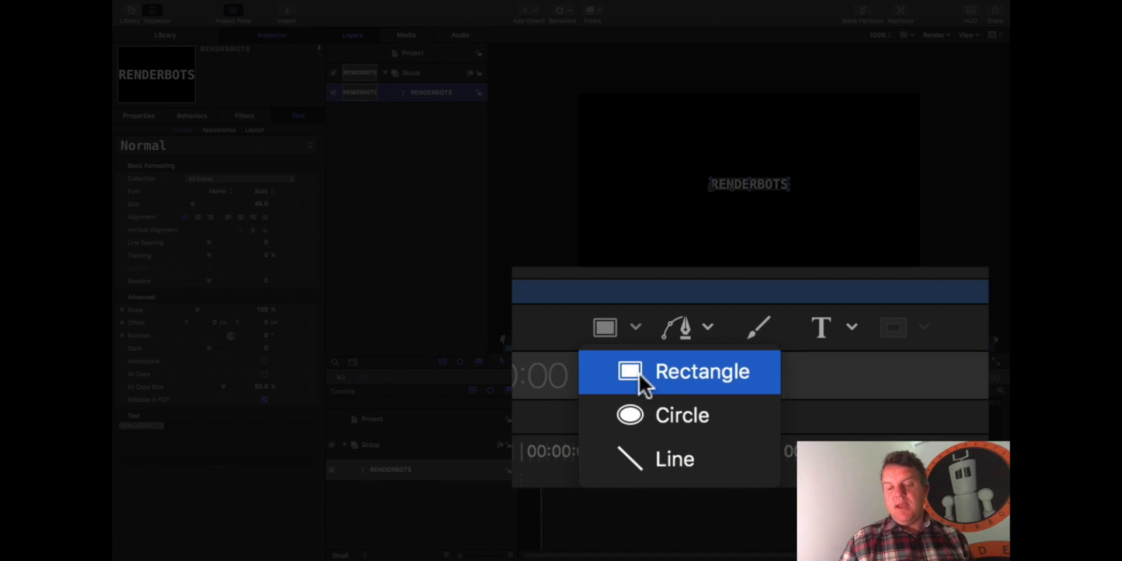
{"action": "mouse_move", "coordinate": [651, 429]}
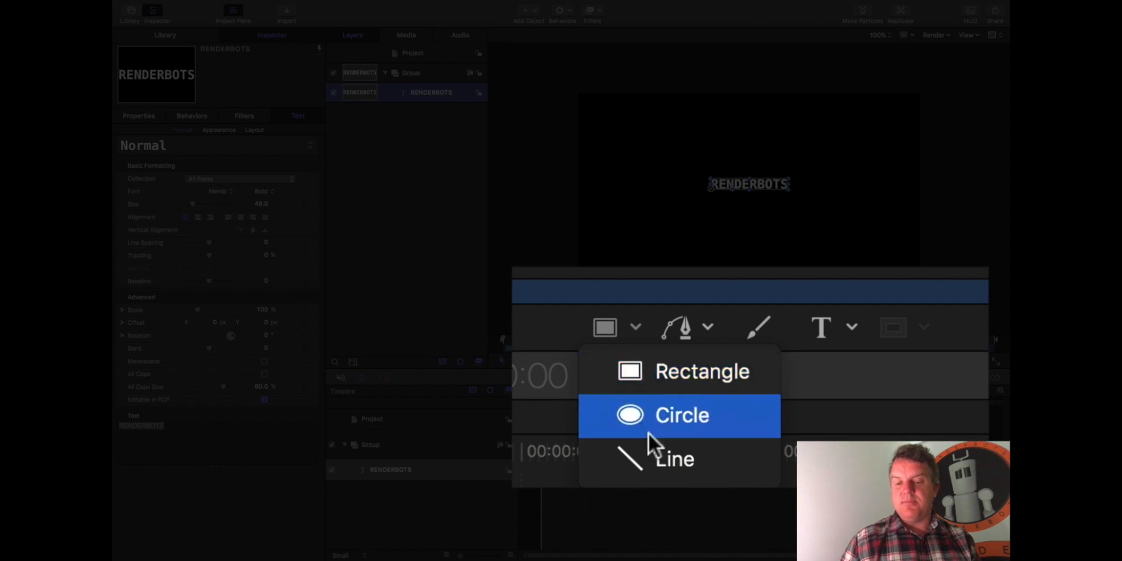
{"action": "left_click", "coordinate": [679, 415]}
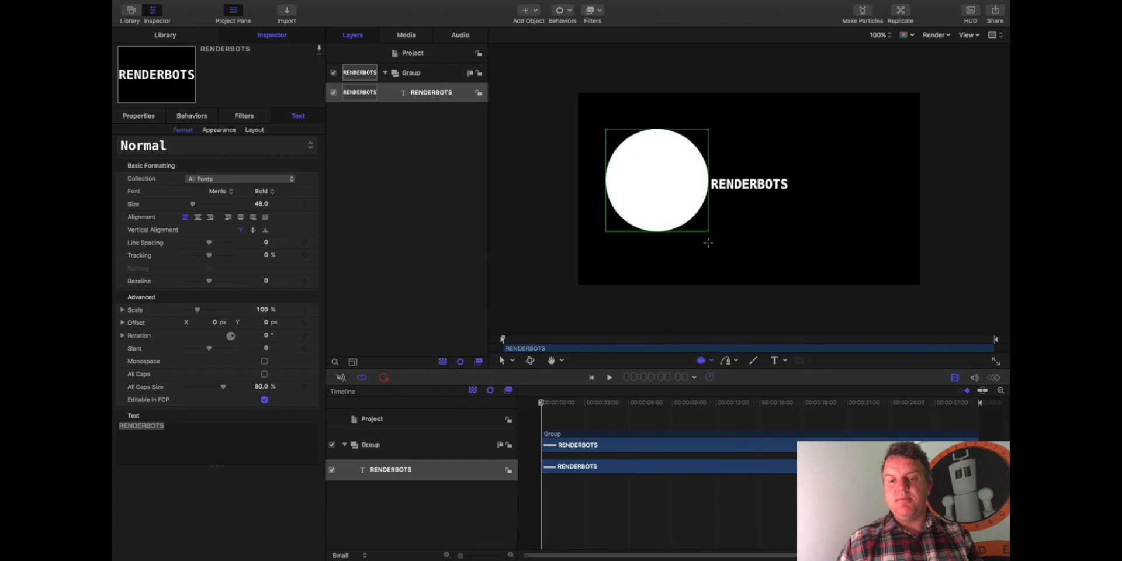
Draw a white circle to the left of the RENDERBOTS text
{"action": "left_click_drag", "start_coordinate": [709, 230], "coordinate": [745, 203]}
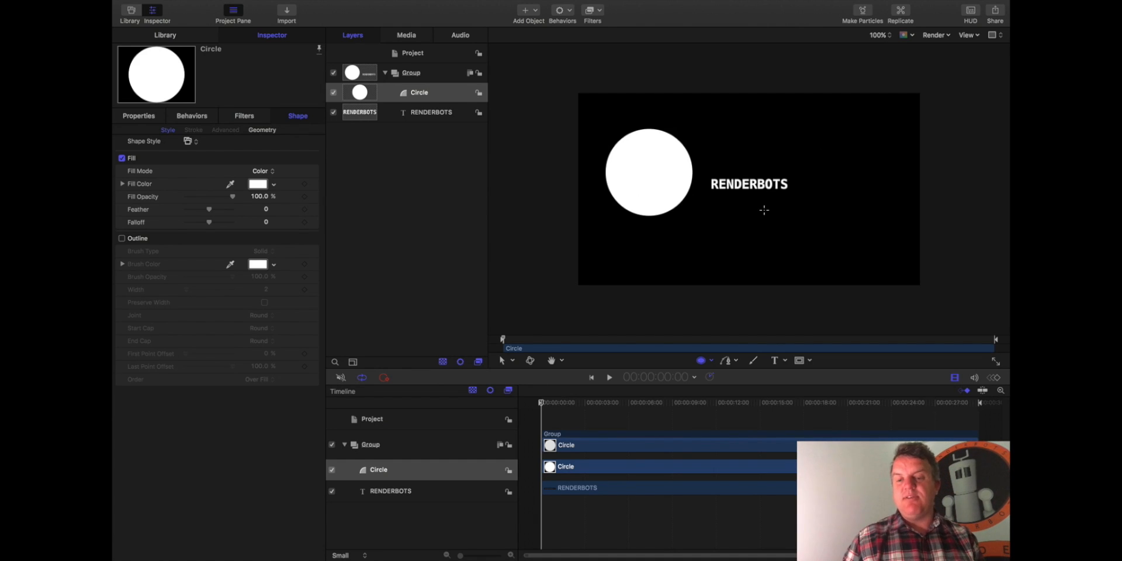
{"action": "left_click_drag", "start_coordinate": [763, 212], "coordinate": [812, 246]}
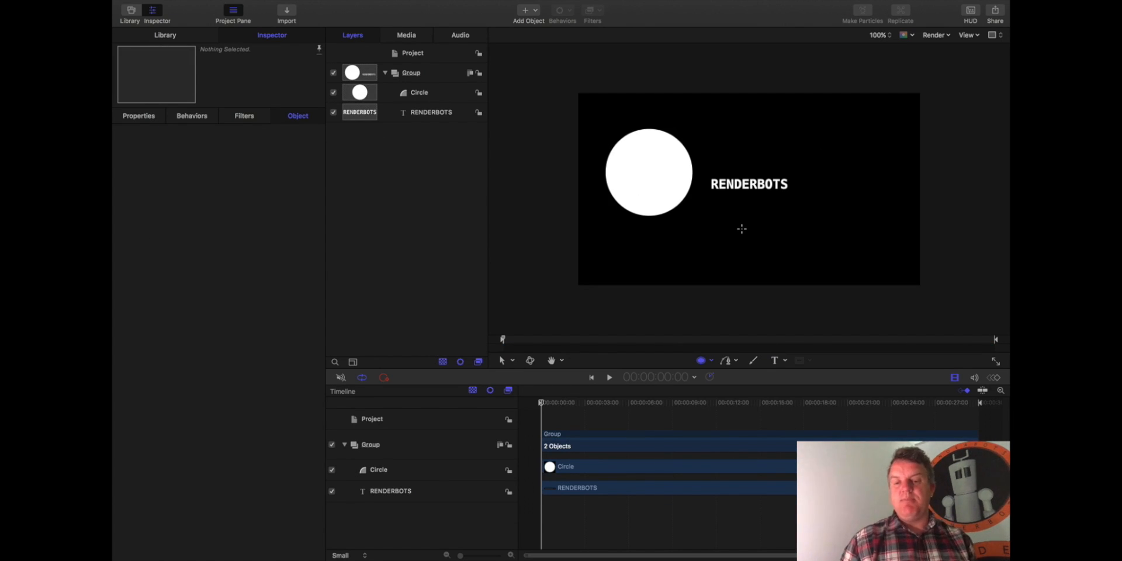
{"action": "mouse_move", "coordinate": [734, 125]}
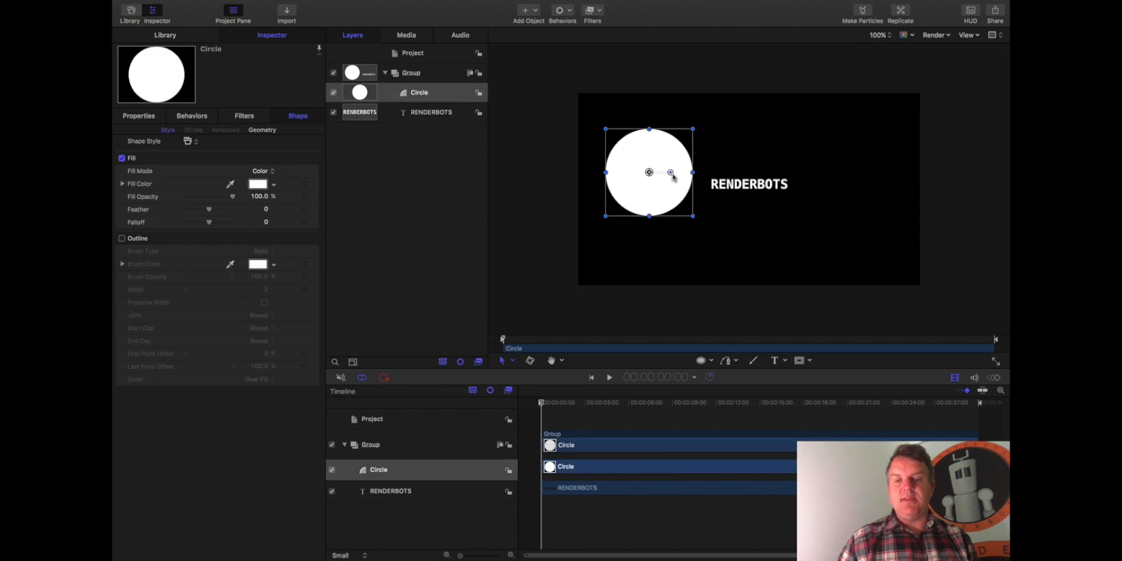
Drag the circle around until it sits just above-left of the RENDERBOTS text
{"action": "left_click_drag", "start_coordinate": [648, 172], "coordinate": [709, 148]}
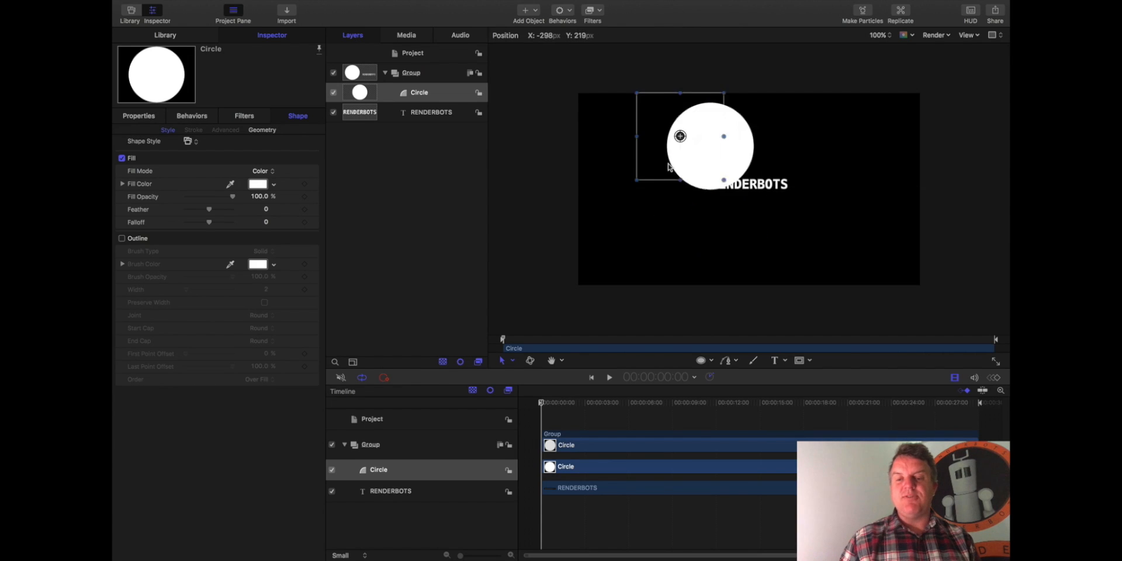
{"action": "left_click_drag", "start_coordinate": [680, 136], "coordinate": [778, 190]}
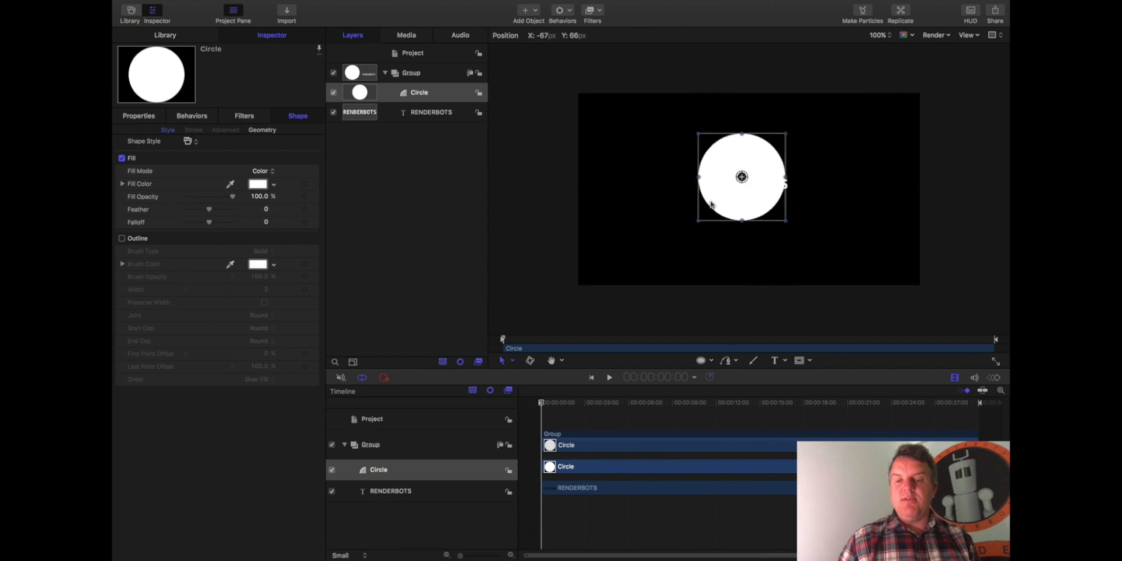
{"action": "left_click_drag", "start_coordinate": [742, 177], "coordinate": [677, 184]}
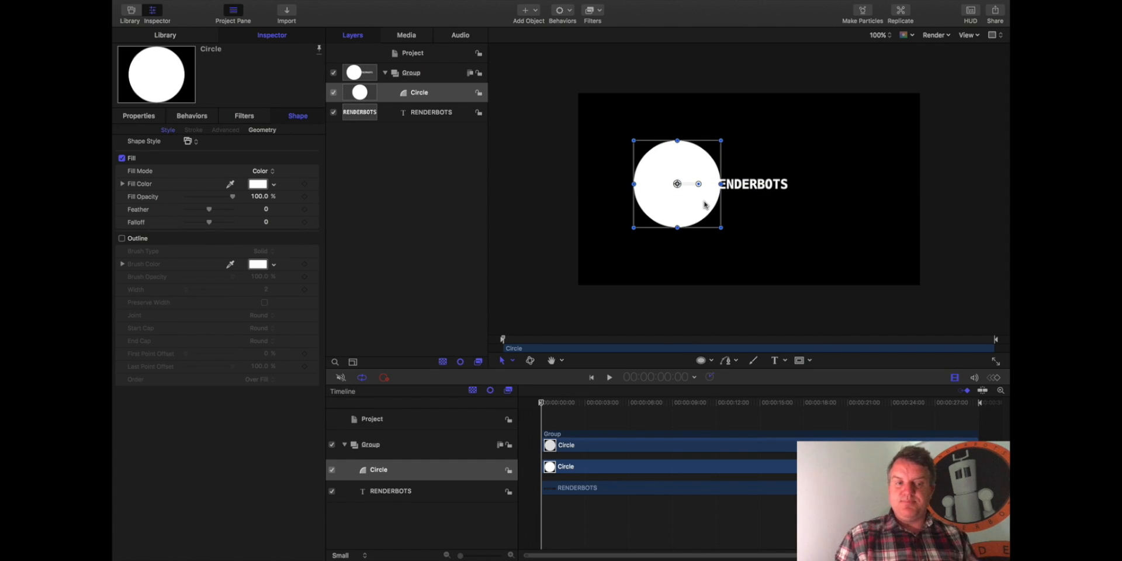
{"action": "left_click_drag", "start_coordinate": [677, 183], "coordinate": [654, 181]}
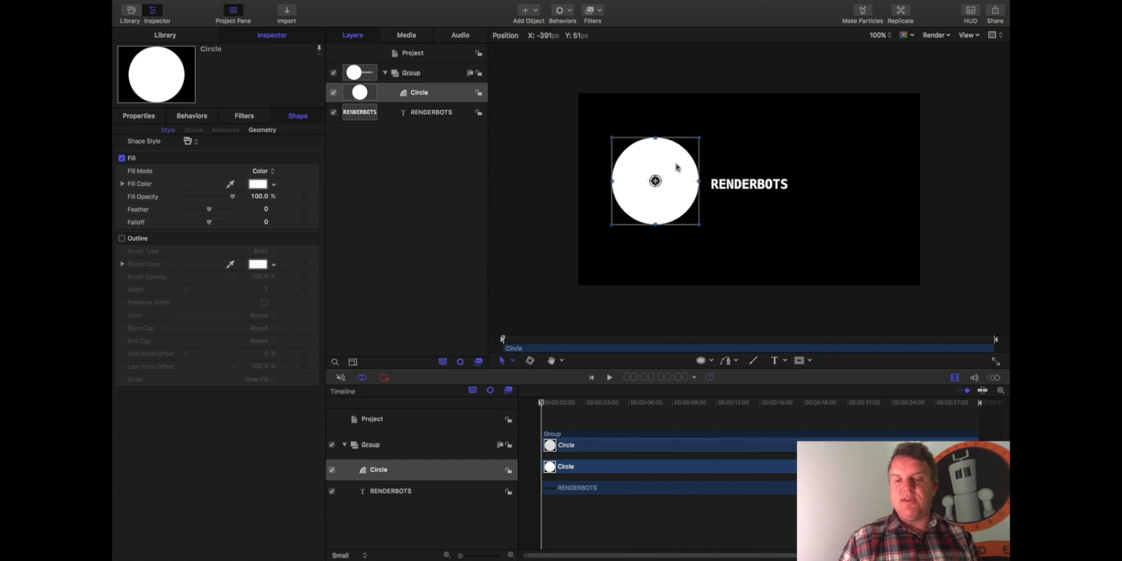
{"action": "left_click_drag", "start_coordinate": [654, 180], "coordinate": [668, 160]}
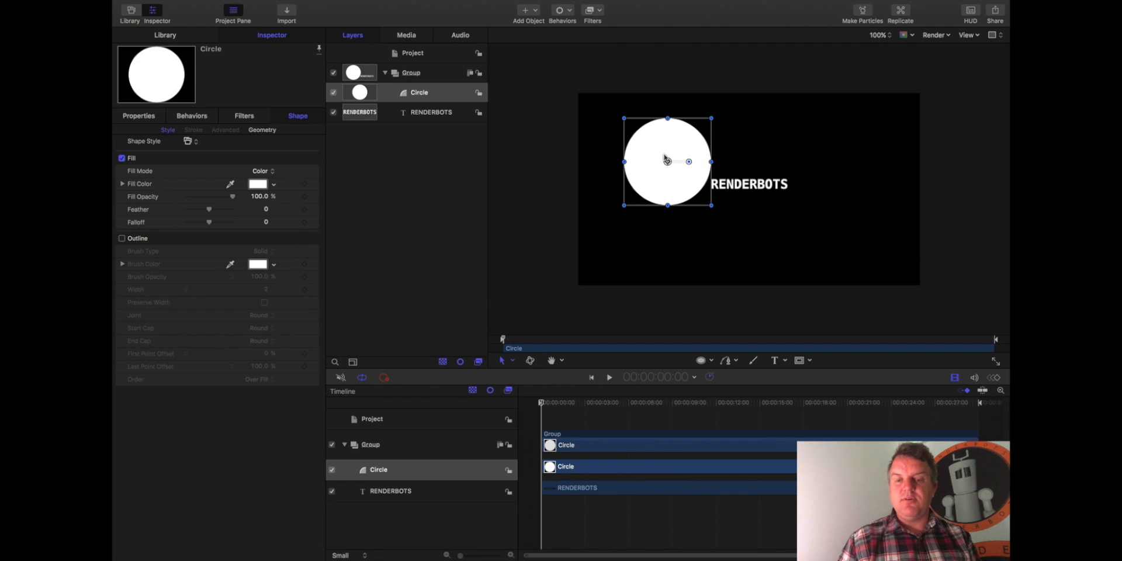
{"action": "mouse_move", "coordinate": [244, 151]}
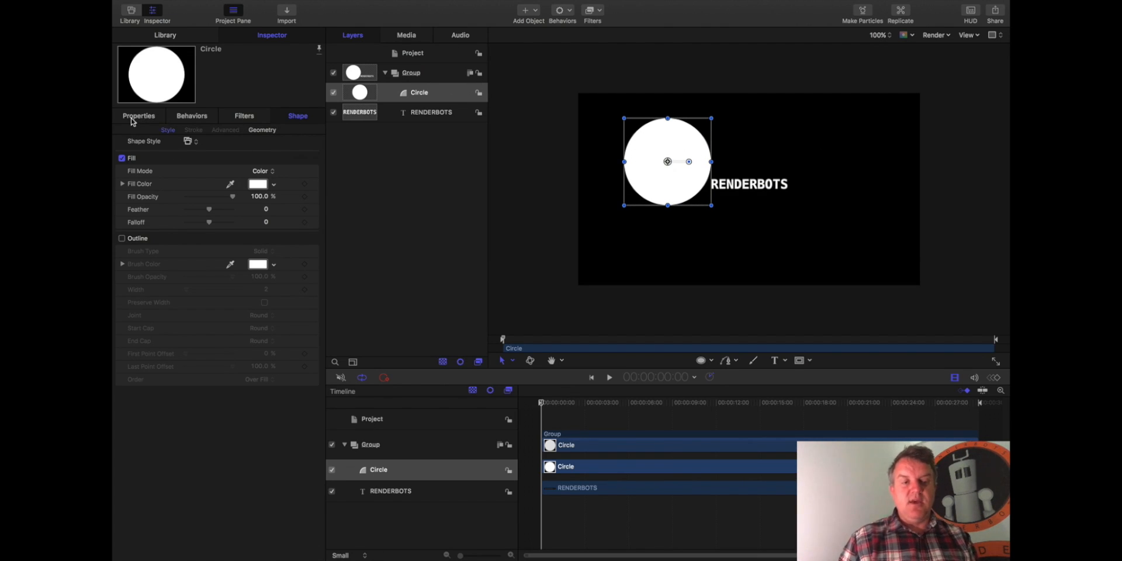
Review the circle's transform settings, then toggle its Fill off and back on
{"action": "left_click", "coordinate": [138, 116]}
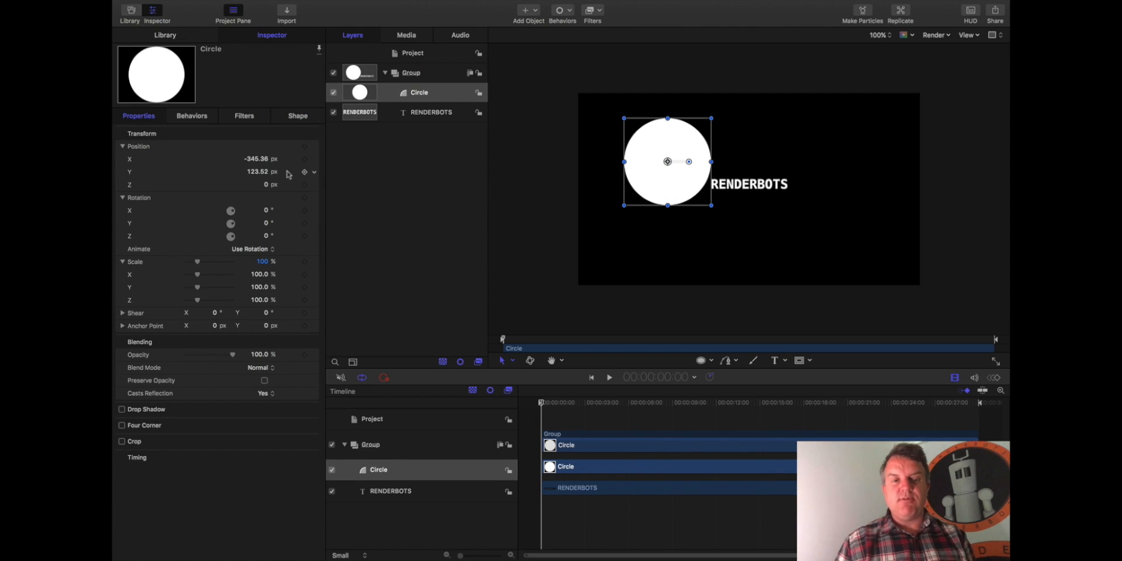
{"action": "left_click", "coordinate": [296, 115]}
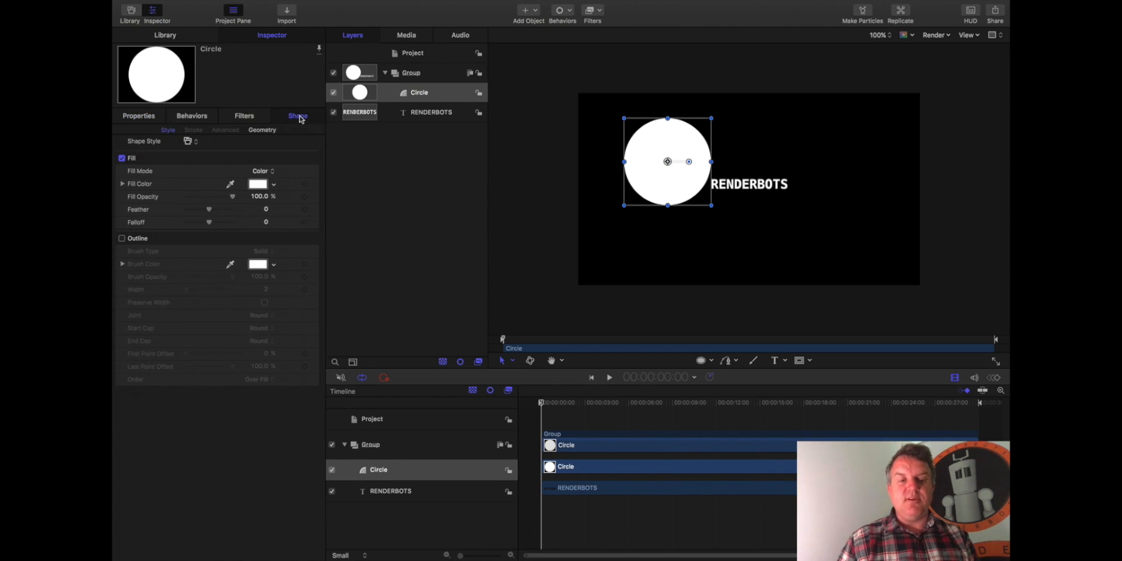
{"action": "left_click", "coordinate": [121, 158]}
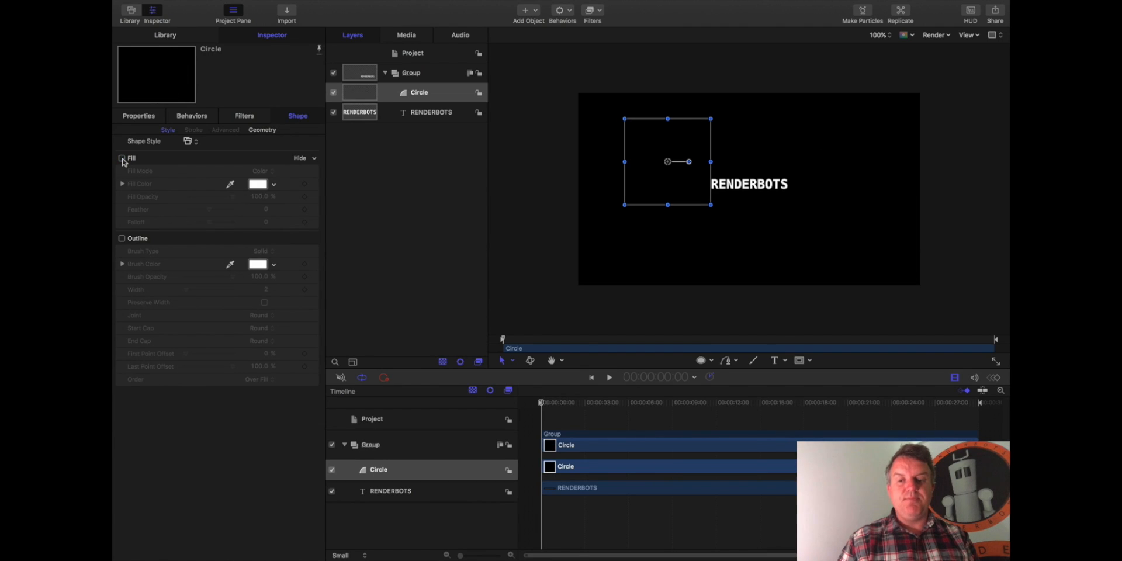
{"action": "left_click", "coordinate": [121, 158]}
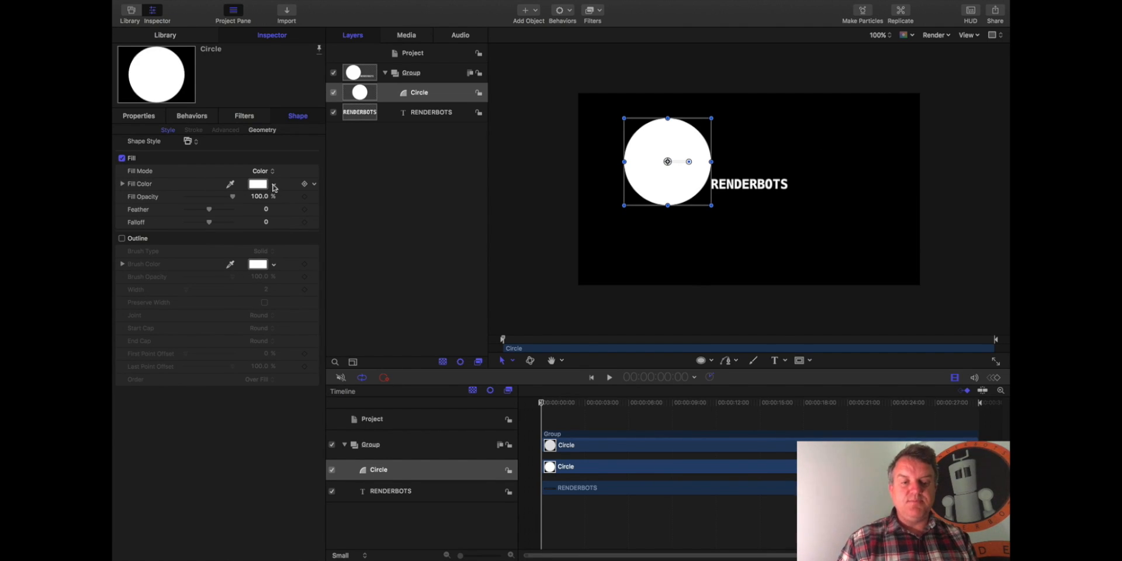
Set the circle's fill colour to bright green after trying blue and cyan
{"action": "left_click", "coordinate": [257, 183]}
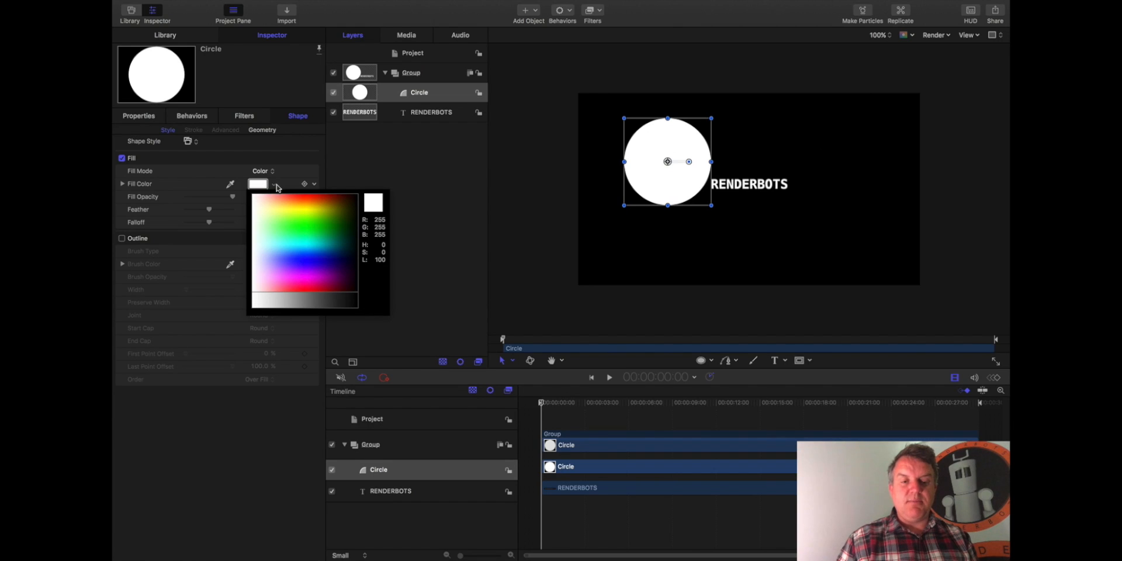
{"action": "left_click", "coordinate": [291, 260]}
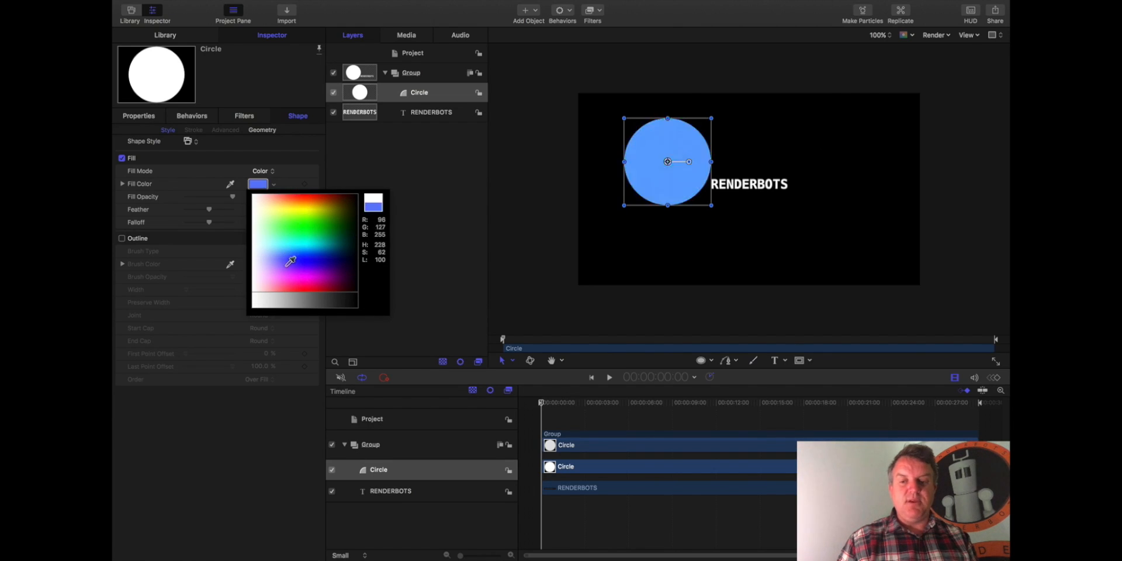
{"action": "left_click", "coordinate": [308, 237]}
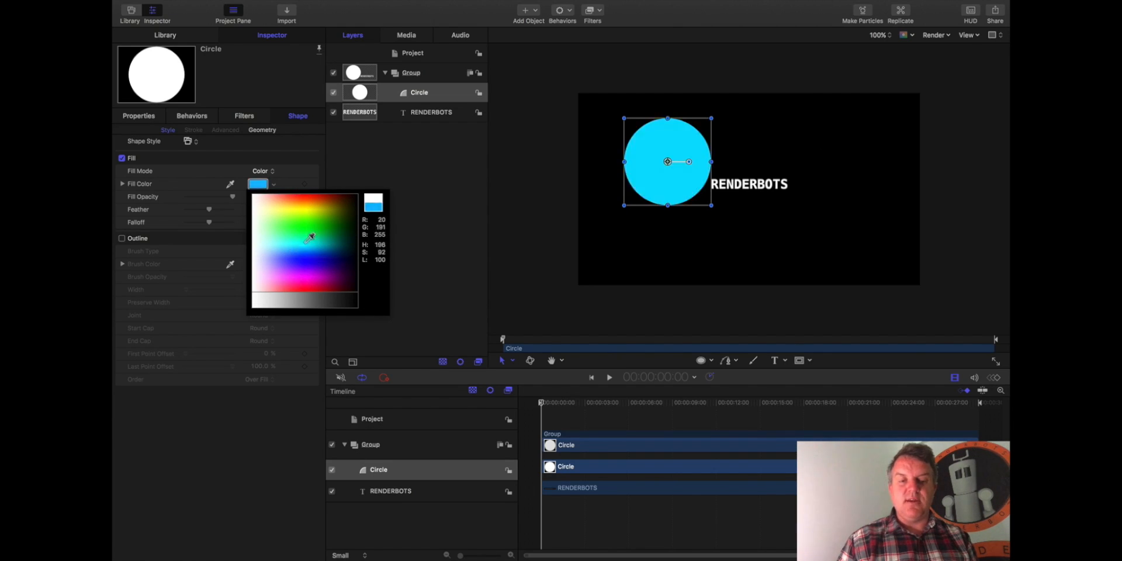
{"action": "left_click", "coordinate": [311, 231]}
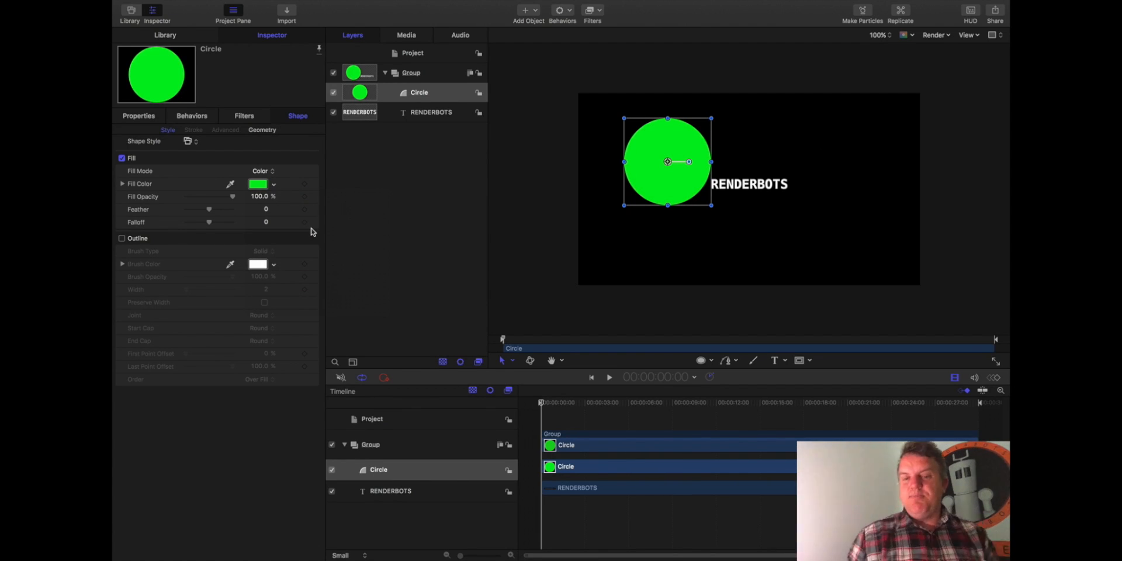
Move the green circle over the text's right half and stack the RENDERBOTS layer above it
{"action": "left_click_drag", "start_coordinate": [668, 162], "coordinate": [802, 191]}
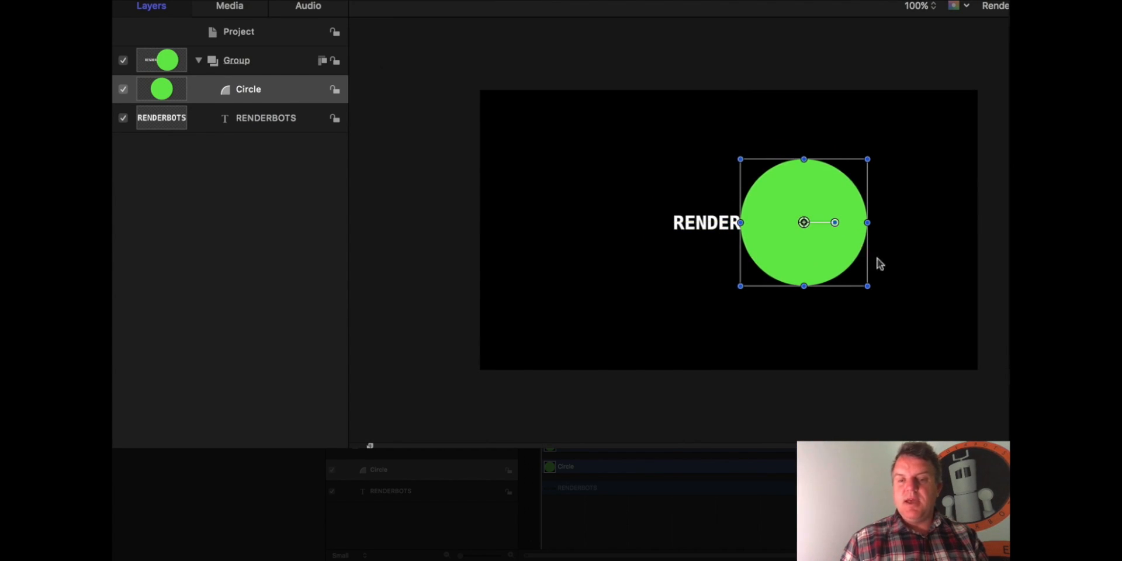
{"action": "left_click", "coordinate": [265, 117]}
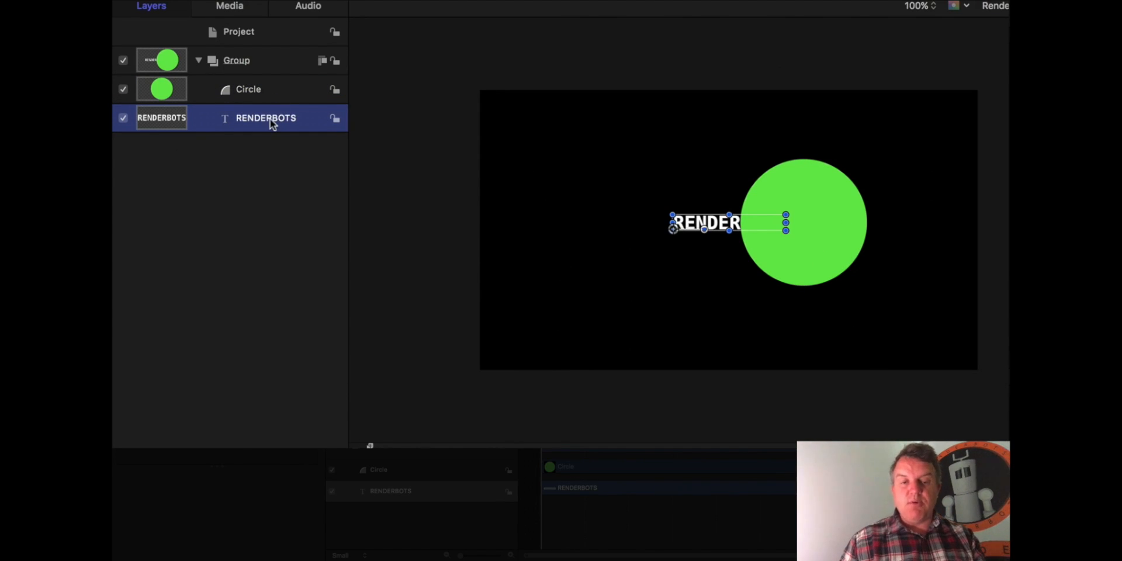
{"action": "left_click_drag", "start_coordinate": [265, 117], "coordinate": [265, 84]}
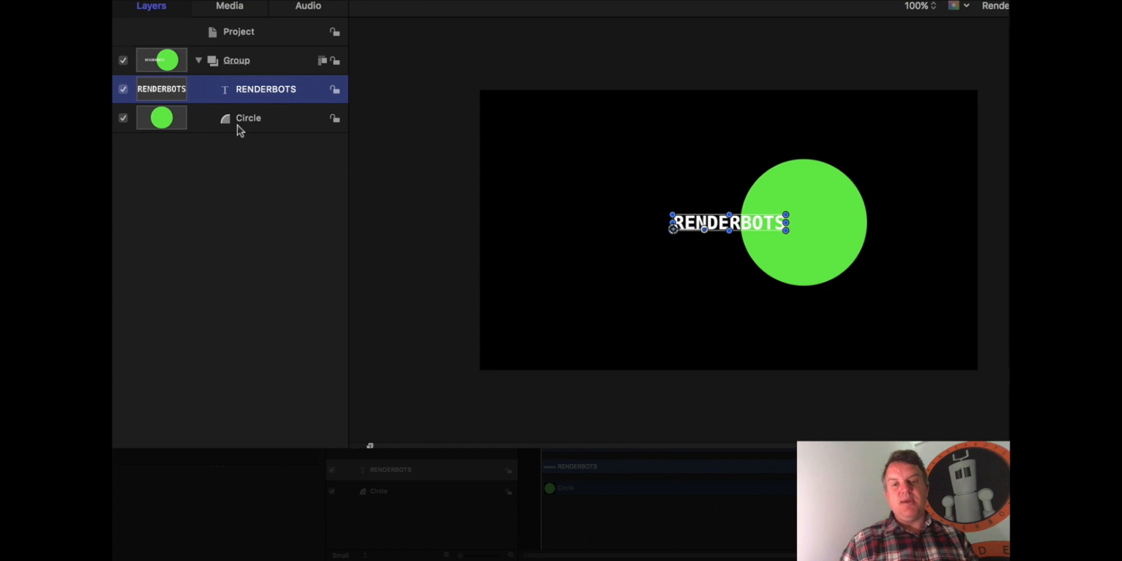
{"action": "mouse_move", "coordinate": [798, 237]}
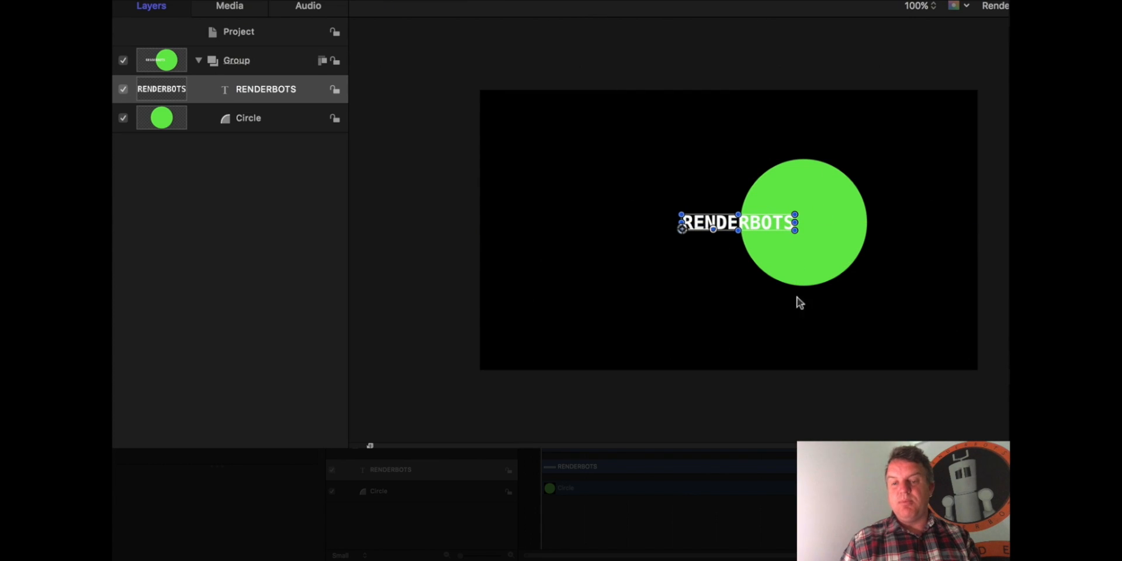
{"action": "mouse_move", "coordinate": [266, 129]}
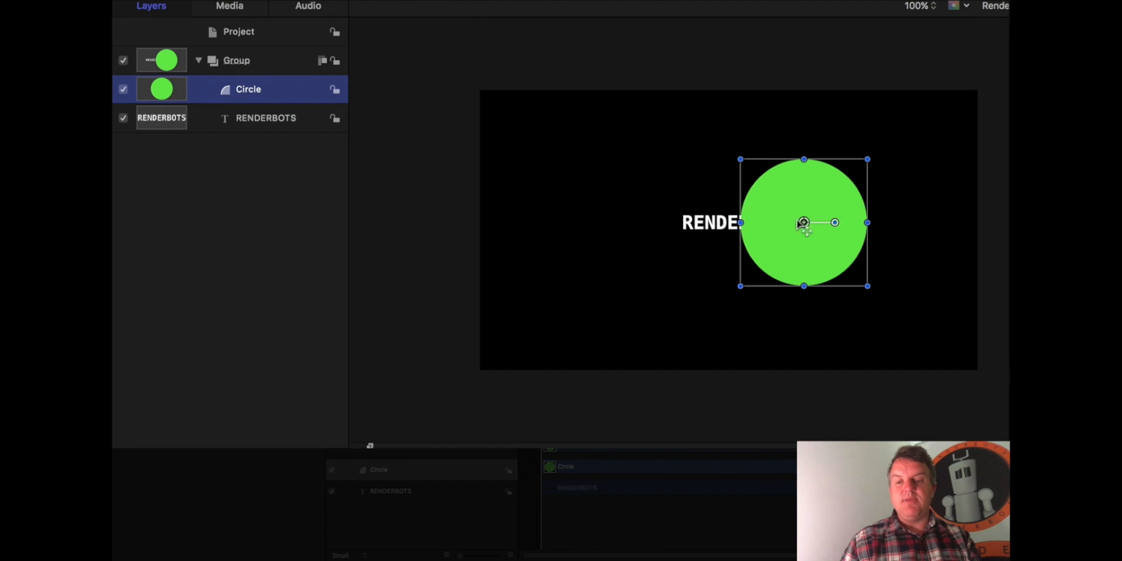
{"action": "left_click_drag", "start_coordinate": [803, 222], "coordinate": [808, 222]}
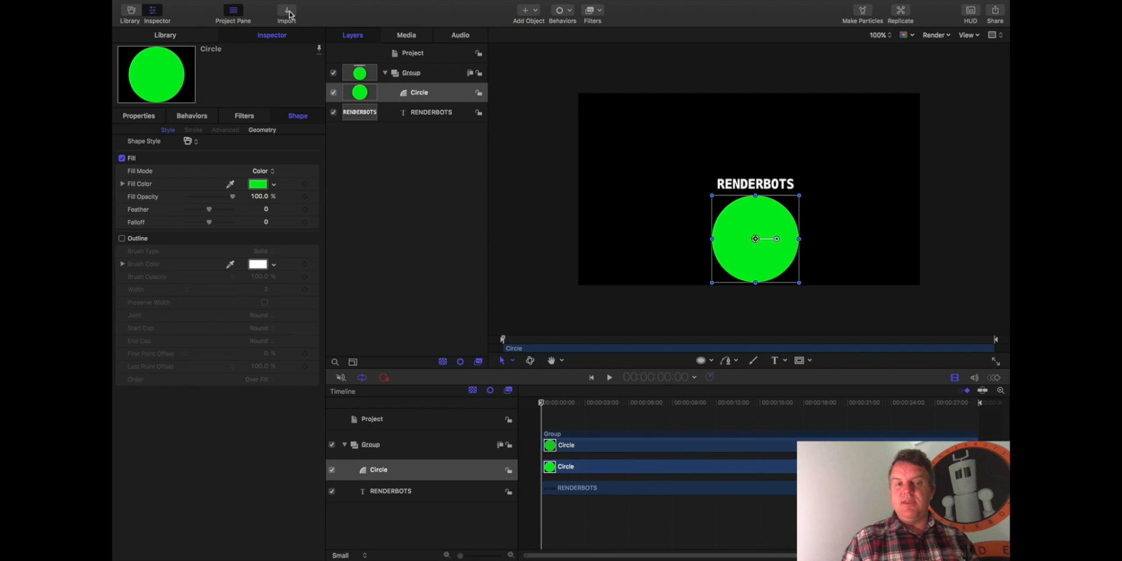
{"action": "mouse_move", "coordinate": [407, 18]}
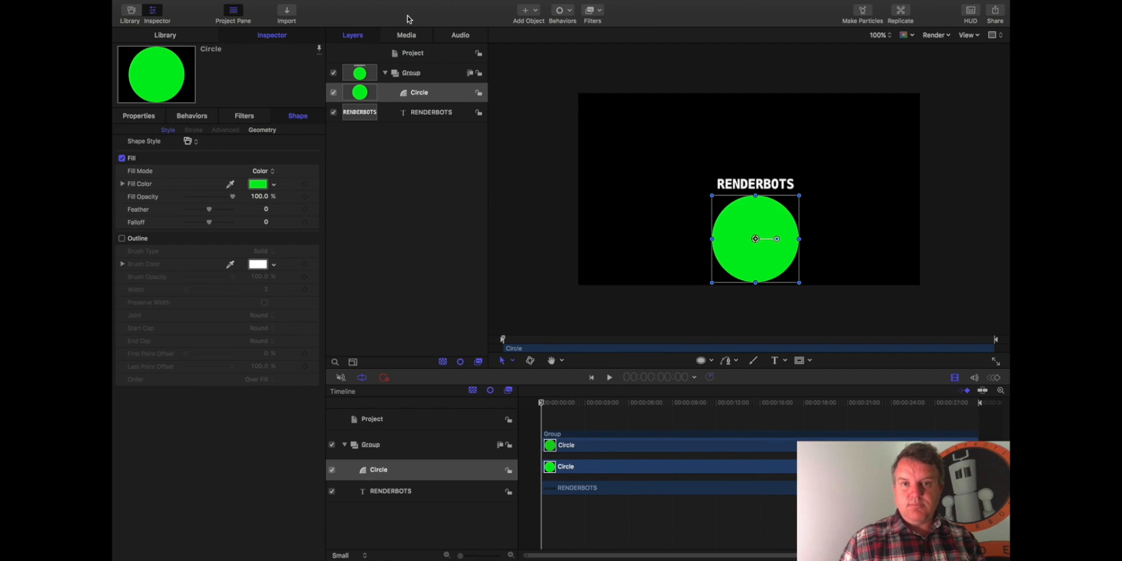
Browse the Add Object, Behaviors and Filters lists, ending on the behavior categories
{"action": "left_click", "coordinate": [529, 10]}
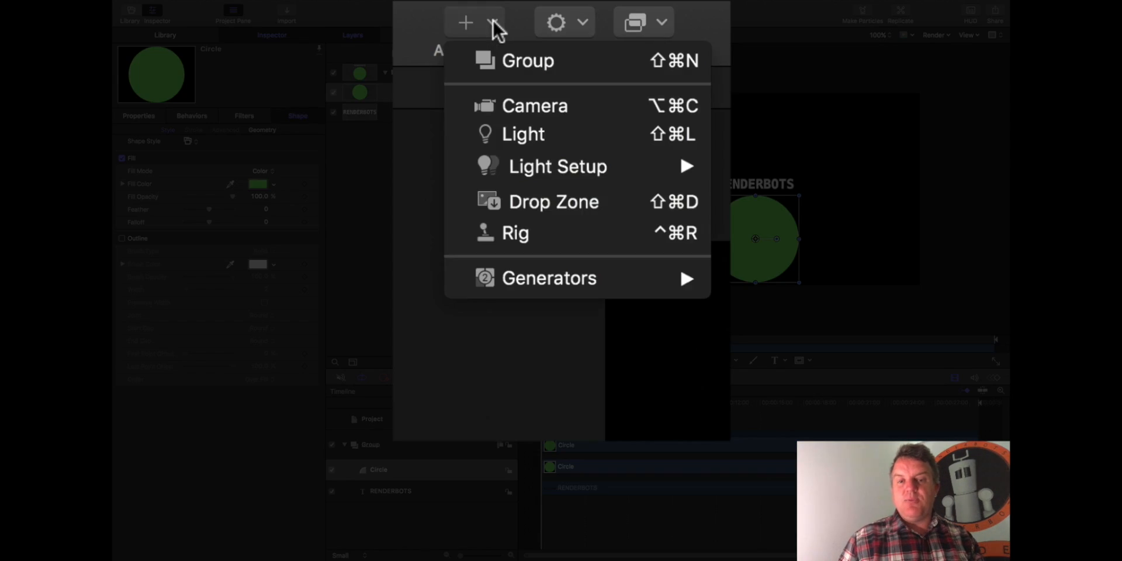
{"action": "mouse_move", "coordinate": [526, 215]}
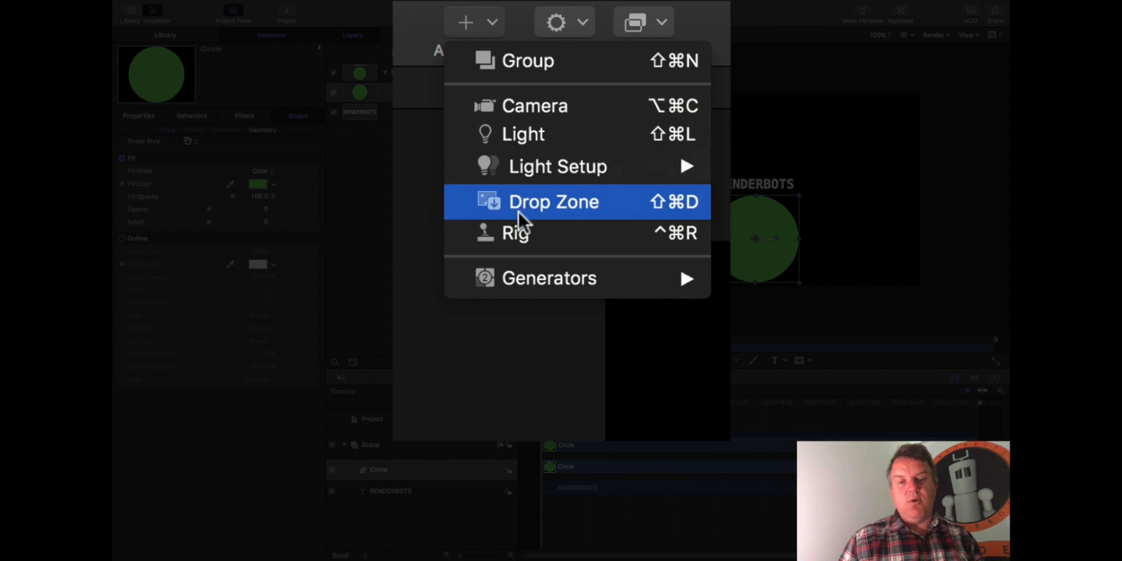
{"action": "mouse_move", "coordinate": [528, 61]}
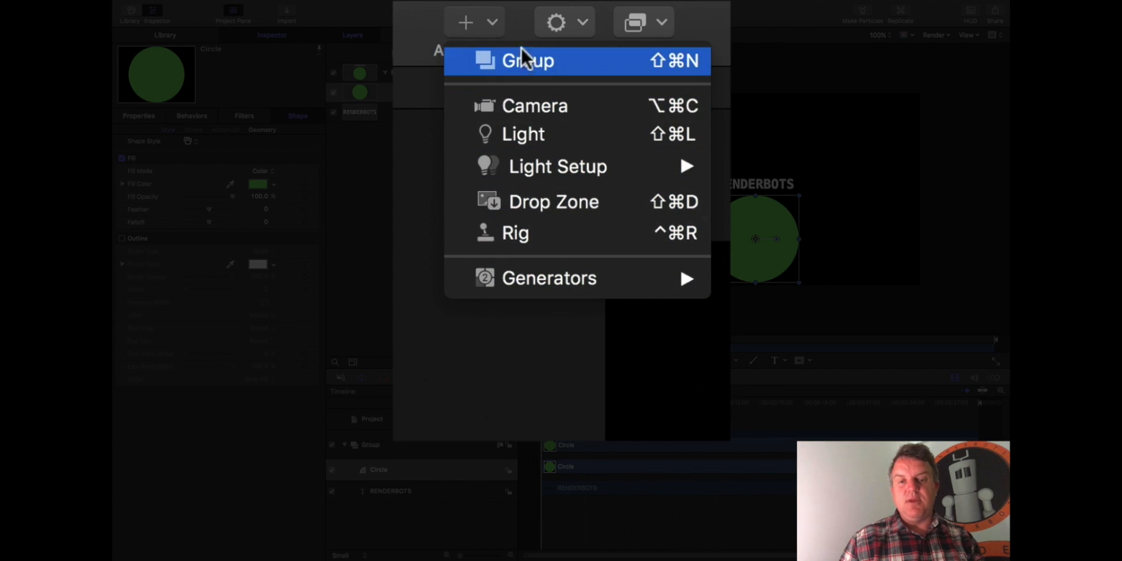
{"action": "mouse_move", "coordinate": [509, 36]}
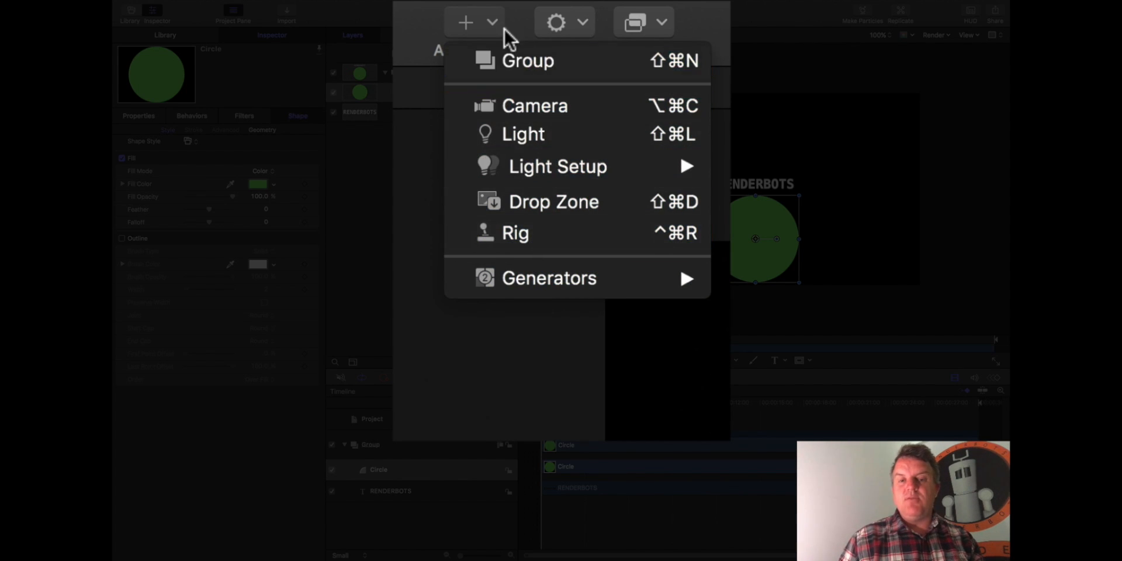
{"action": "mouse_move", "coordinate": [527, 61]}
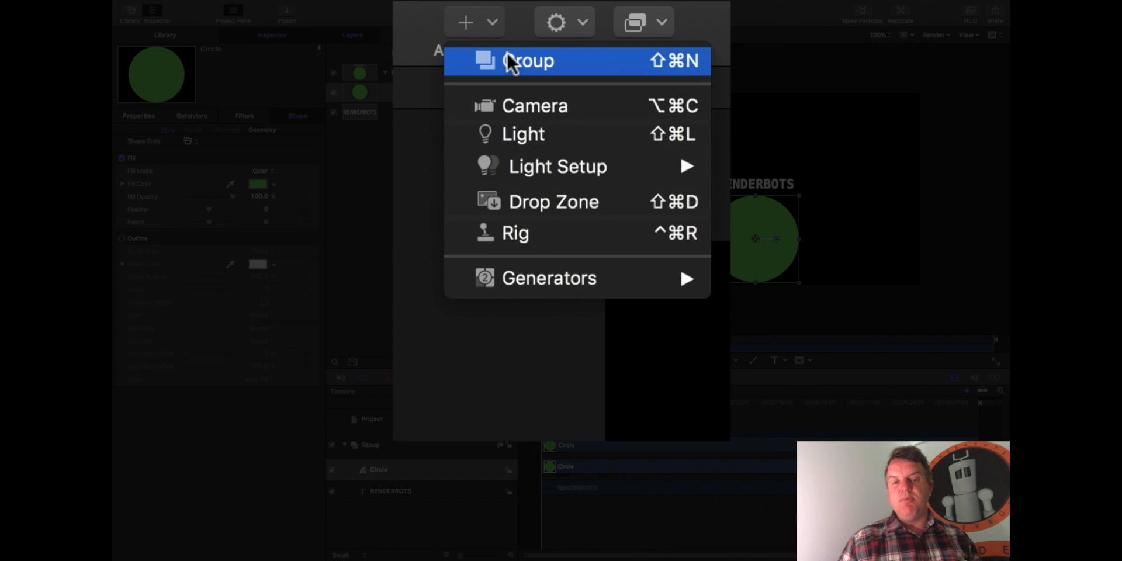
{"action": "mouse_move", "coordinate": [566, 114]}
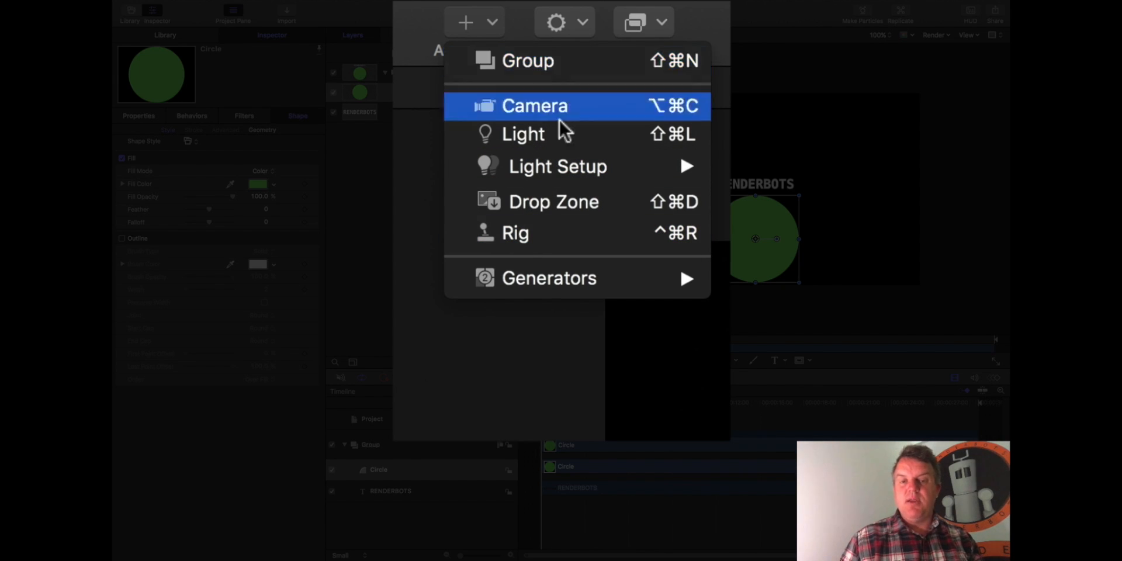
{"action": "mouse_move", "coordinate": [735, 21]}
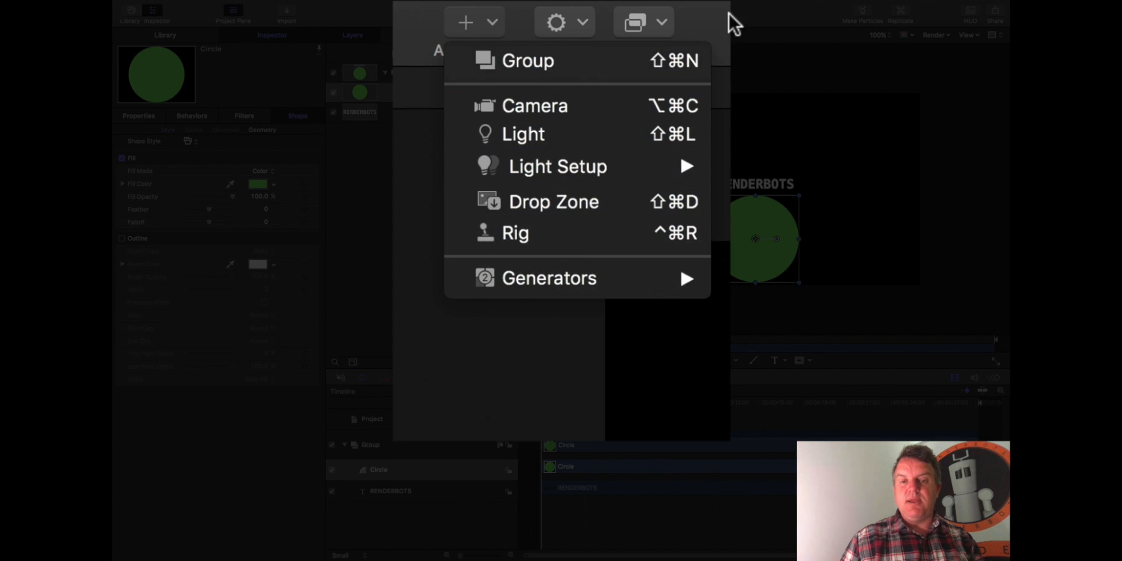
{"action": "left_click", "coordinate": [474, 21]}
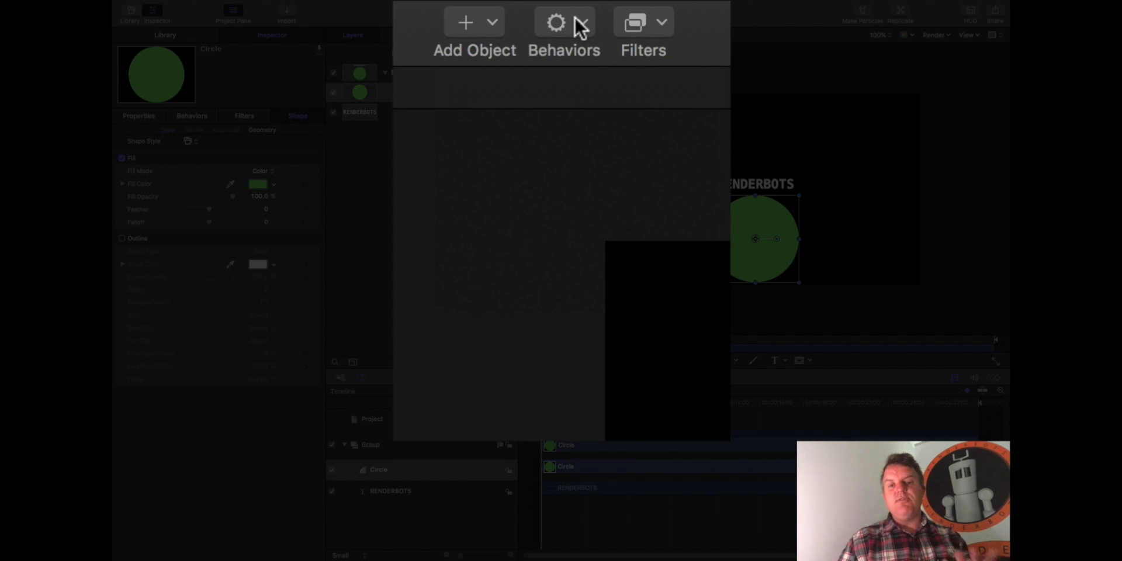
{"action": "left_click", "coordinate": [659, 21]}
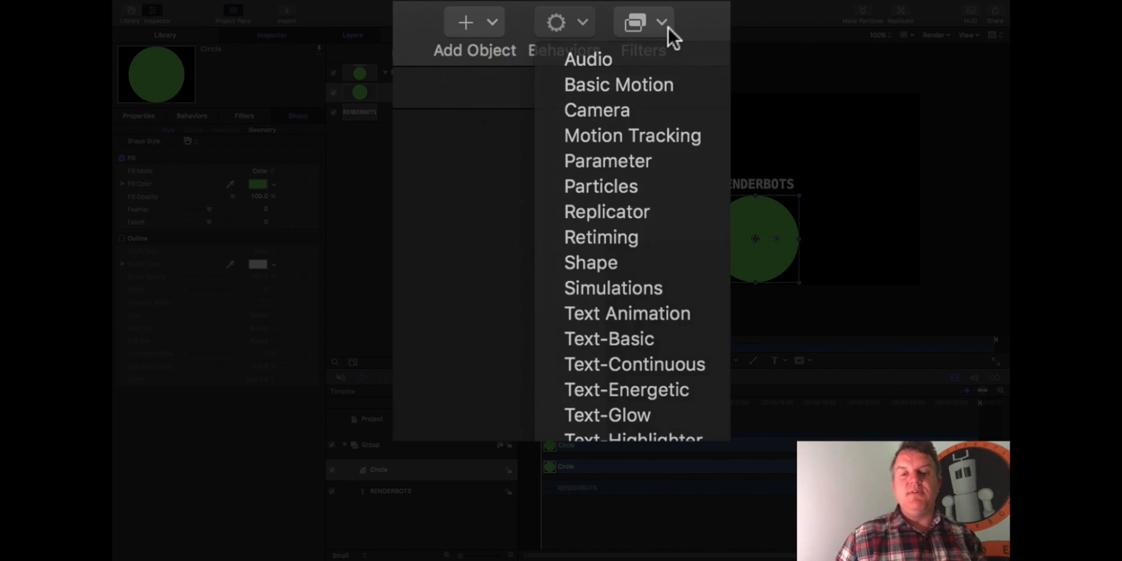
{"action": "left_click", "coordinate": [637, 21]}
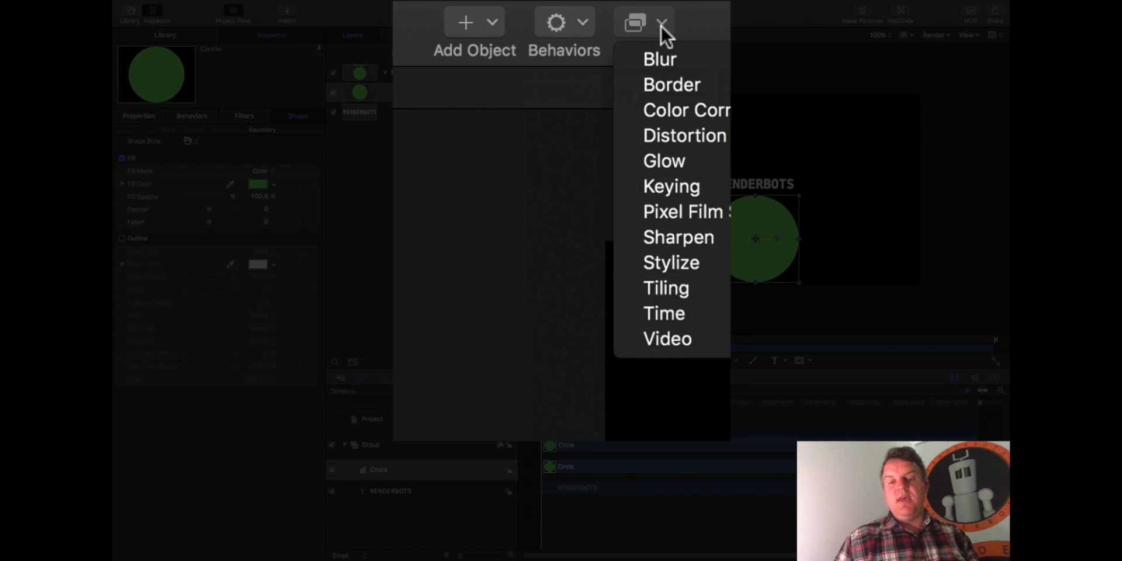
{"action": "mouse_move", "coordinate": [694, 13]}
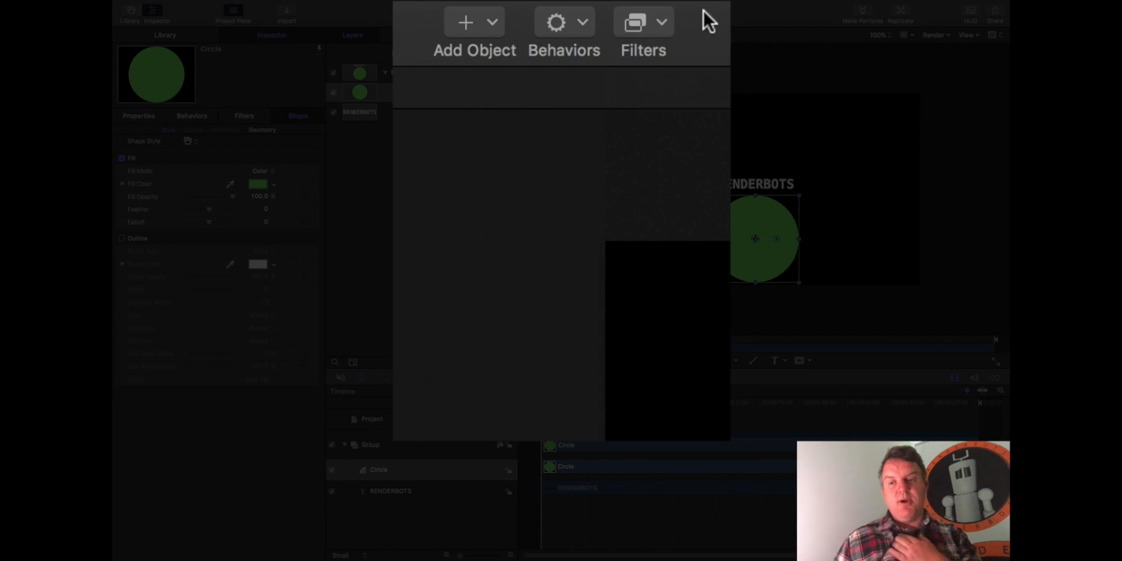
{"action": "left_click", "coordinate": [563, 21]}
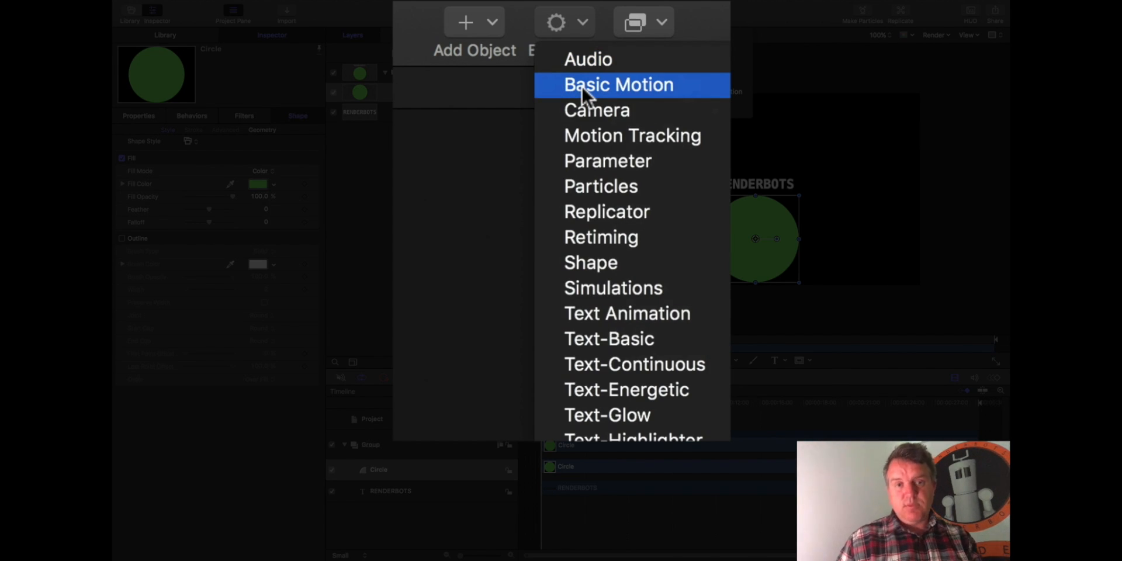
{"action": "mouse_move", "coordinate": [566, 23]}
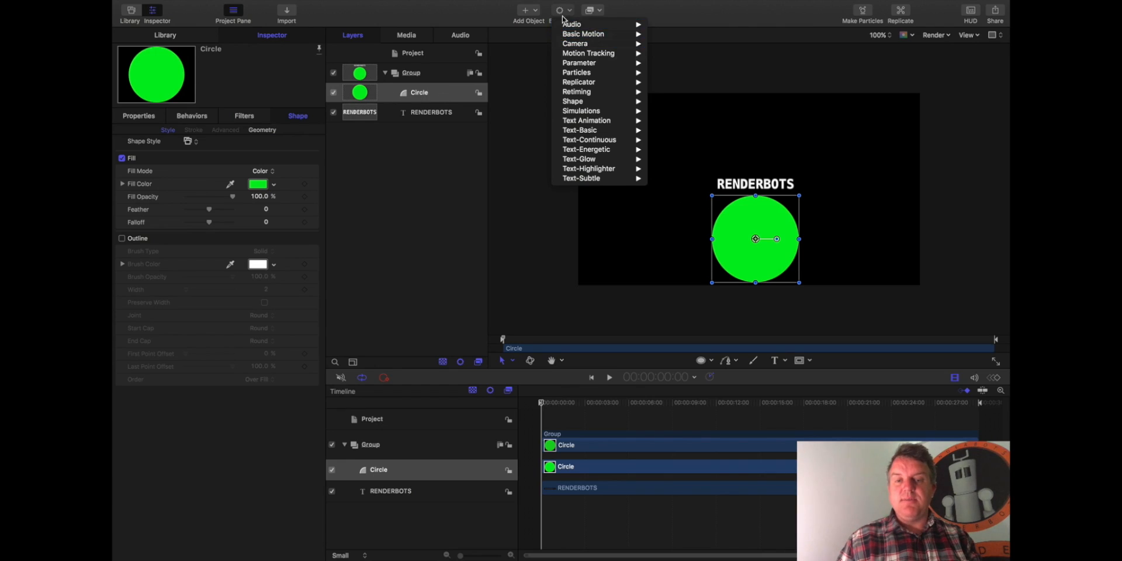
{"action": "mouse_move", "coordinate": [585, 34]}
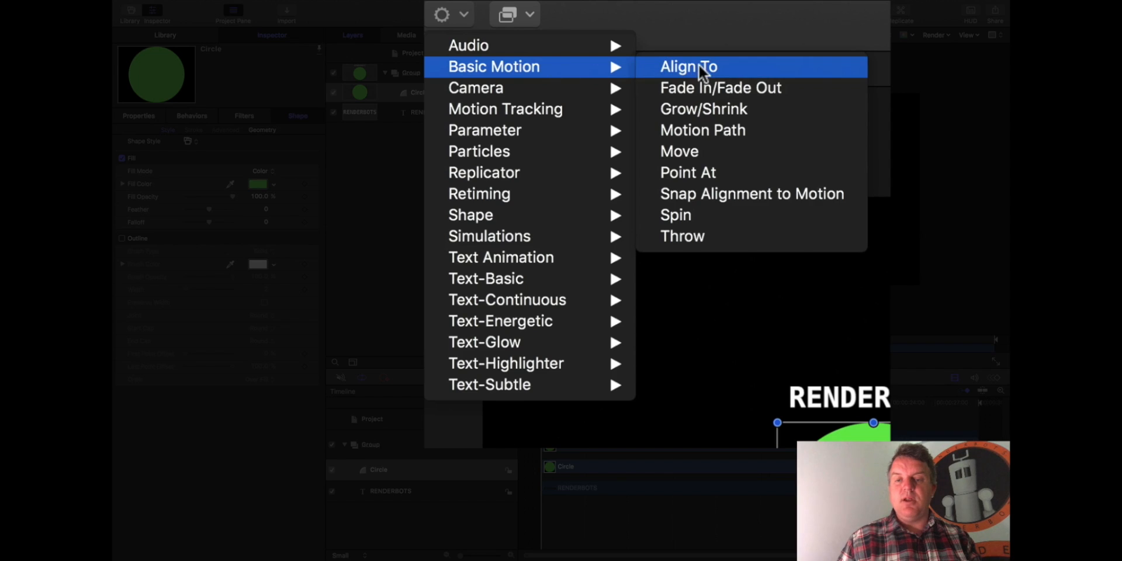
{"action": "mouse_move", "coordinate": [720, 87]}
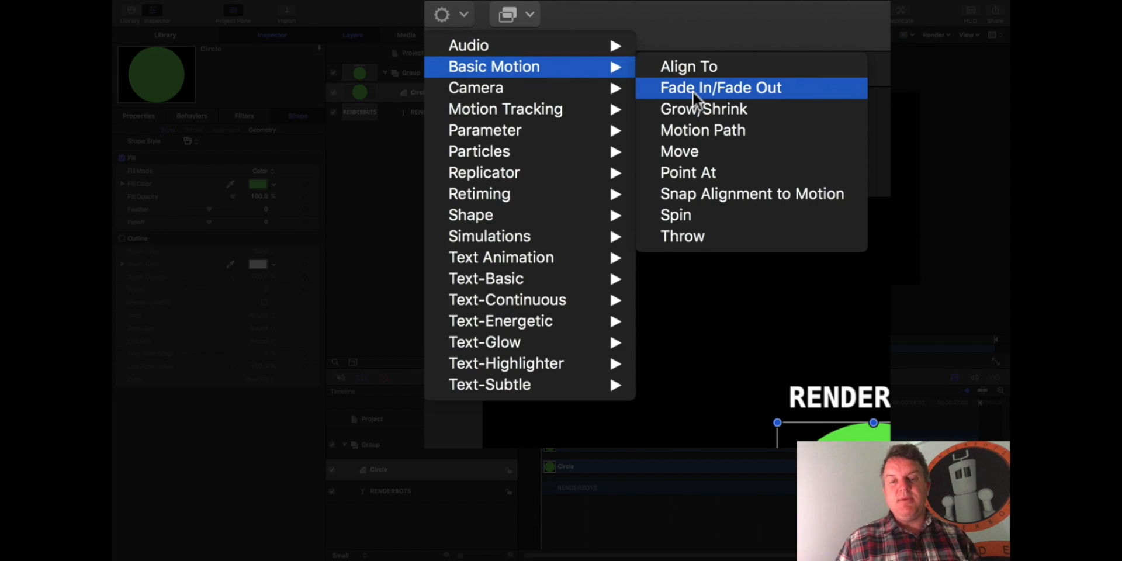
Apply the Fade In/Fade Out behavior to the circle
{"action": "left_click", "coordinate": [720, 88]}
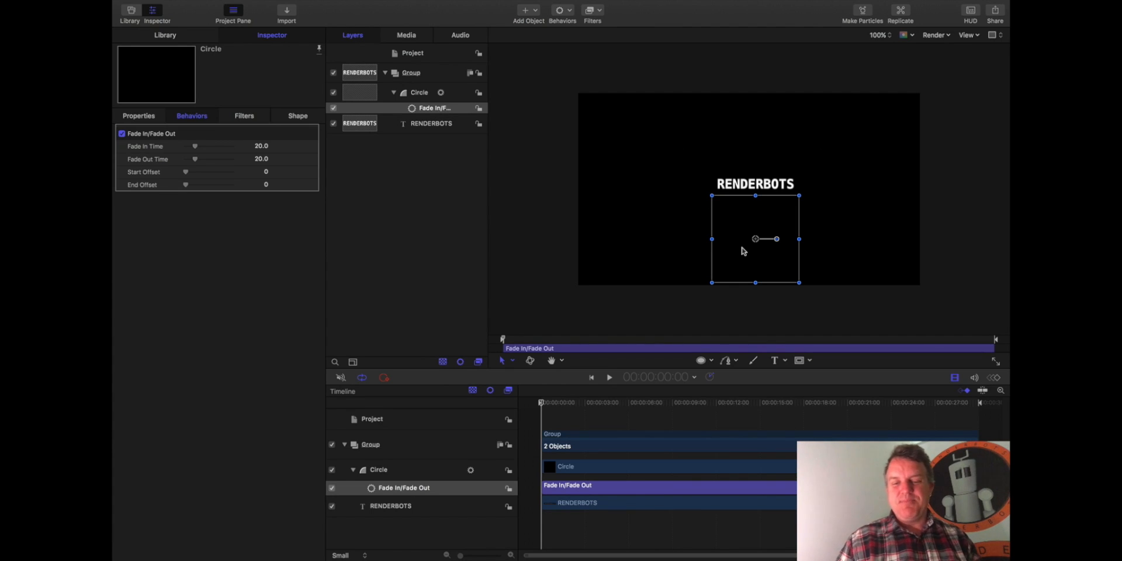
{"action": "mouse_move", "coordinate": [666, 257]}
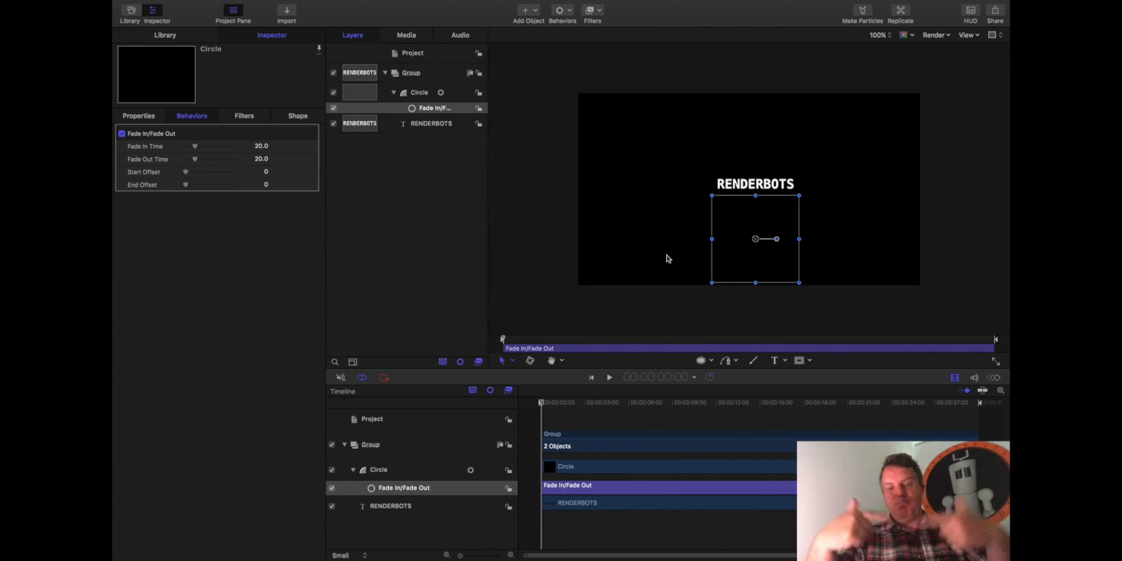
{"action": "mouse_move", "coordinate": [544, 384]}
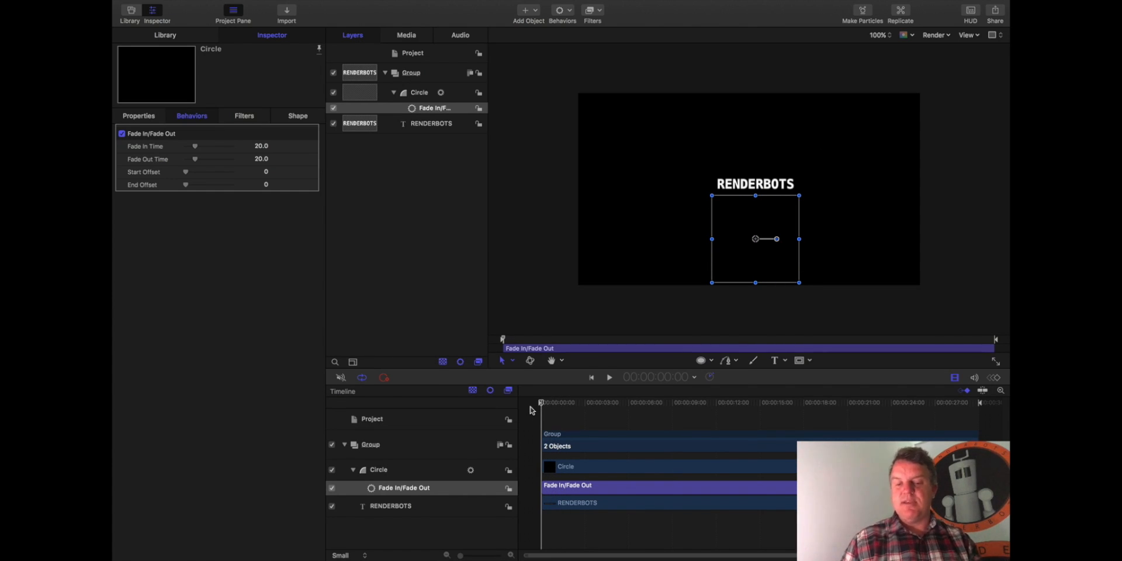
{"action": "mouse_move", "coordinate": [652, 298]}
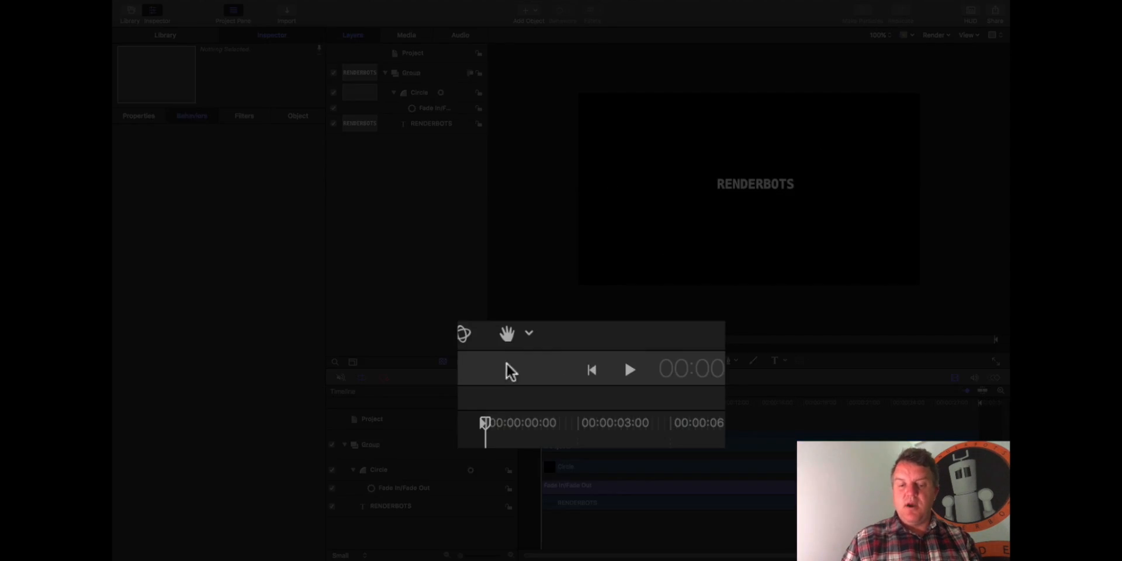
{"action": "left_click", "coordinate": [629, 369]}
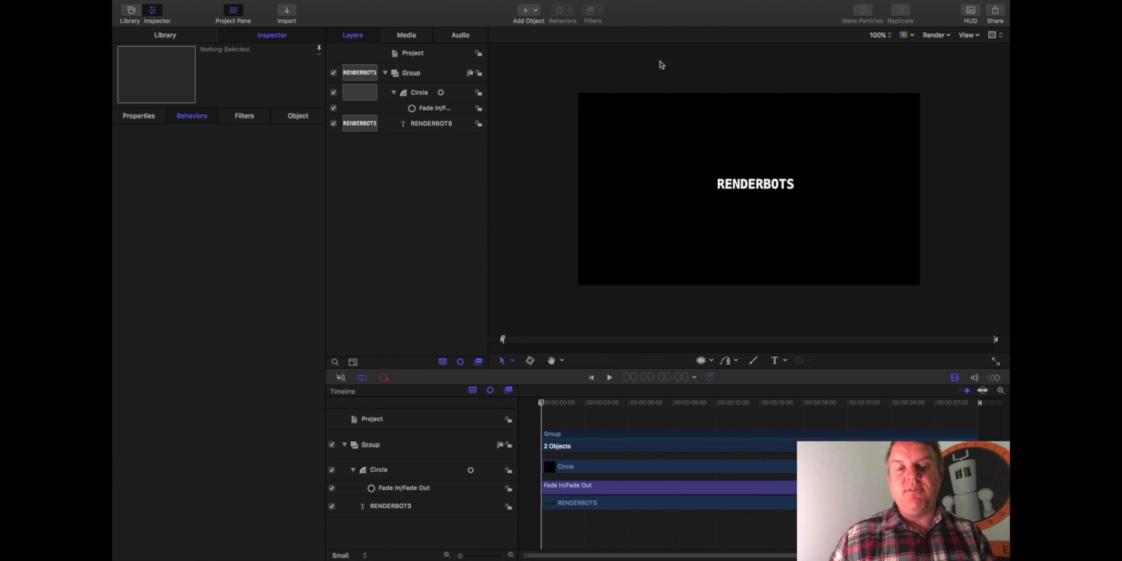
Show the HUD for the RENDERBOTS text layer and move it nearer the layers
{"action": "left_click", "coordinate": [432, 122]}
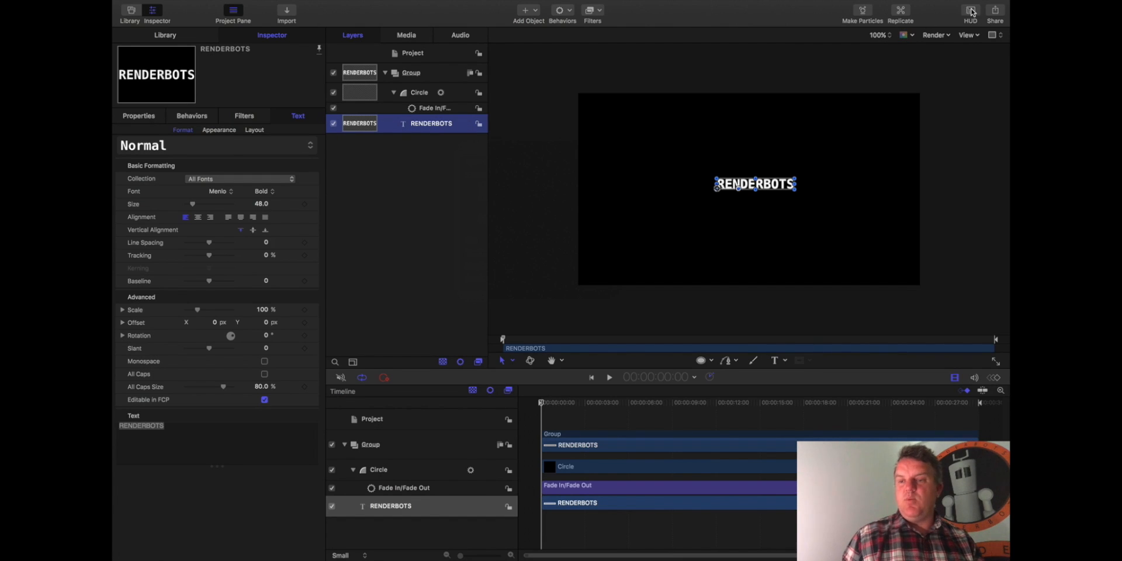
{"action": "left_click", "coordinate": [970, 11]}
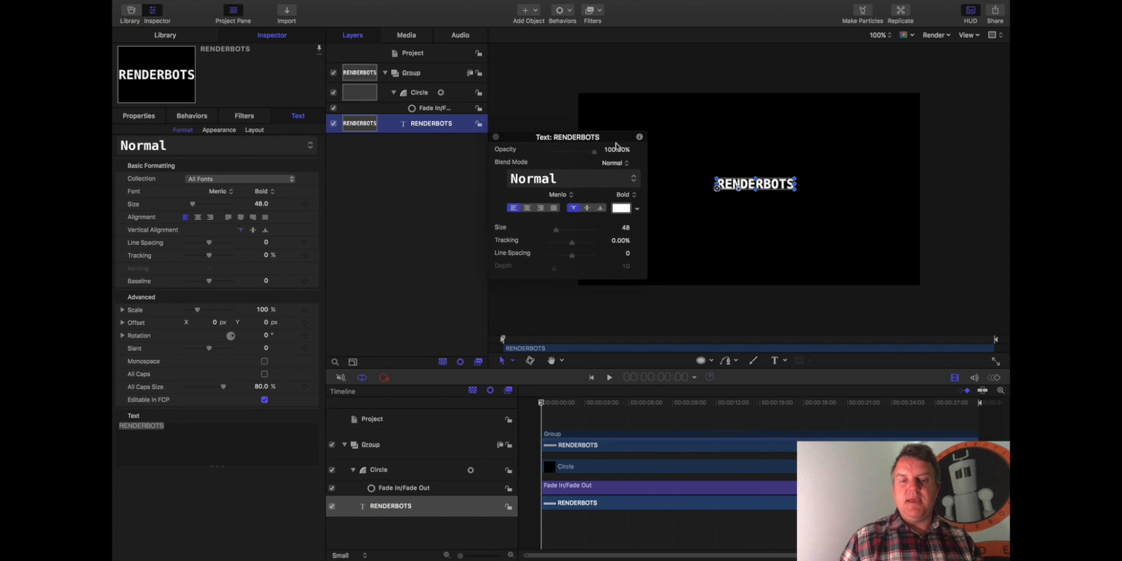
{"action": "left_click_drag", "start_coordinate": [568, 137], "coordinate": [523, 165]}
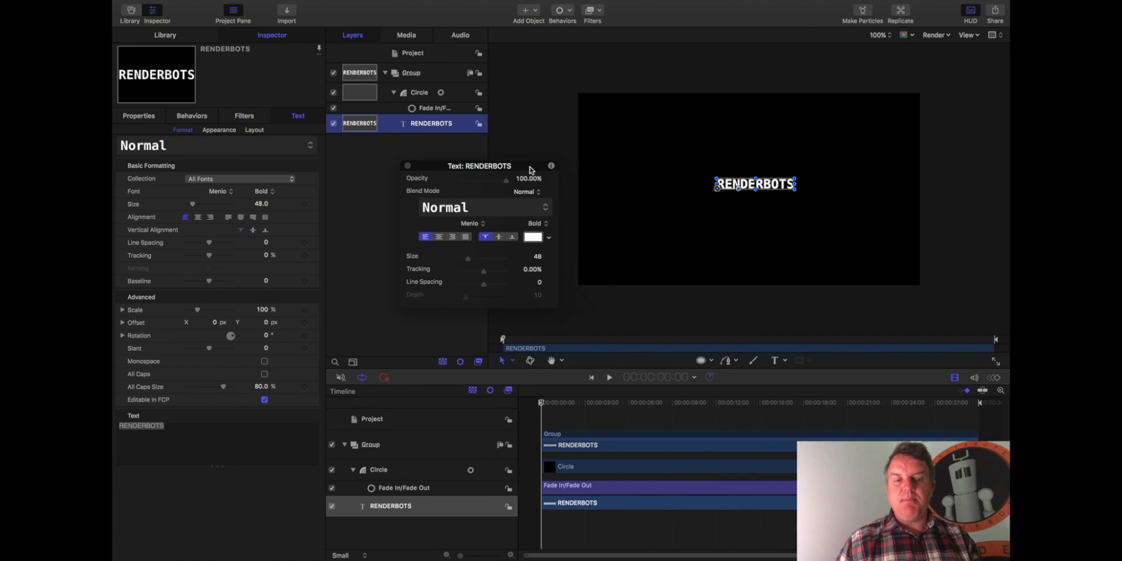
Review the text's Properties, Format, Appearance and Layout panes
{"action": "left_click", "coordinate": [138, 116]}
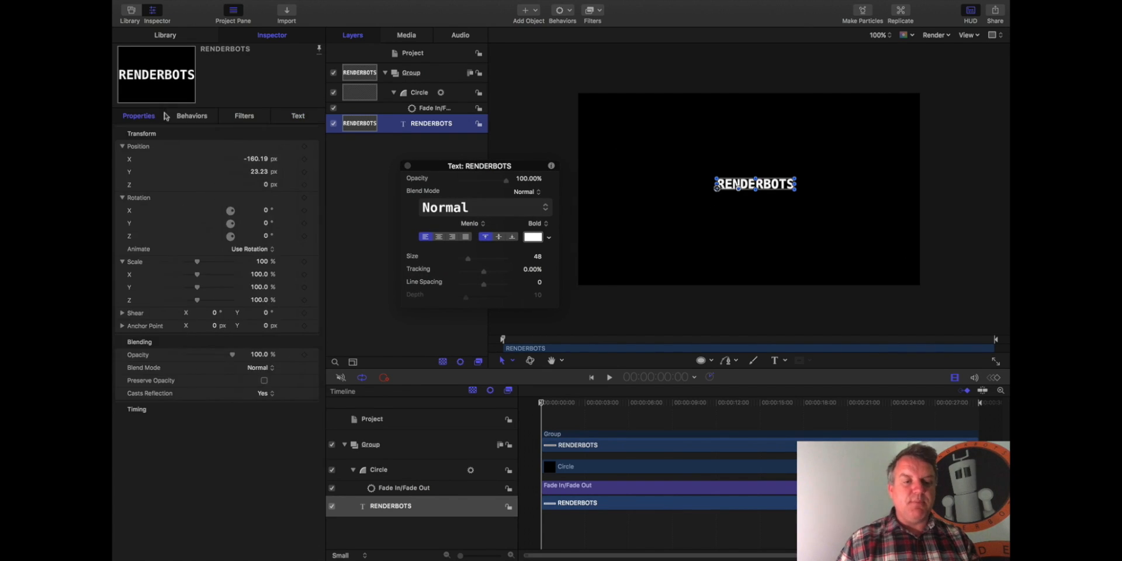
{"action": "left_click", "coordinate": [298, 116]}
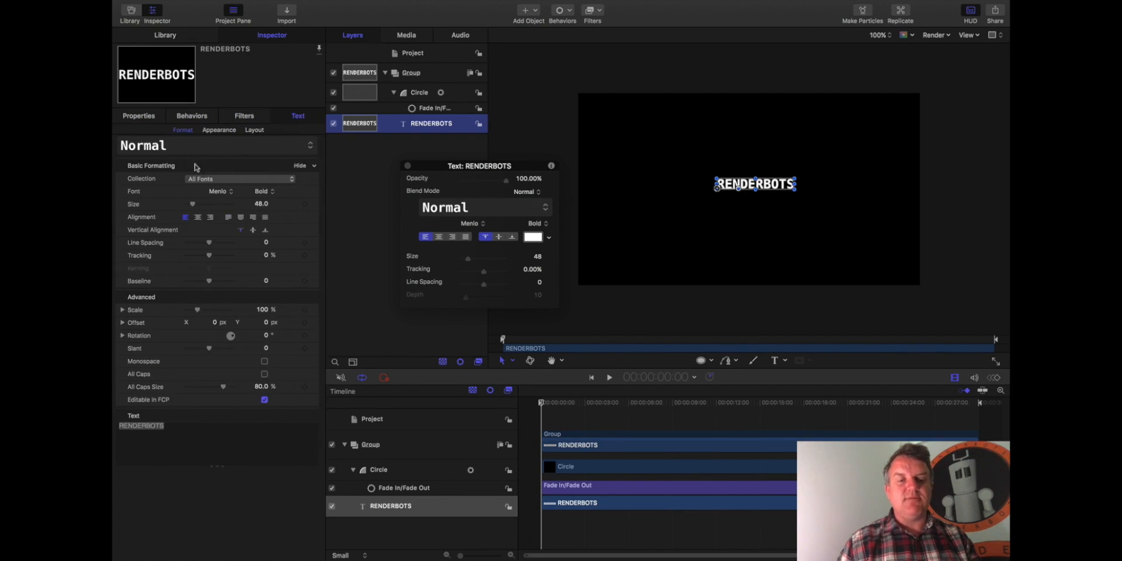
{"action": "left_click", "coordinate": [219, 130]}
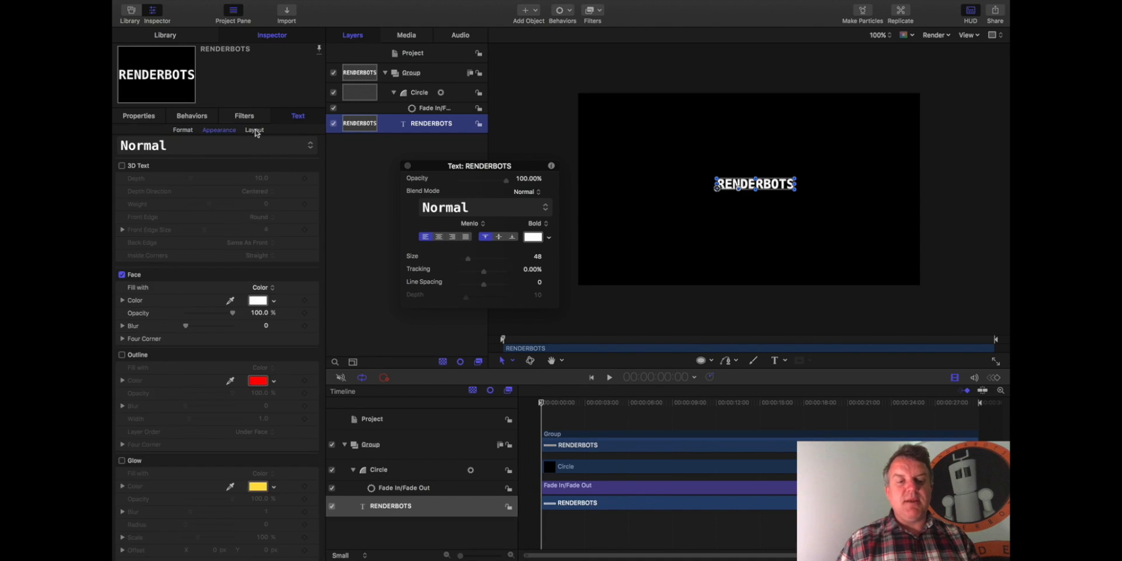
{"action": "left_click", "coordinate": [138, 116]}
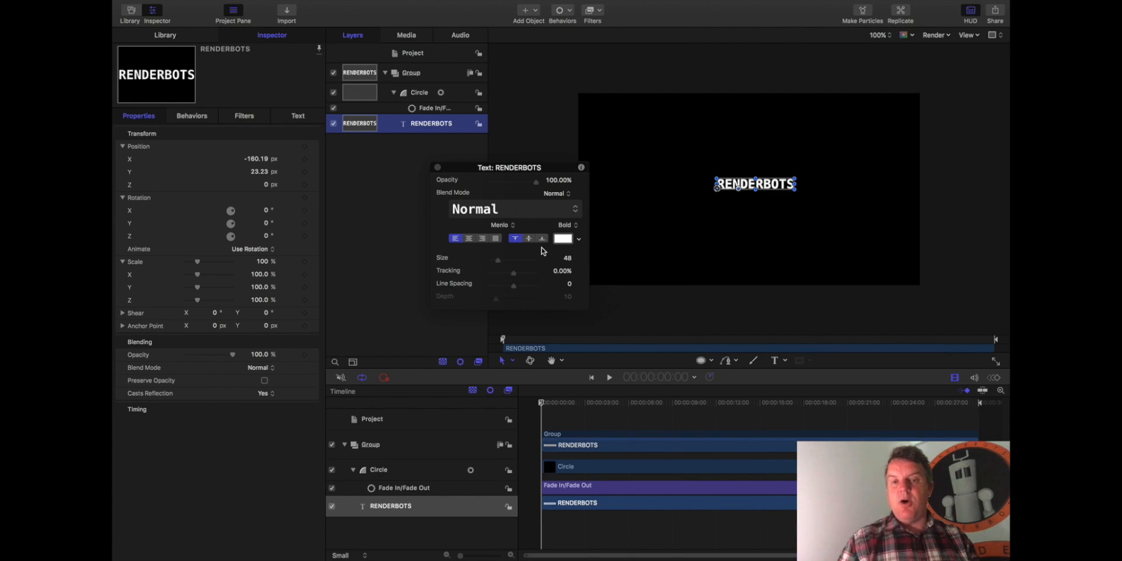
{"action": "mouse_move", "coordinate": [498, 247]}
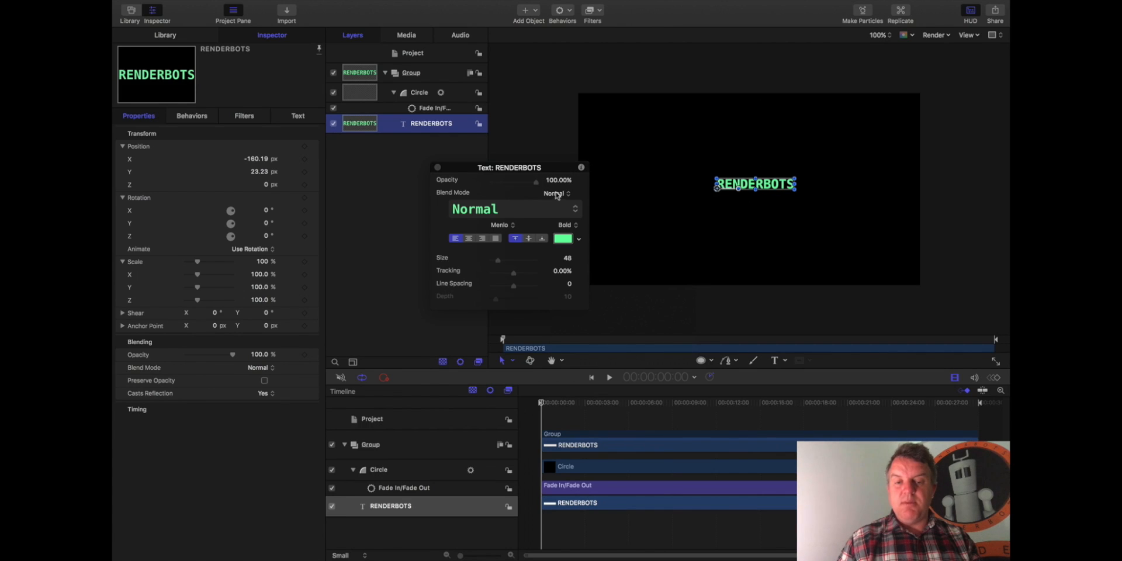
Set the RENDERBOTS text to size 78 and tighten its letter tracking
{"action": "left_click_drag", "start_coordinate": [498, 261], "coordinate": [509, 261]}
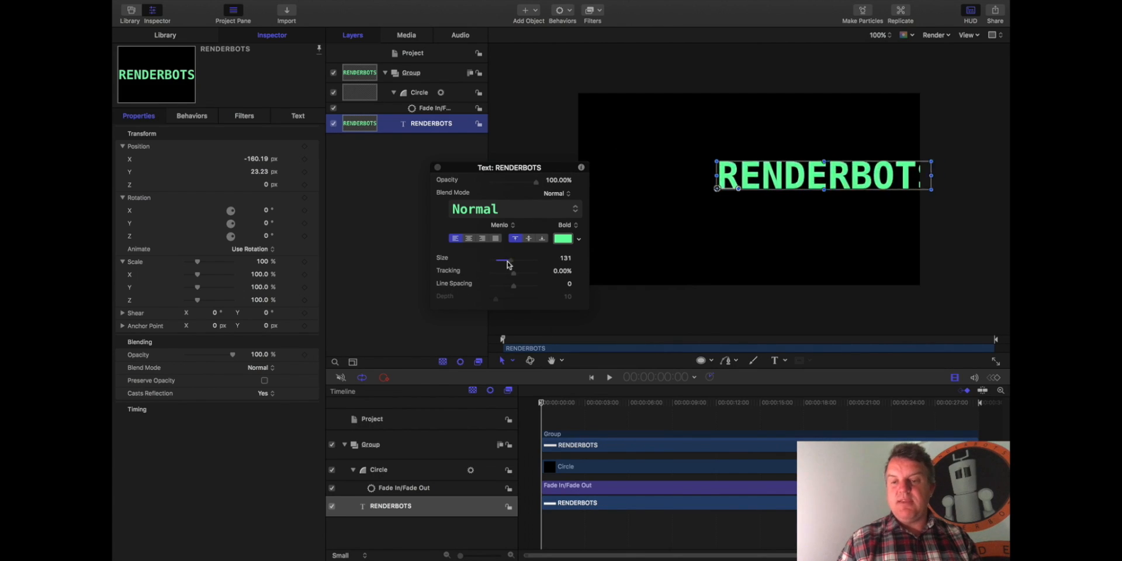
{"action": "left_click_drag", "start_coordinate": [510, 261], "coordinate": [499, 260]}
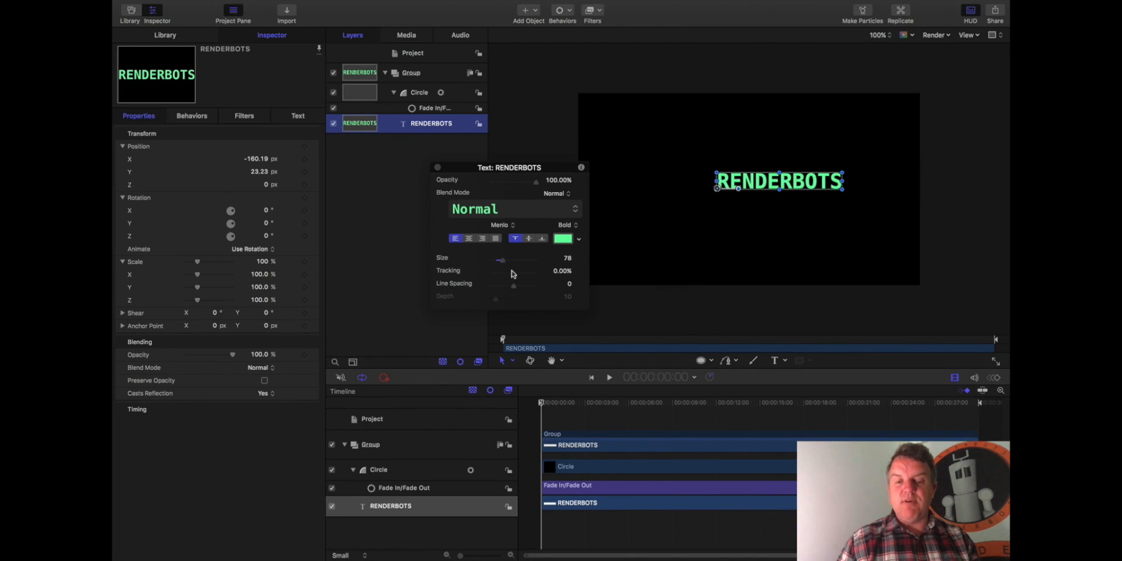
{"action": "left_click_drag", "start_coordinate": [501, 277], "coordinate": [517, 277]}
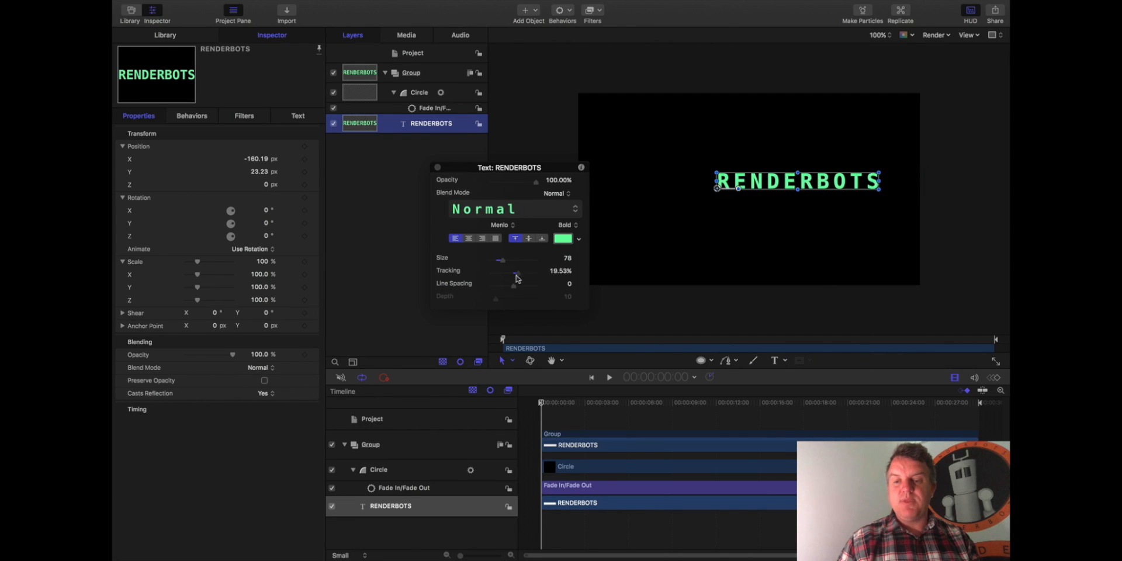
{"action": "left_click_drag", "start_coordinate": [516, 274], "coordinate": [514, 273]}
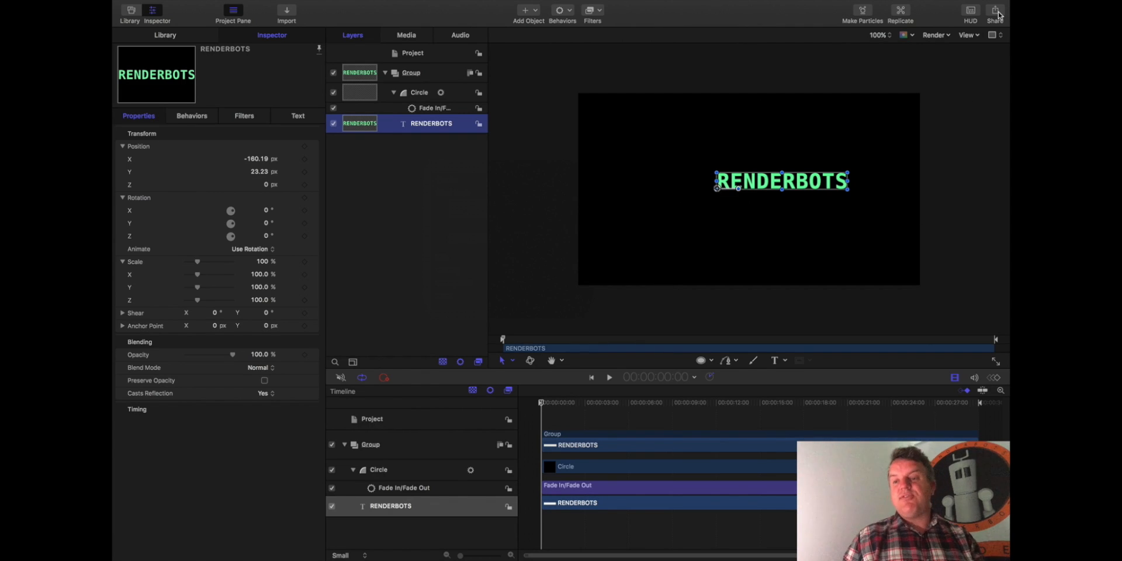
Dismiss the Share options and nudge the RENDERBOTS text slightly down-left
{"action": "left_click", "coordinate": [996, 11]}
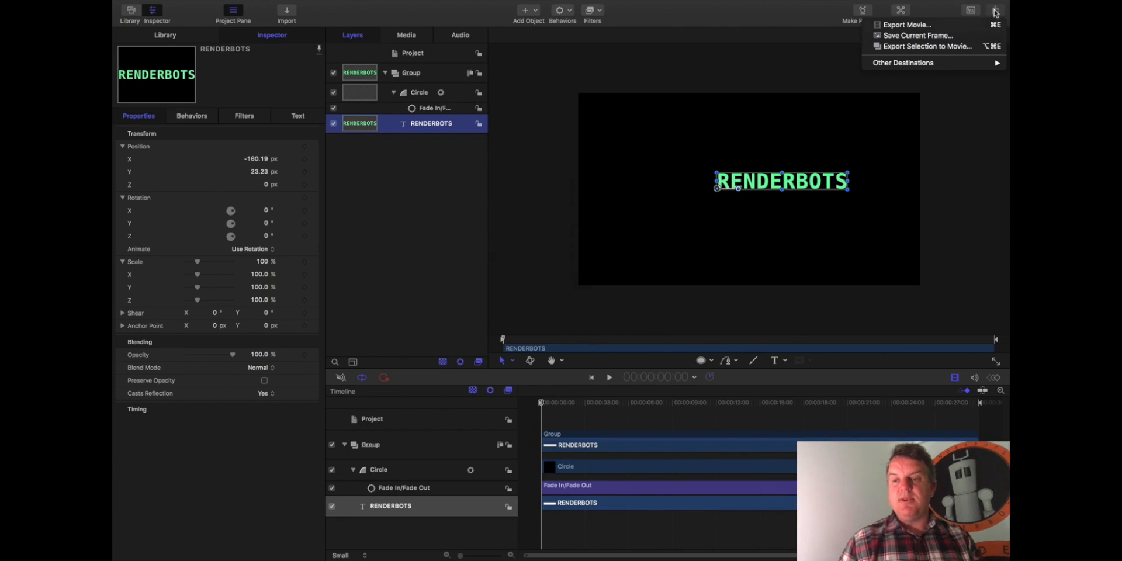
{"action": "left_click", "coordinate": [995, 10]}
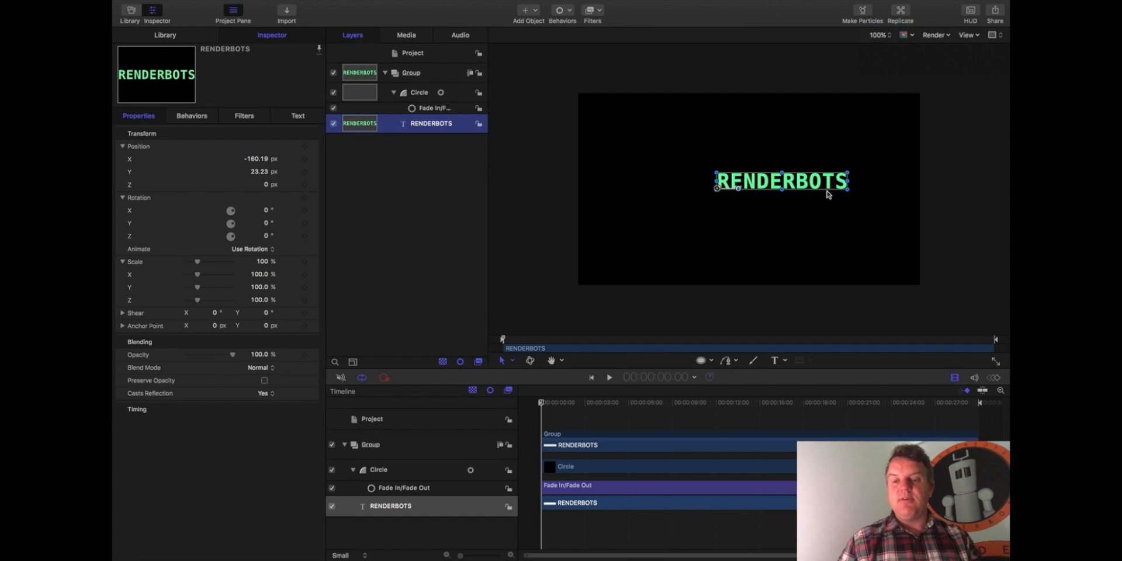
{"action": "left_click_drag", "start_coordinate": [782, 180], "coordinate": [754, 197]}
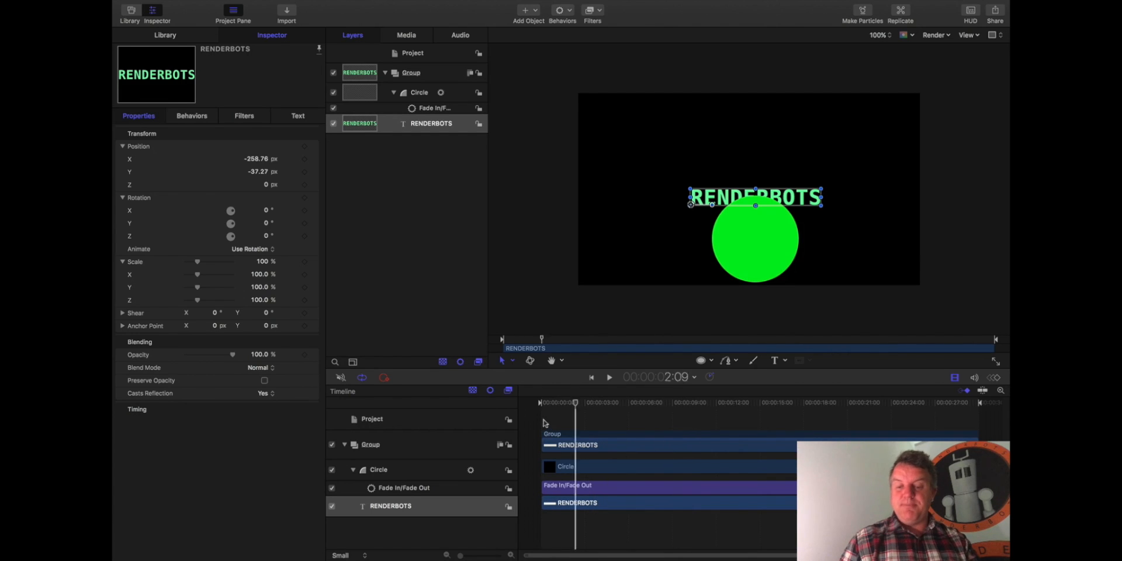
Go to the first frame and select the circle's Fade In/Fade Out behaviour
{"action": "left_click", "coordinate": [732, 402]}
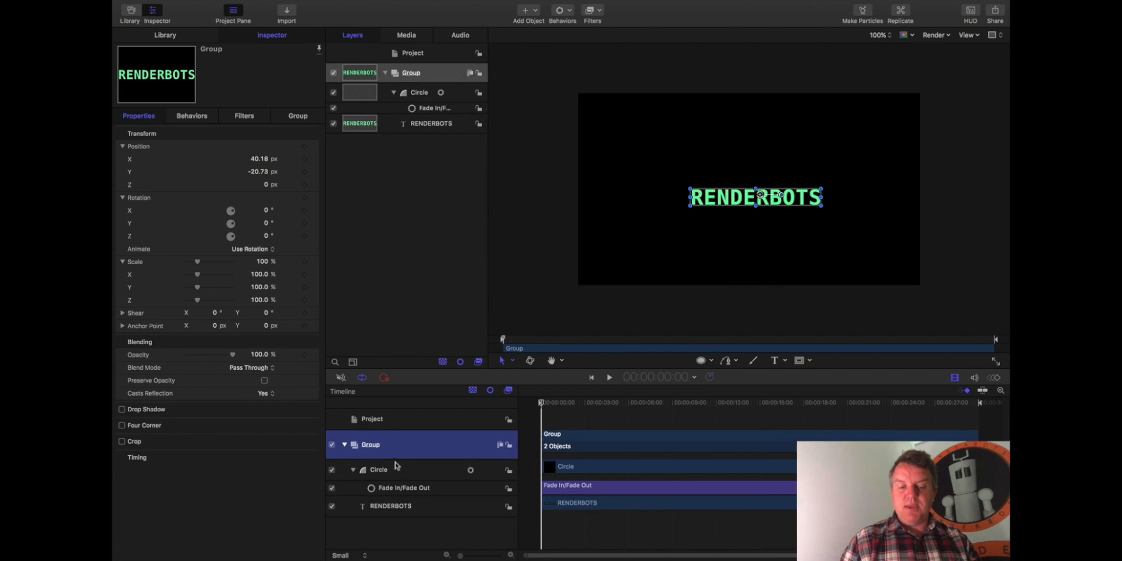
{"action": "left_click", "coordinate": [378, 470]}
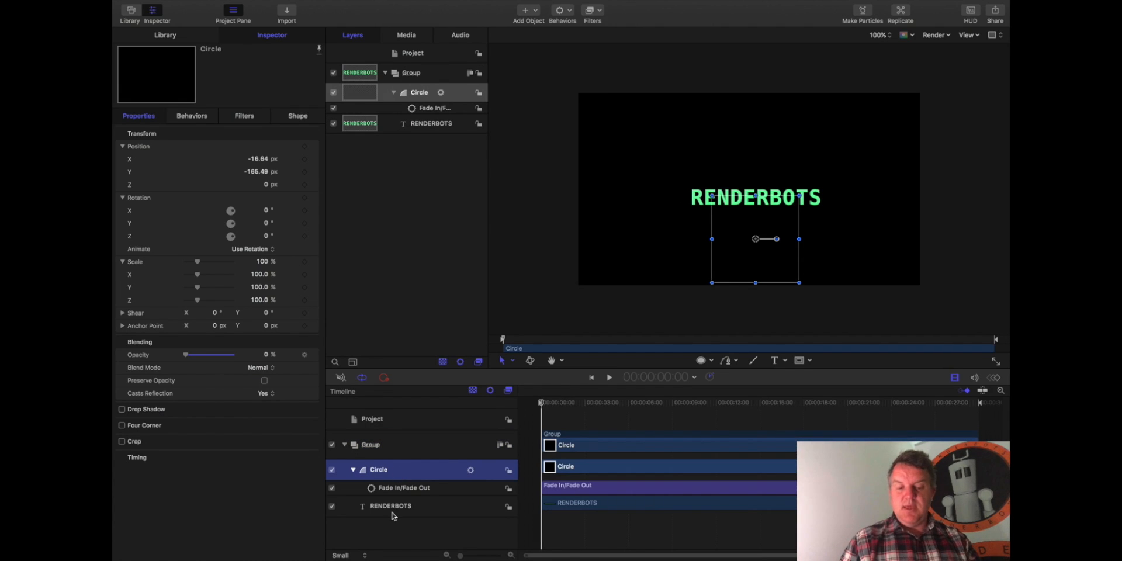
{"action": "left_click", "coordinate": [391, 506]}
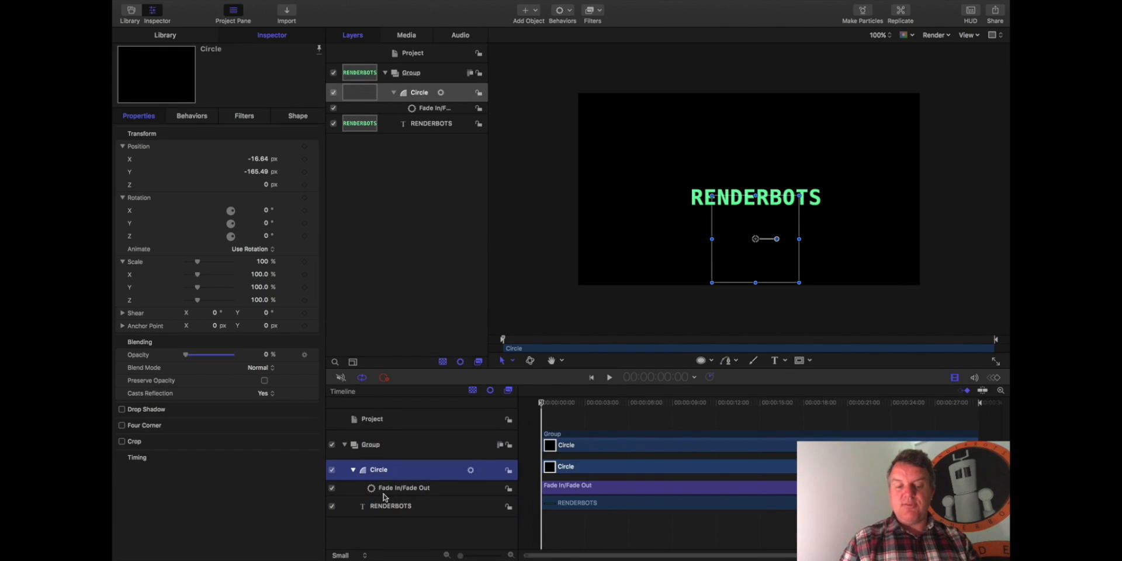
{"action": "mouse_move", "coordinate": [408, 495]}
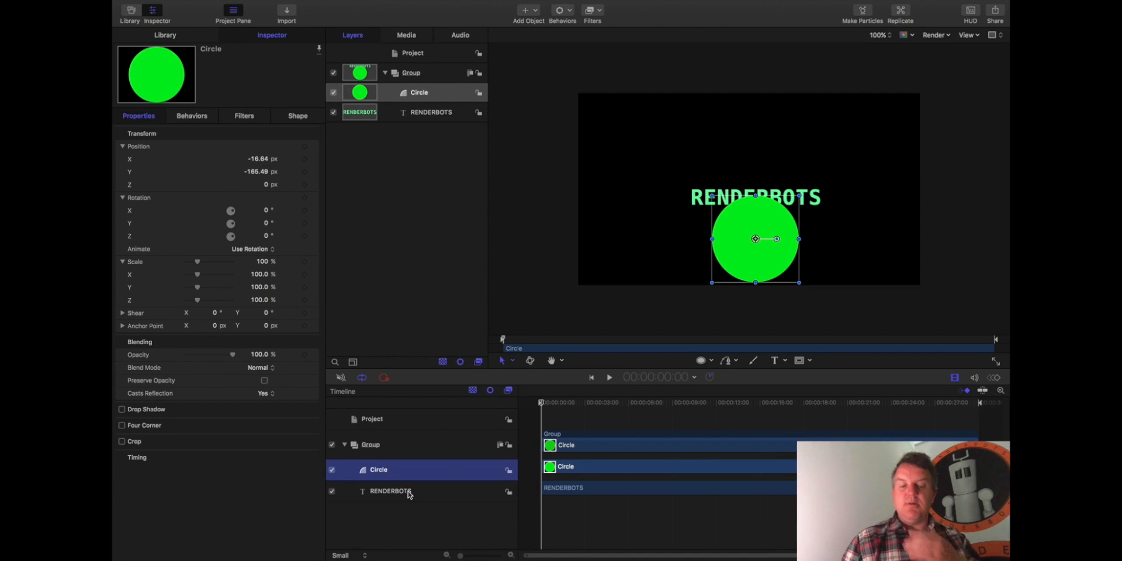
Make the RENDERBOTS text white via the HUD and move it toward the upper left
{"action": "left_click", "coordinate": [371, 445]}
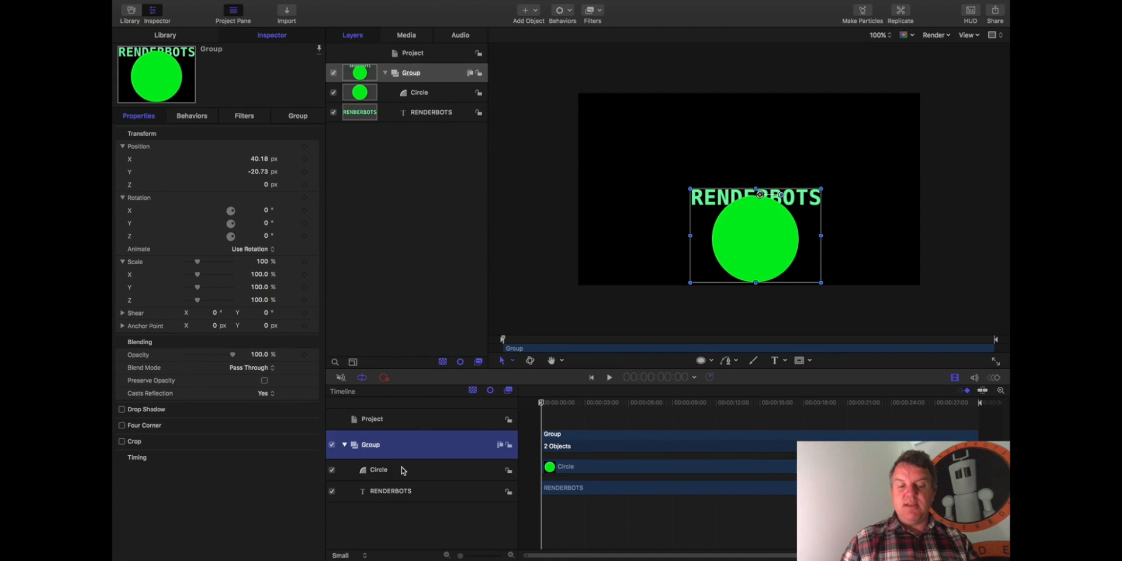
{"action": "left_click", "coordinate": [390, 491]}
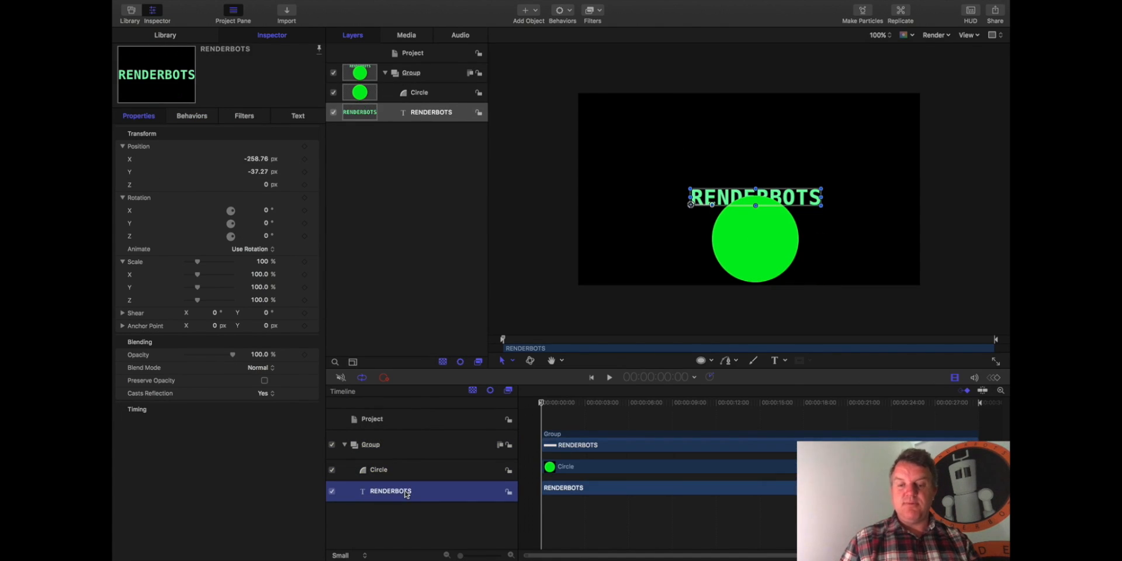
{"action": "mouse_move", "coordinate": [505, 494]}
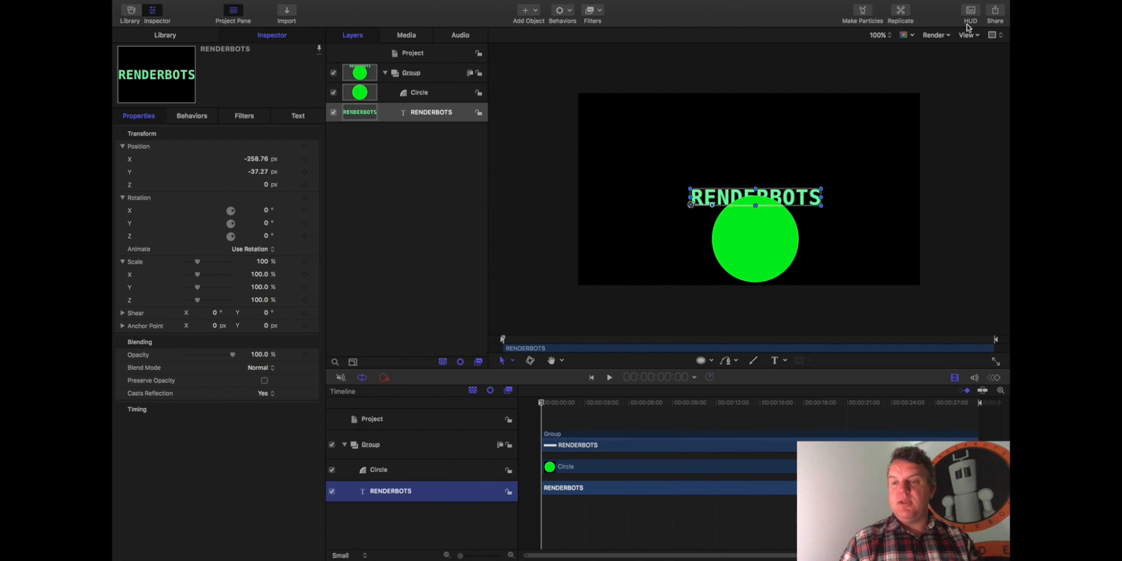
{"action": "left_click", "coordinate": [970, 11]}
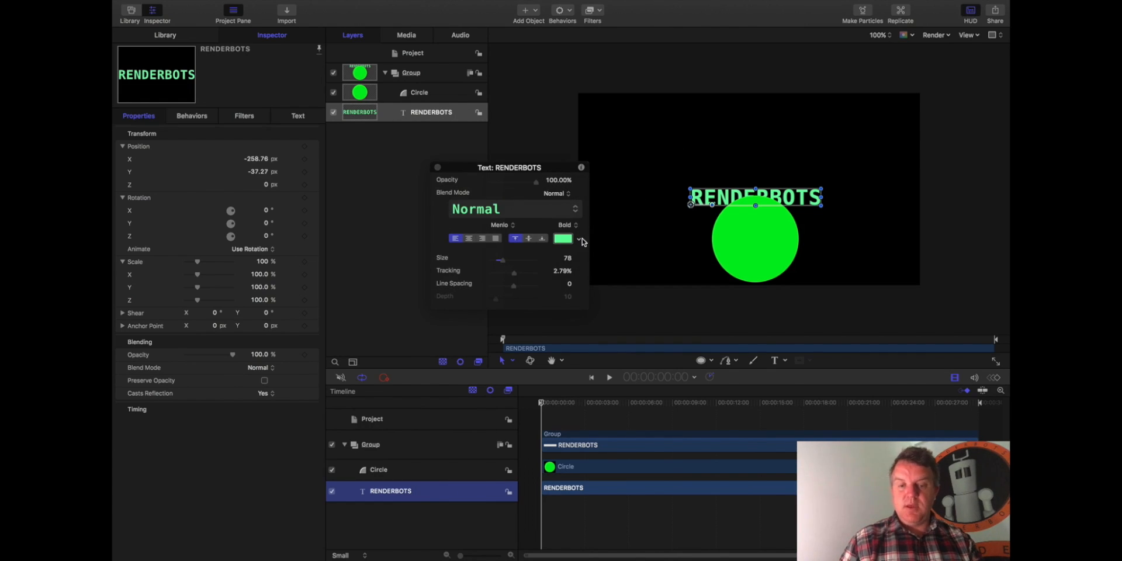
{"action": "left_click", "coordinate": [562, 237]}
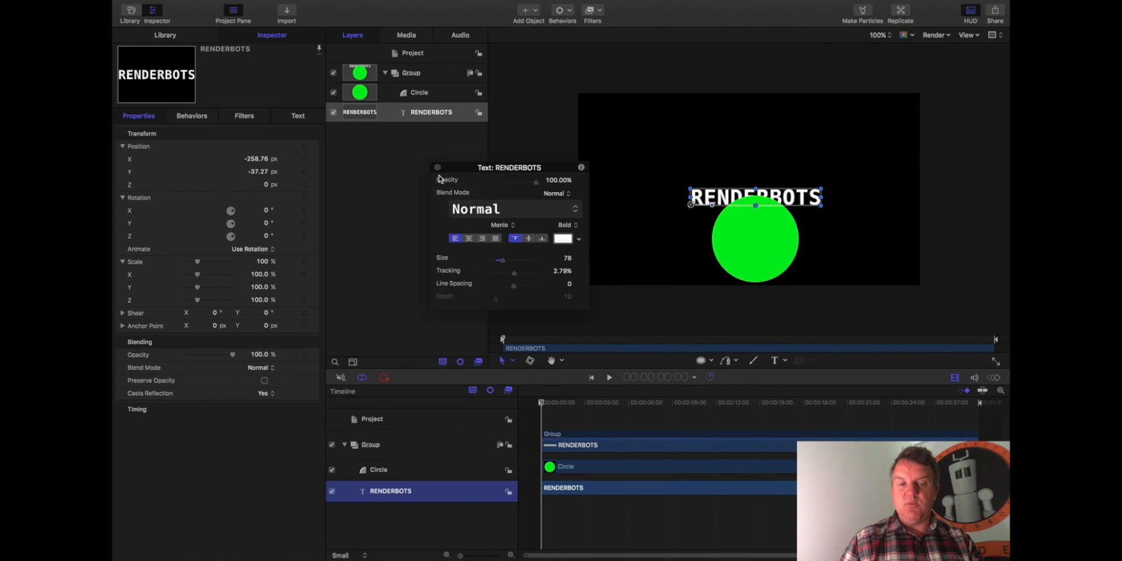
{"action": "left_click_drag", "start_coordinate": [755, 196], "coordinate": [665, 193]}
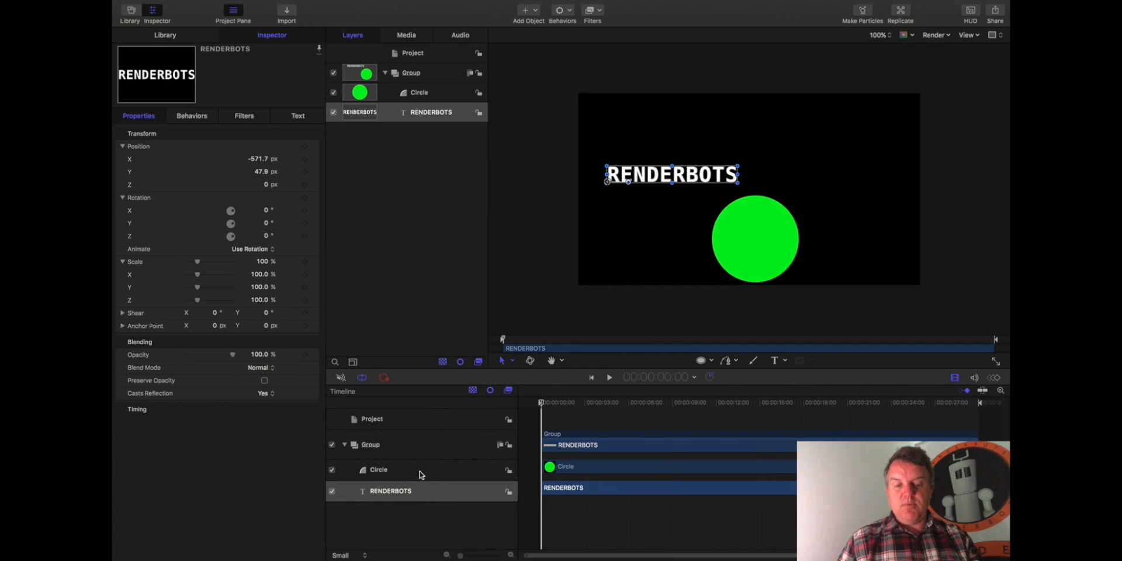
{"action": "left_click", "coordinate": [390, 491]}
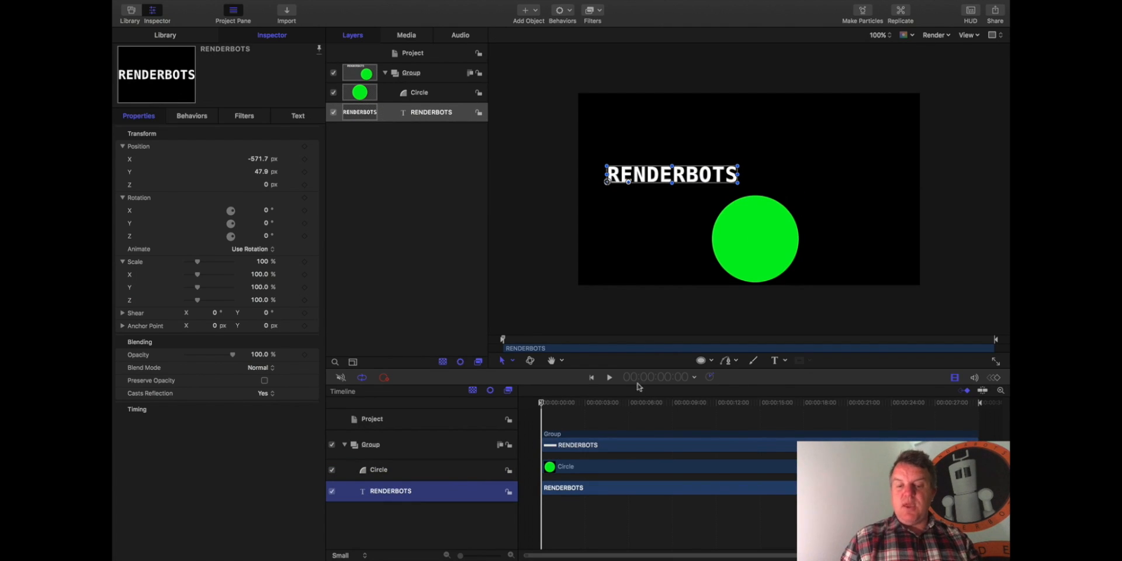
Play and stop the preview to check the circle and text timing
{"action": "left_click", "coordinate": [608, 378]}
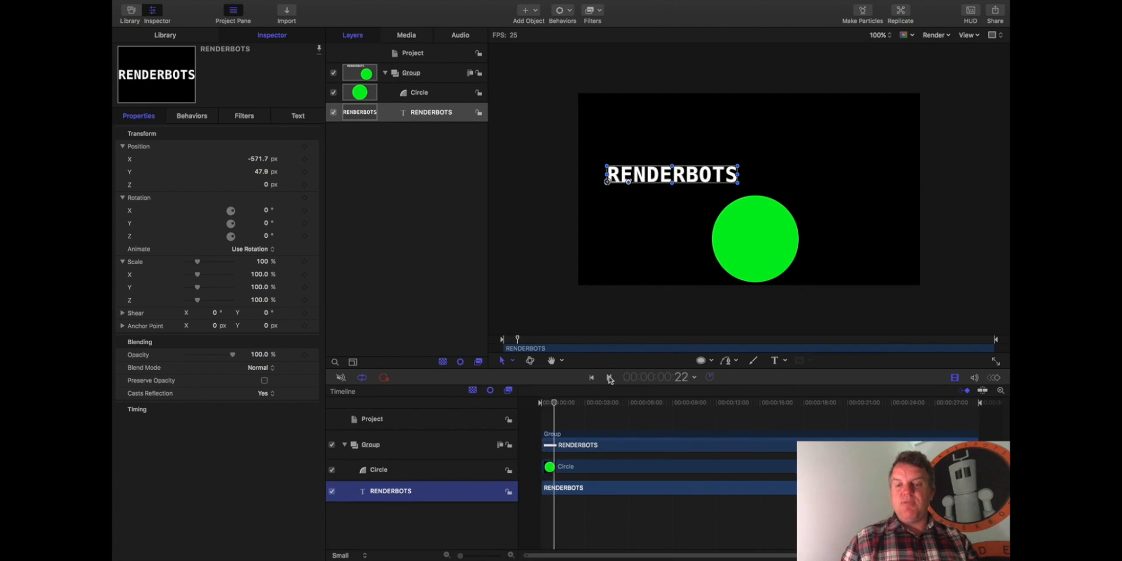
{"action": "left_click", "coordinate": [610, 377]}
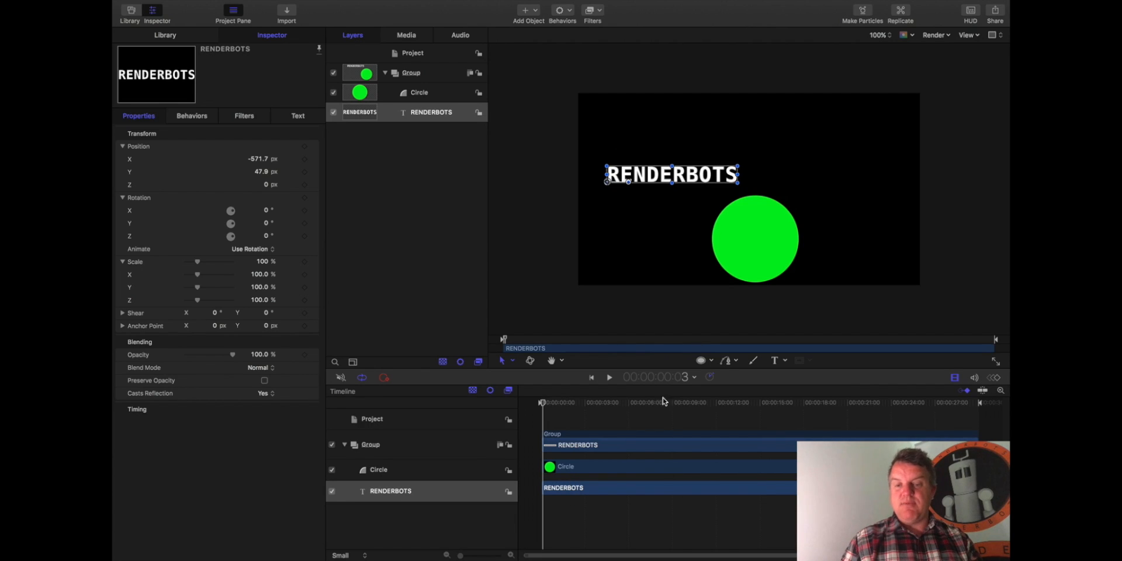
{"action": "mouse_move", "coordinate": [570, 478]}
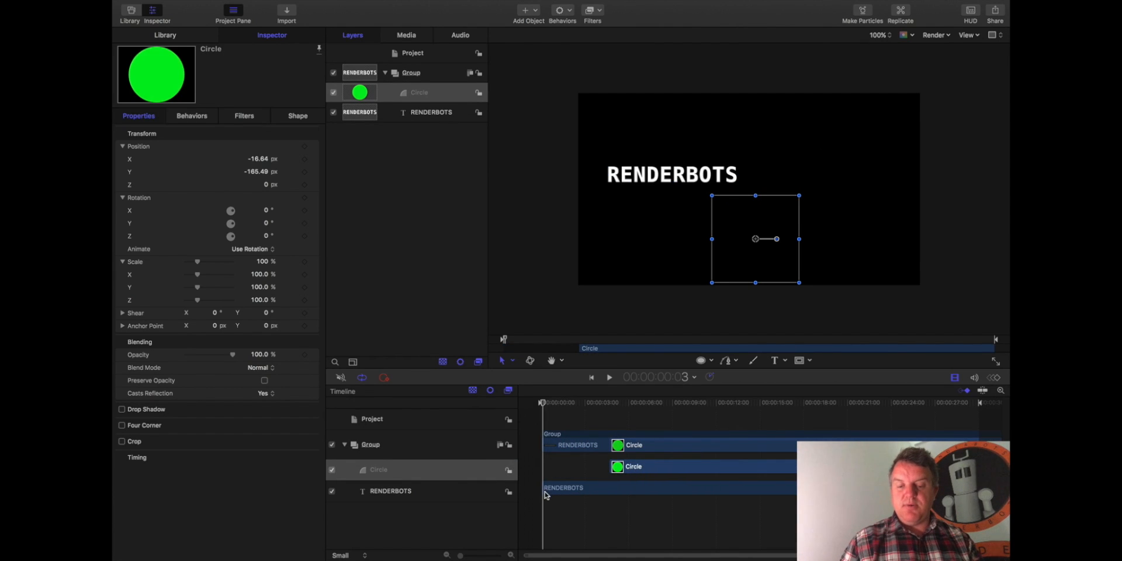
{"action": "mouse_move", "coordinate": [607, 489]}
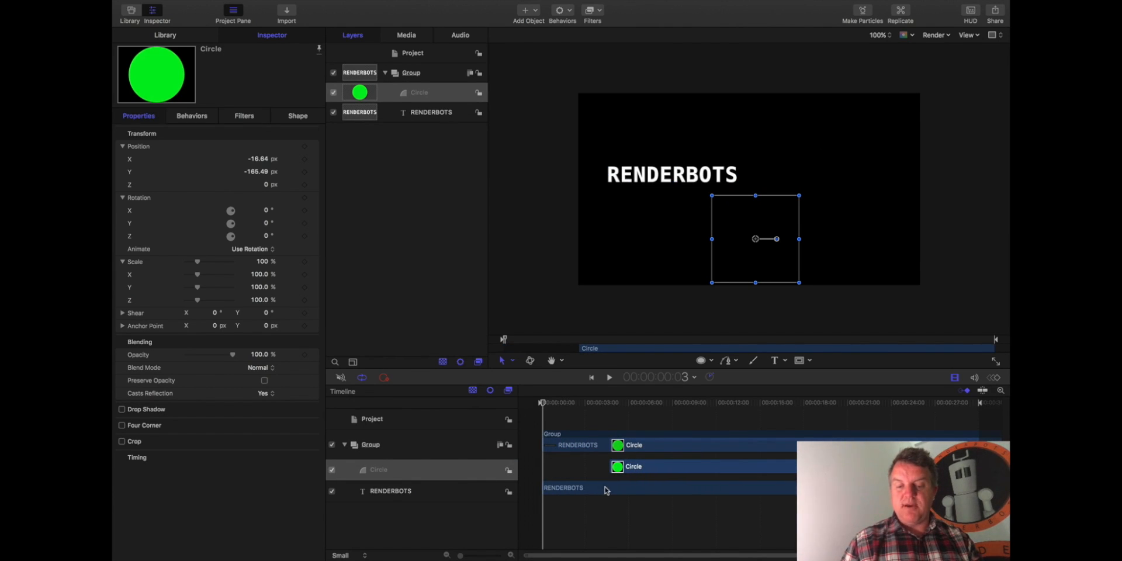
{"action": "mouse_move", "coordinate": [613, 396]}
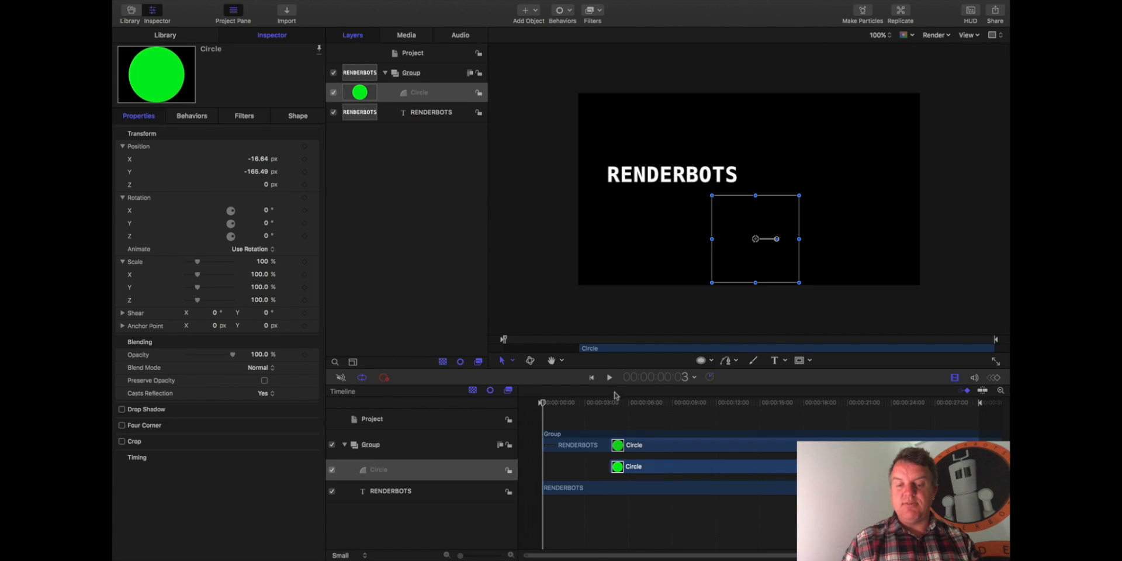
{"action": "left_click", "coordinate": [609, 378]}
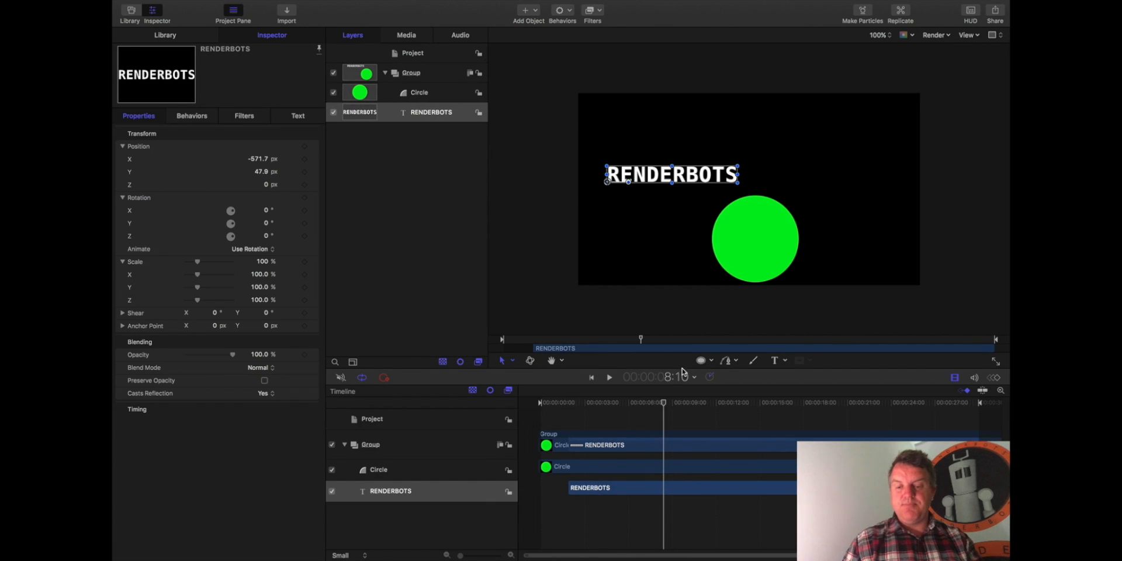
Preview the staggered animation, close the untitled project with Don't Save, and select the exported movie on the desktop
{"action": "left_click", "coordinate": [608, 378]}
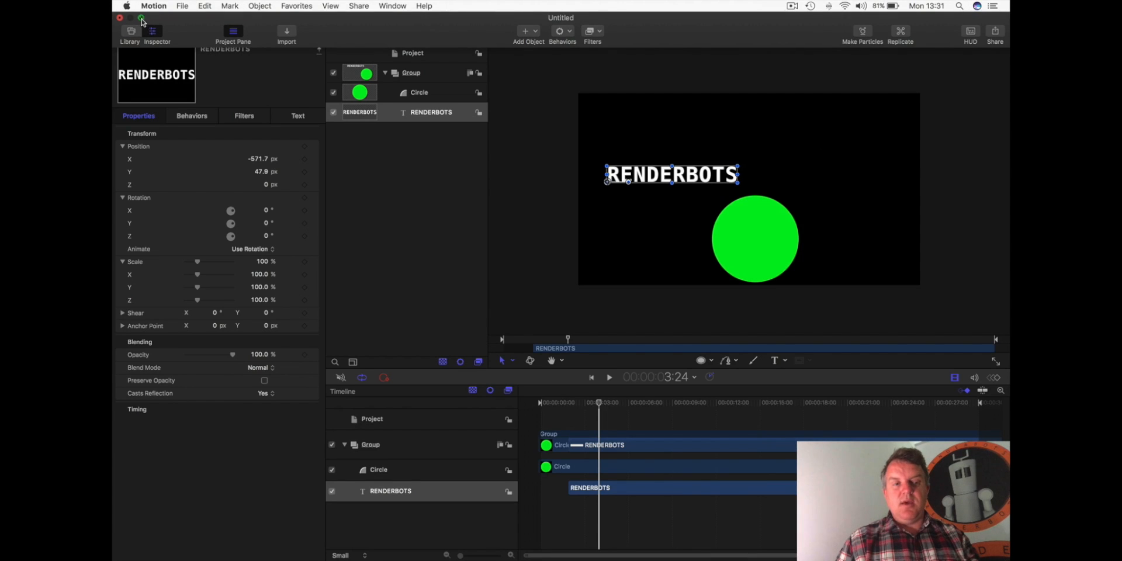
{"action": "left_click", "coordinate": [119, 18]}
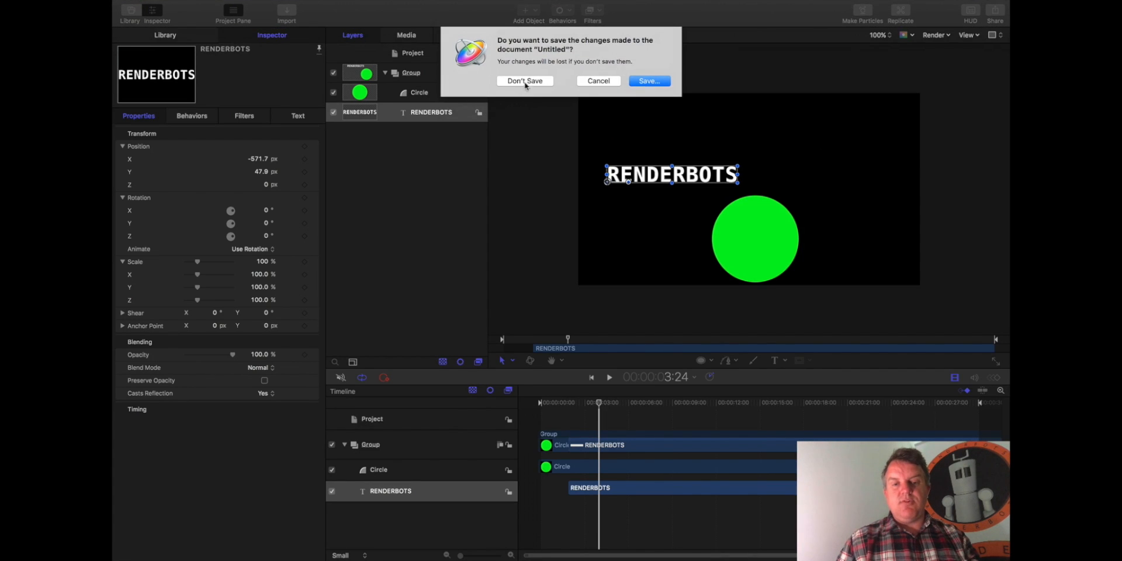
{"action": "left_click", "coordinate": [525, 80]}
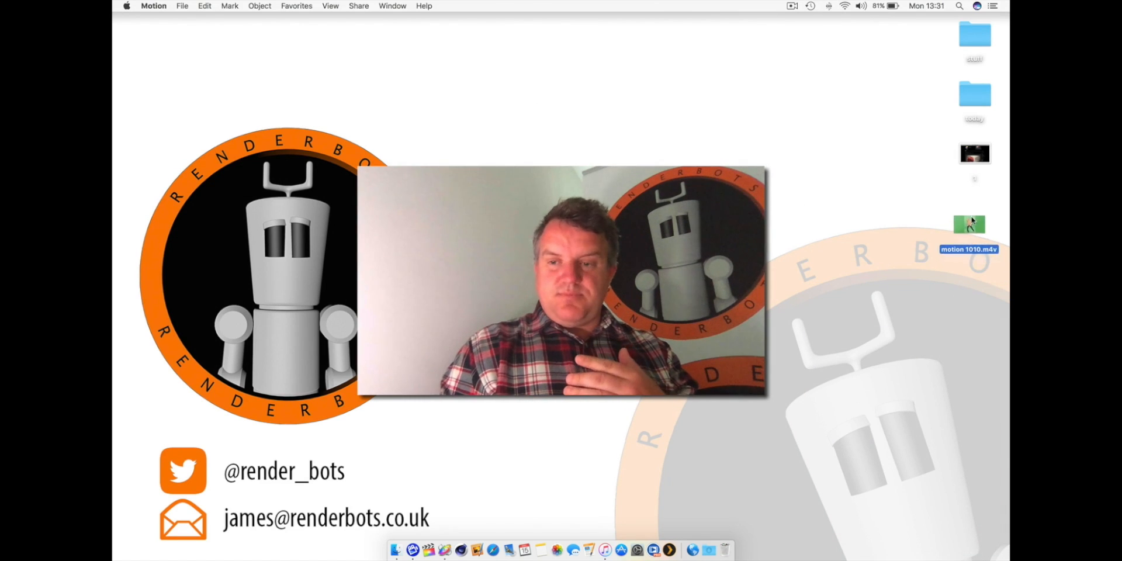
{"action": "left_click", "coordinate": [975, 212]}
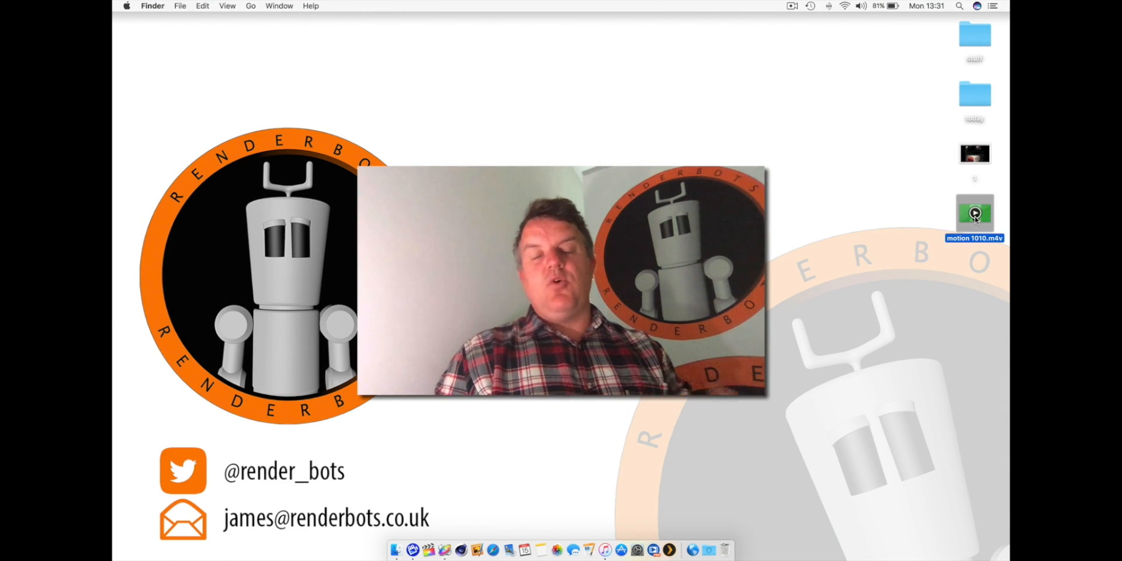